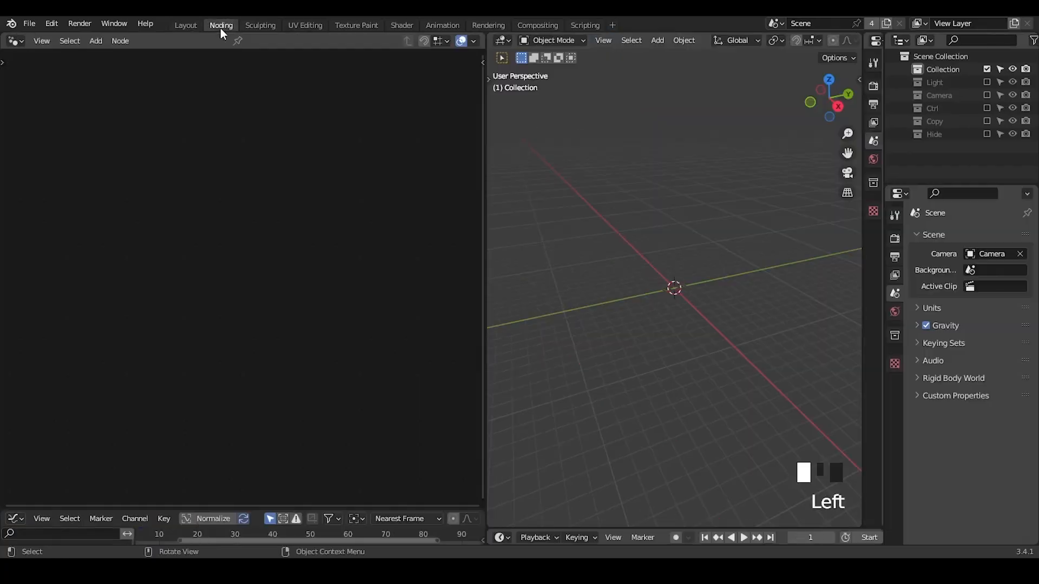
Add a Plane mesh object from the Add > Mesh menu.
{"action": "left_click", "coordinate": [656, 40]}
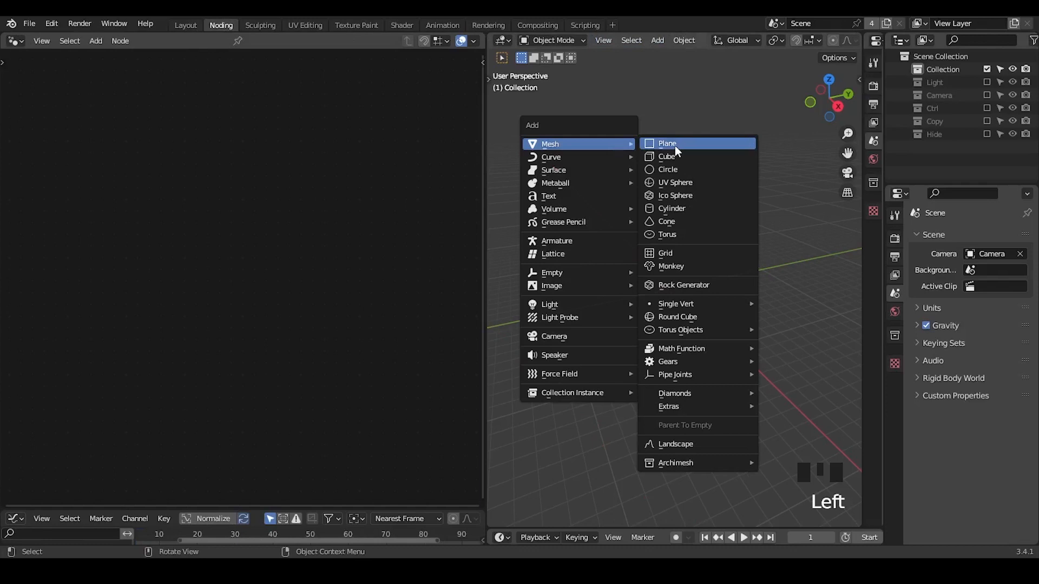
{"action": "left_click", "coordinate": [667, 142]}
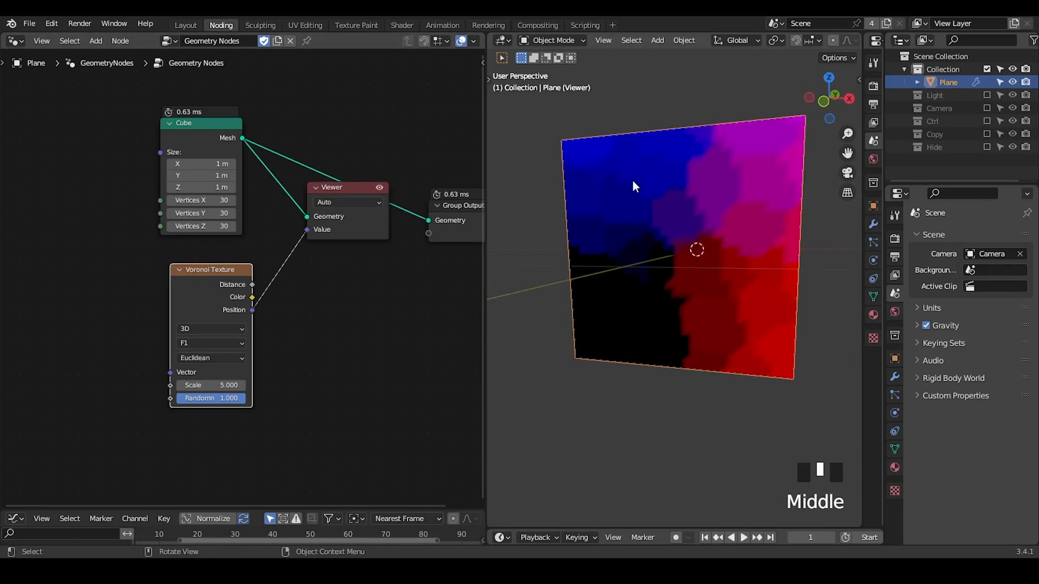
{"action": "mouse_move", "coordinate": [662, 218]}
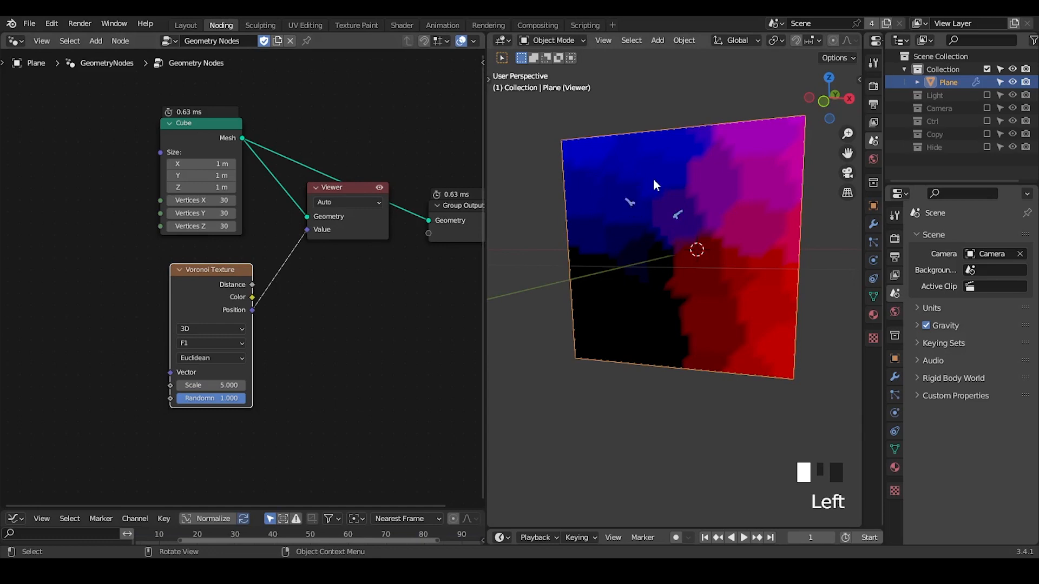
{"action": "mouse_move", "coordinate": [662, 184]}
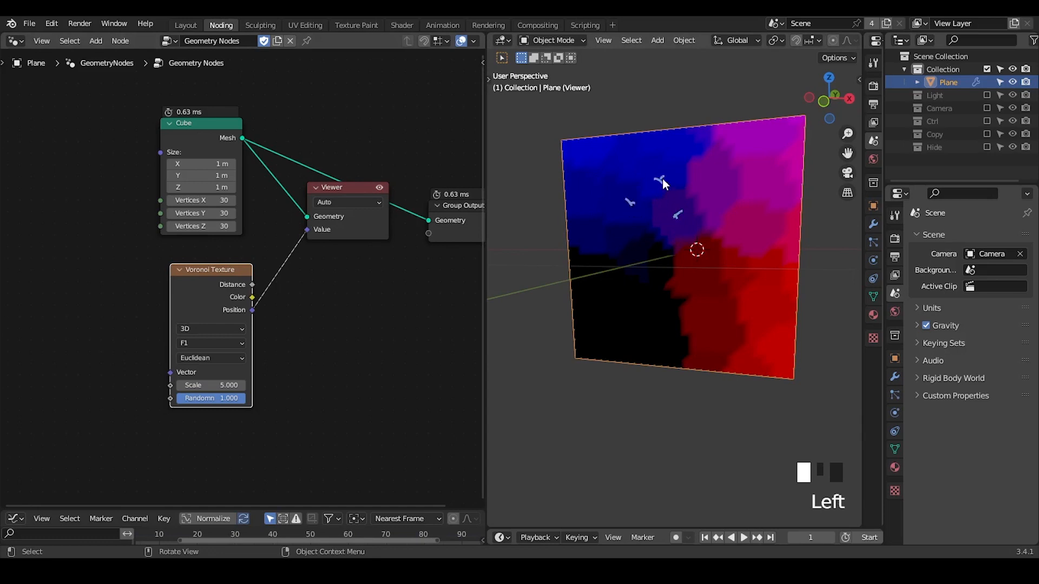
{"action": "mouse_move", "coordinate": [673, 188]}
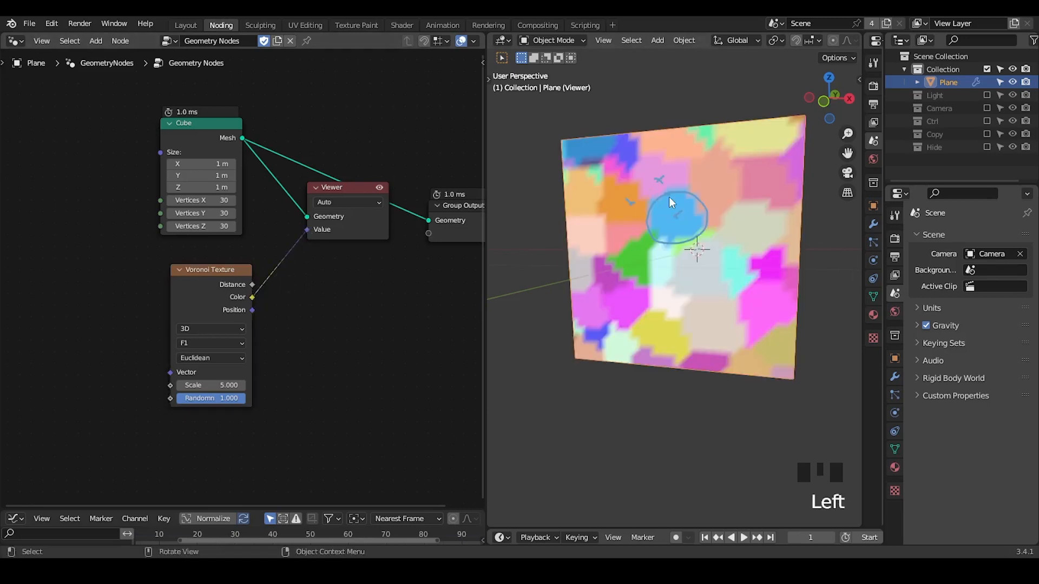
{"action": "mouse_move", "coordinate": [676, 204]}
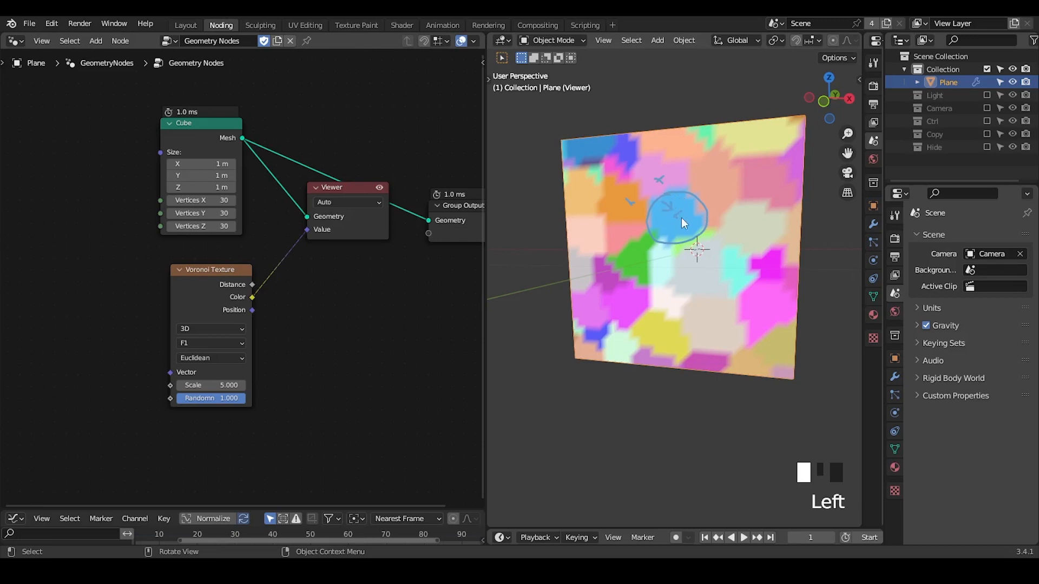
{"action": "mouse_move", "coordinate": [692, 224]}
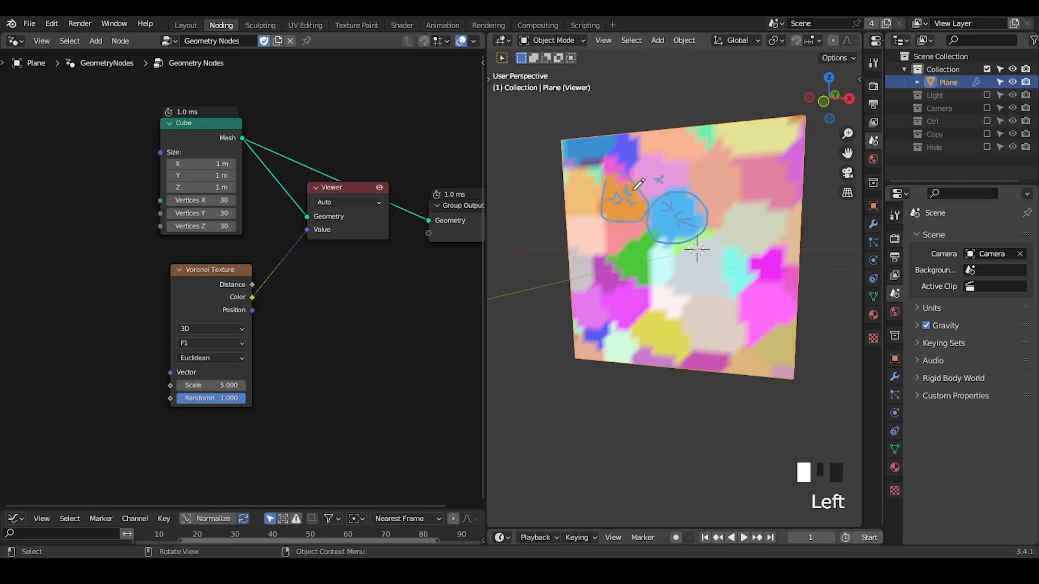
{"action": "mouse_move", "coordinate": [712, 194]}
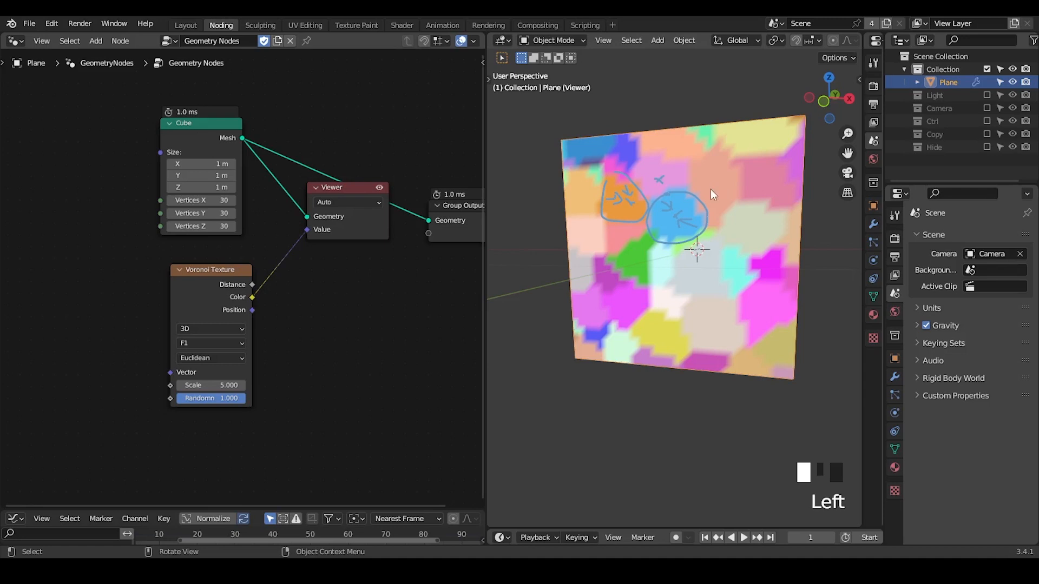
{"action": "mouse_move", "coordinate": [357, 175]}
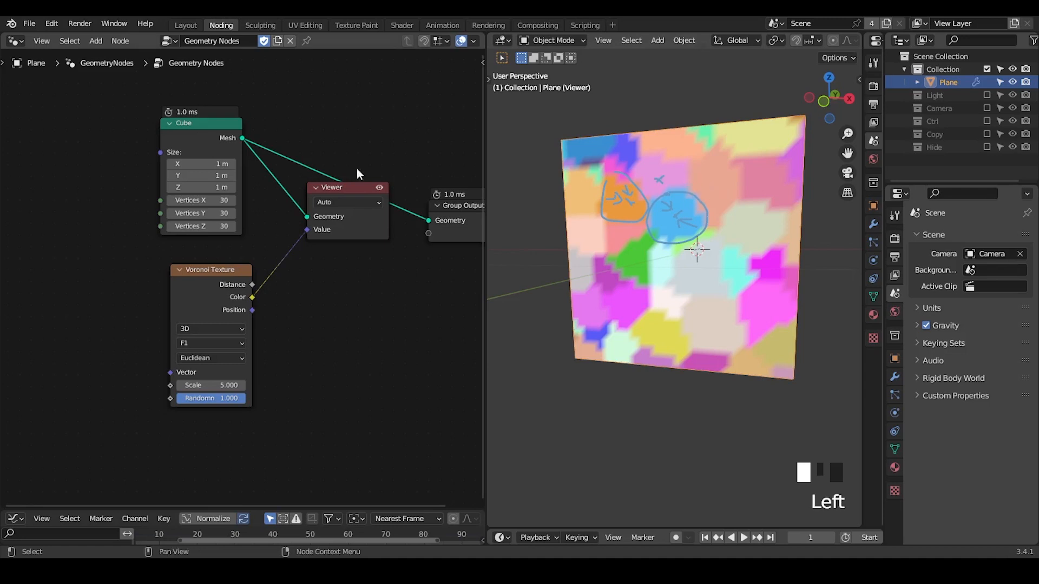
{"action": "mouse_move", "coordinate": [717, 118]}
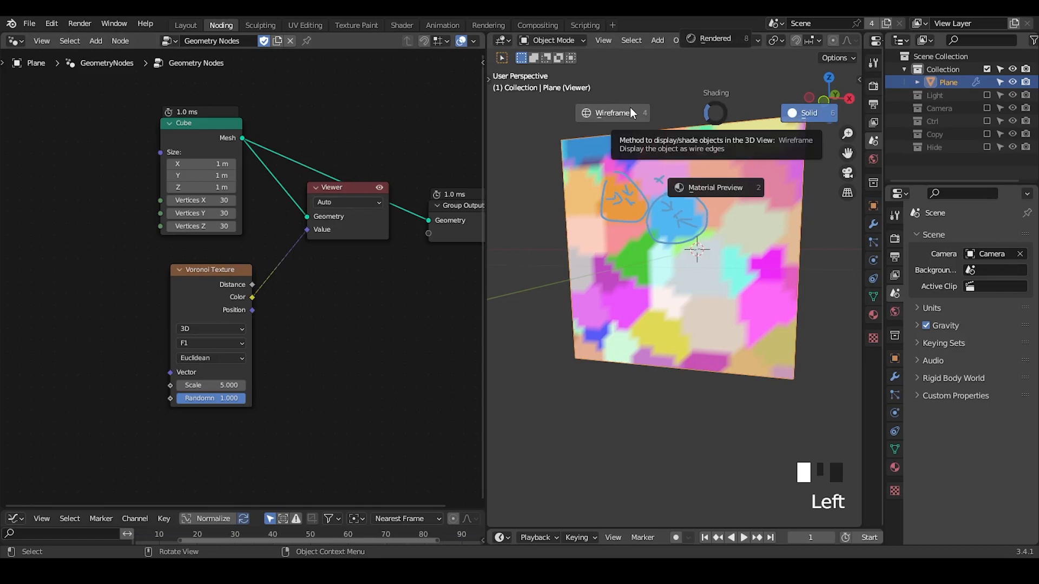
Switch the viewport to Wireframe shading to expose the plane's dense vertex grid.
{"action": "left_click", "coordinate": [612, 113]}
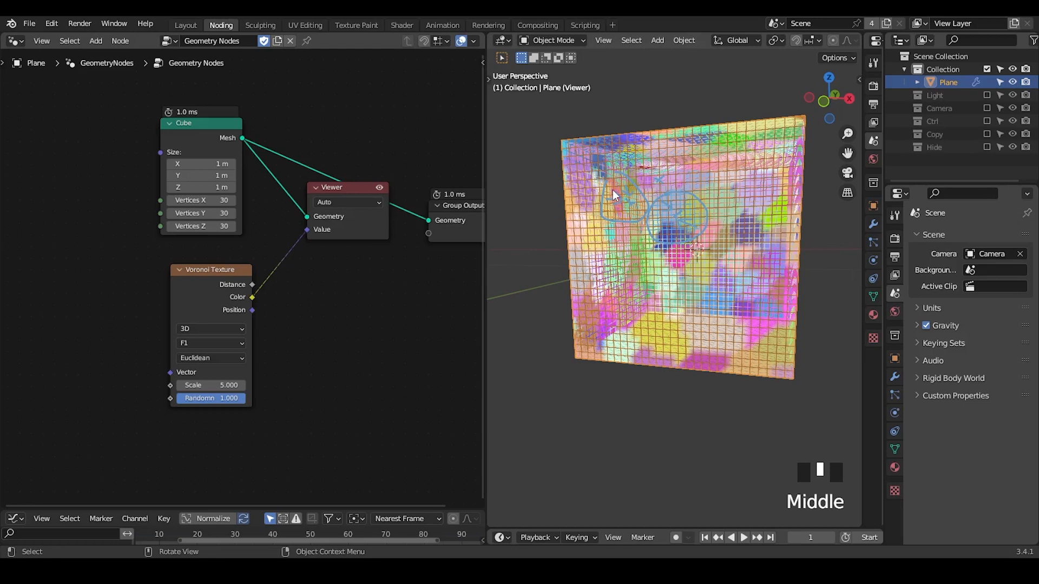
{"action": "mouse_move", "coordinate": [621, 204]}
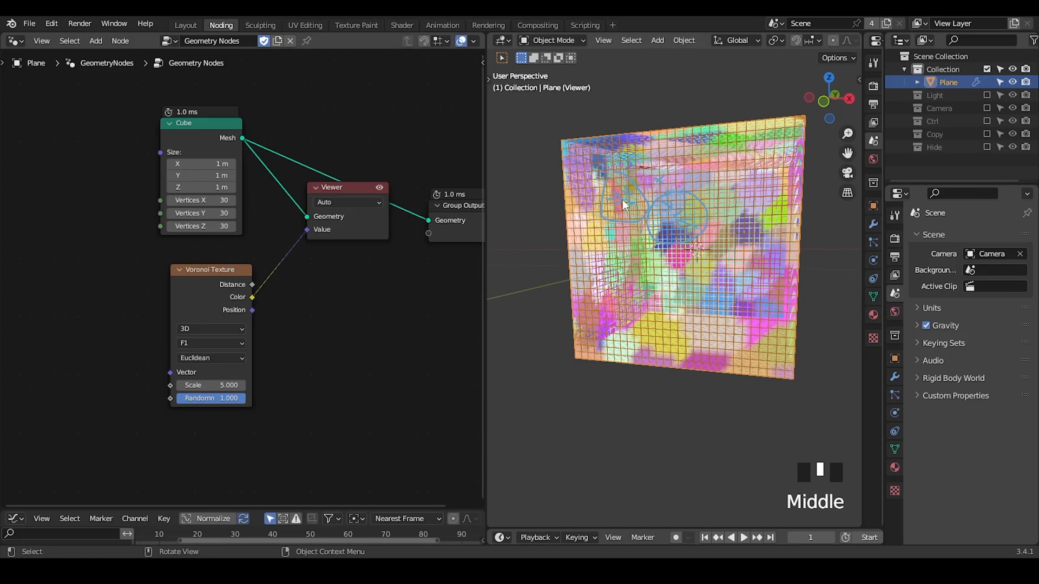
{"action": "mouse_move", "coordinate": [307, 312]}
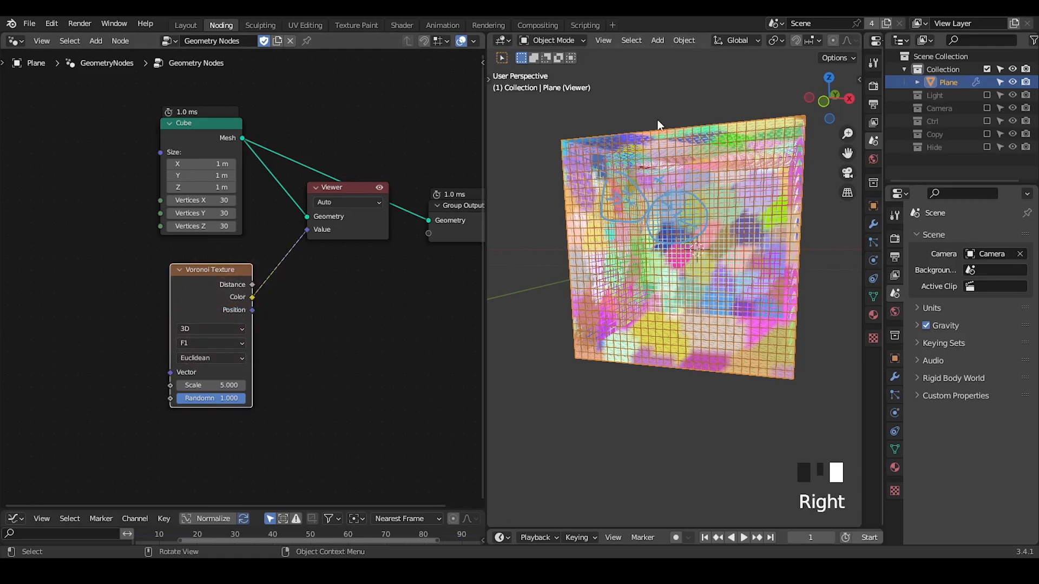
{"action": "key", "text": "z"}
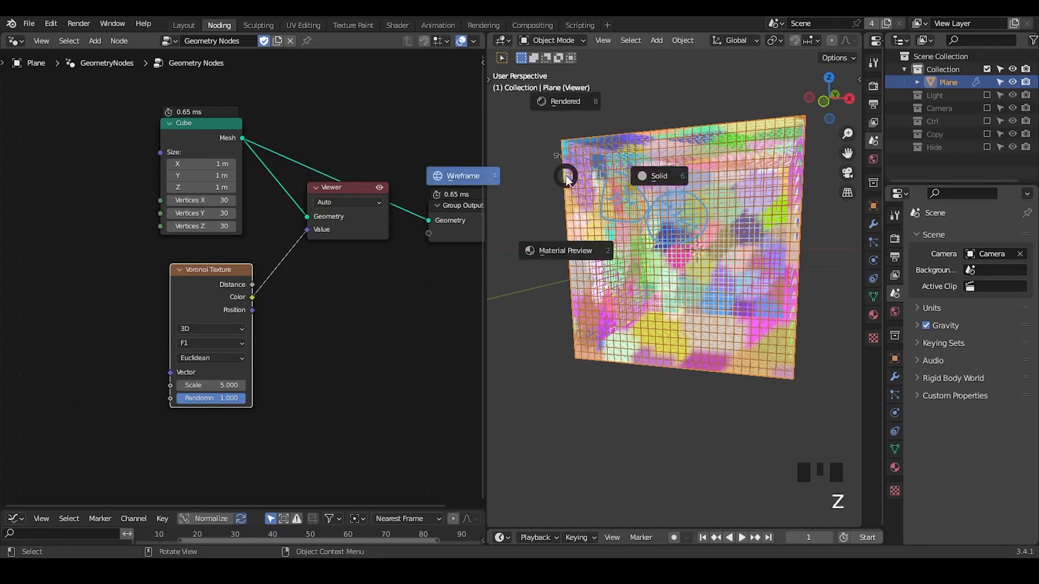
Add the G_Attribute Voronoi node group via search and move it out of the way.
{"action": "key", "text": "ctrl+a"}
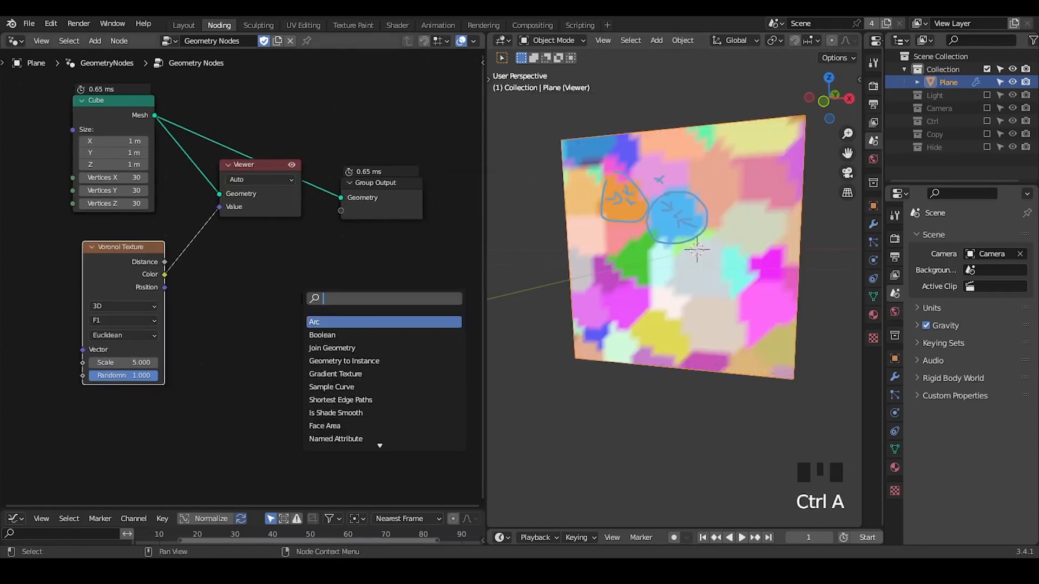
{"action": "type", "text": "attribute voroi"}
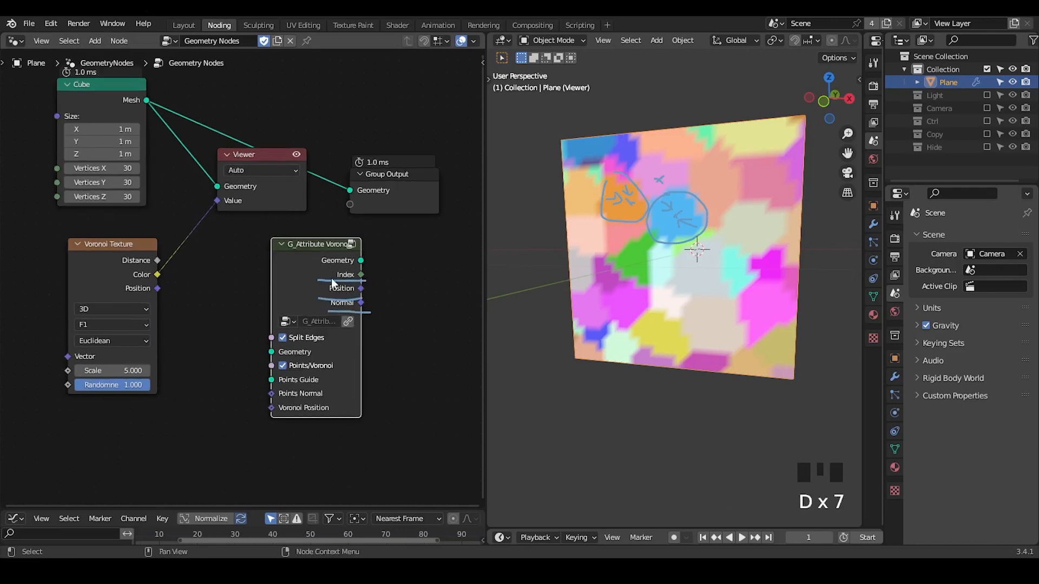
{"action": "mouse_move", "coordinate": [297, 276]}
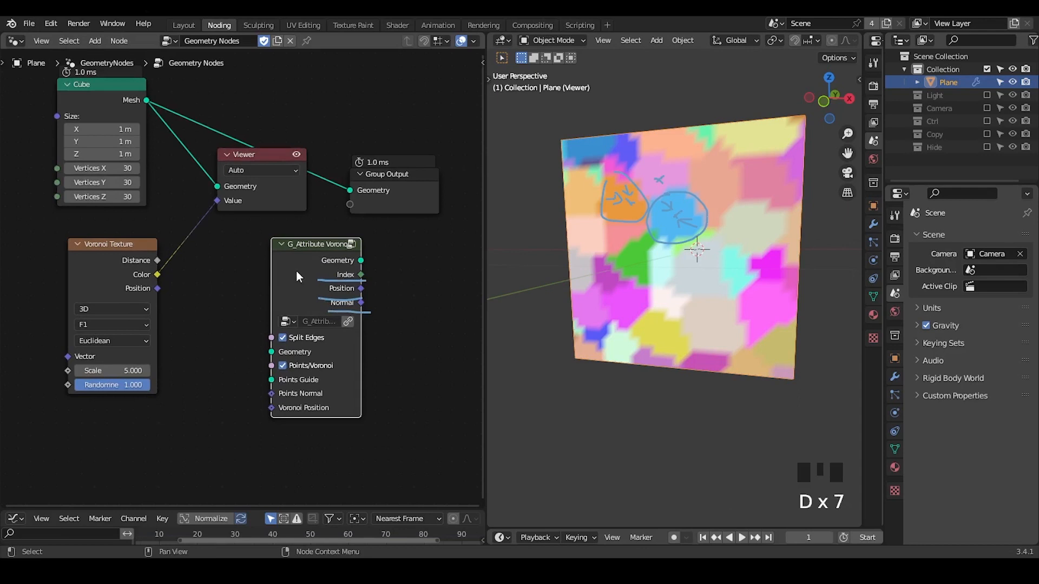
{"action": "mouse_move", "coordinate": [628, 186]}
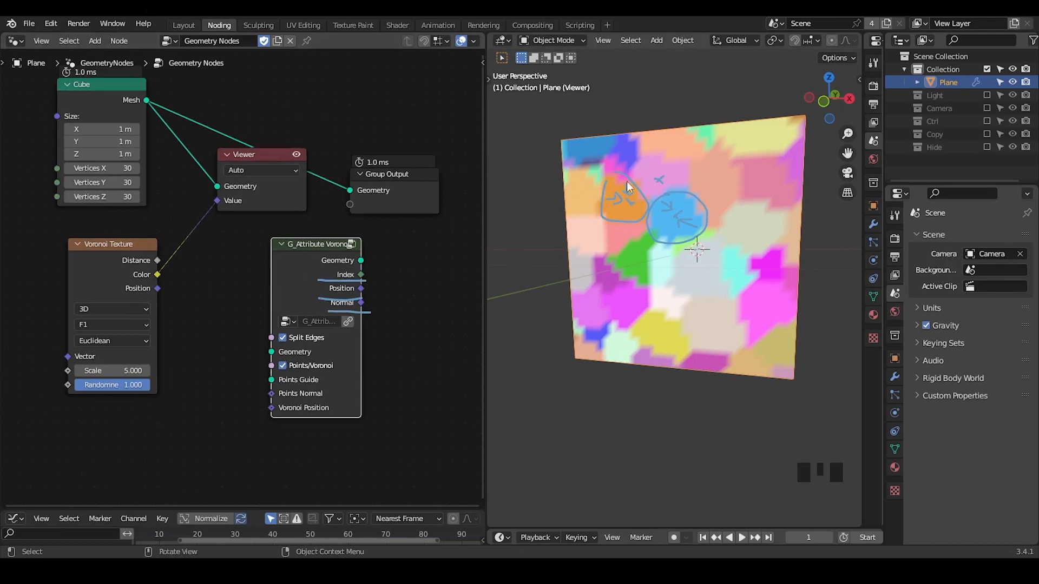
{"action": "mouse_move", "coordinate": [609, 190]}
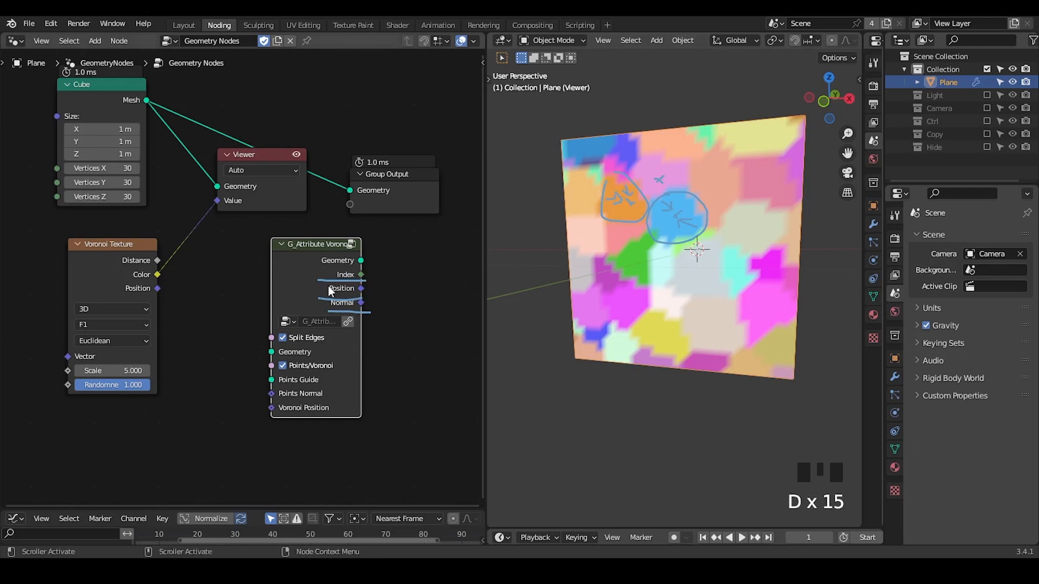
{"action": "mouse_move", "coordinate": [361, 304]}
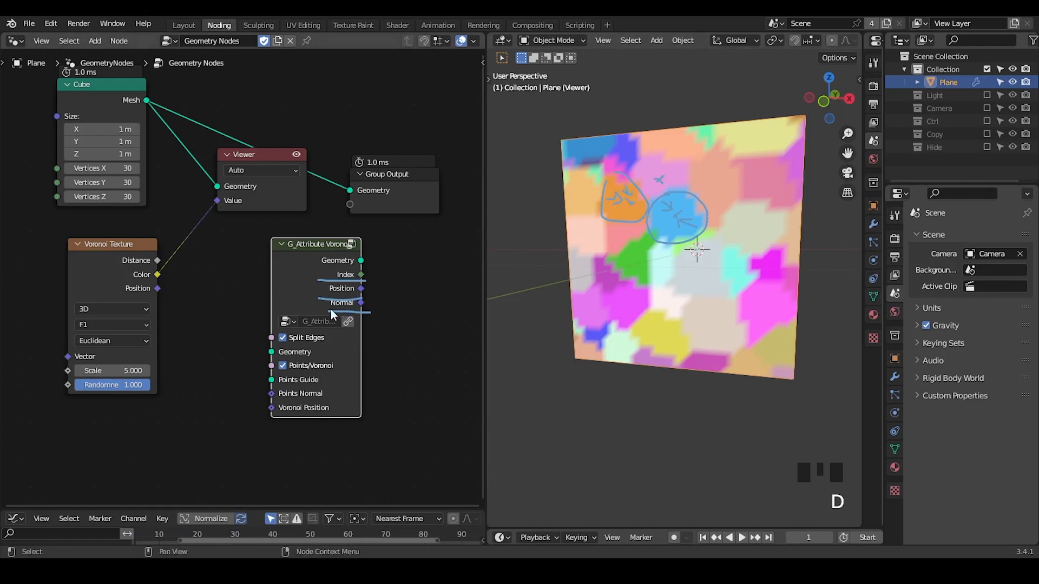
{"action": "key", "text": "d"}
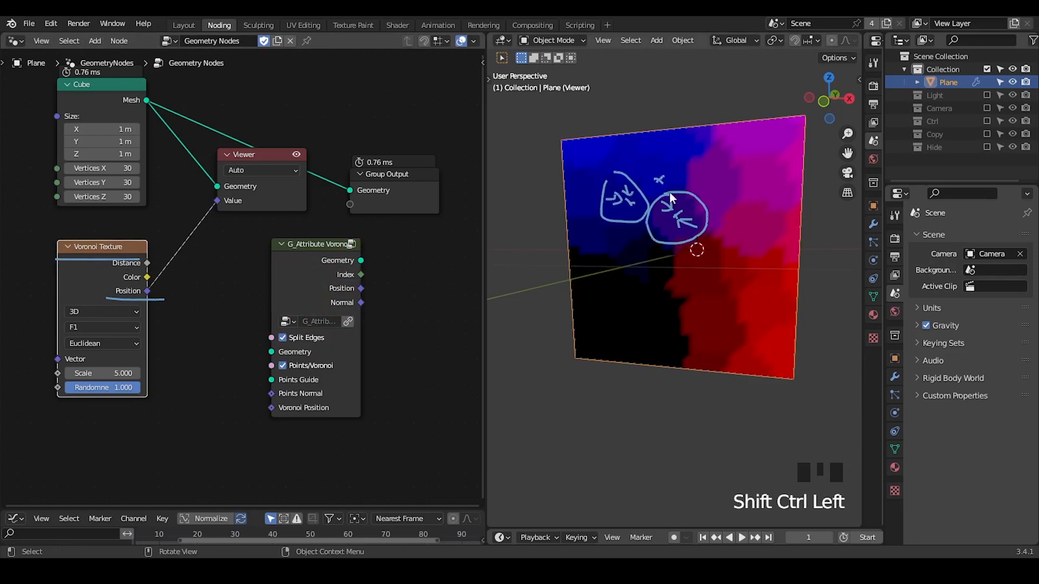
{"action": "key", "text": "d"}
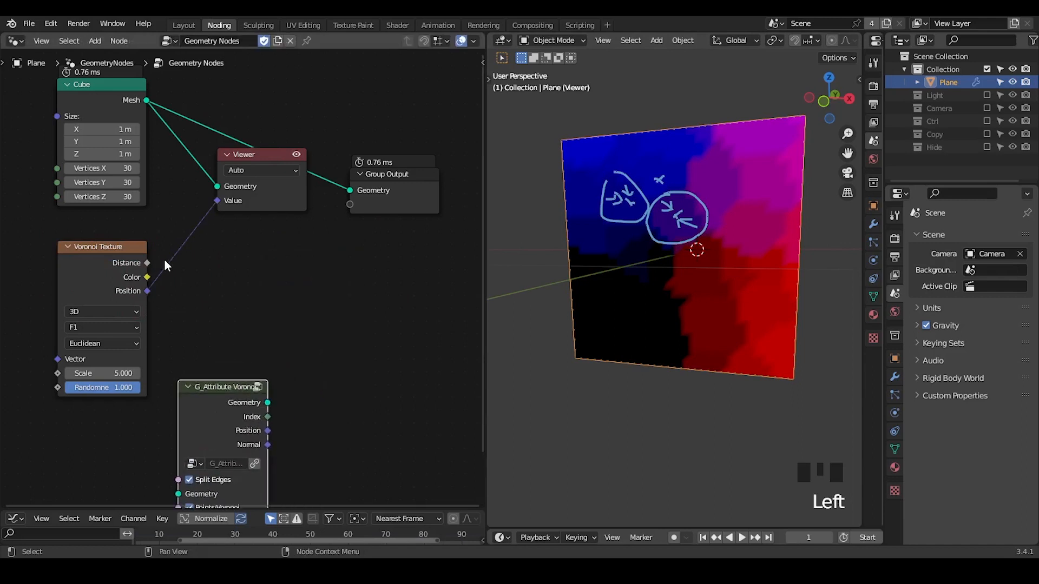
Add a Sample Nearest node fed by Cube Mesh and Voronoi Position, previewing its Index.
{"action": "key", "text": "ctrl+a"}
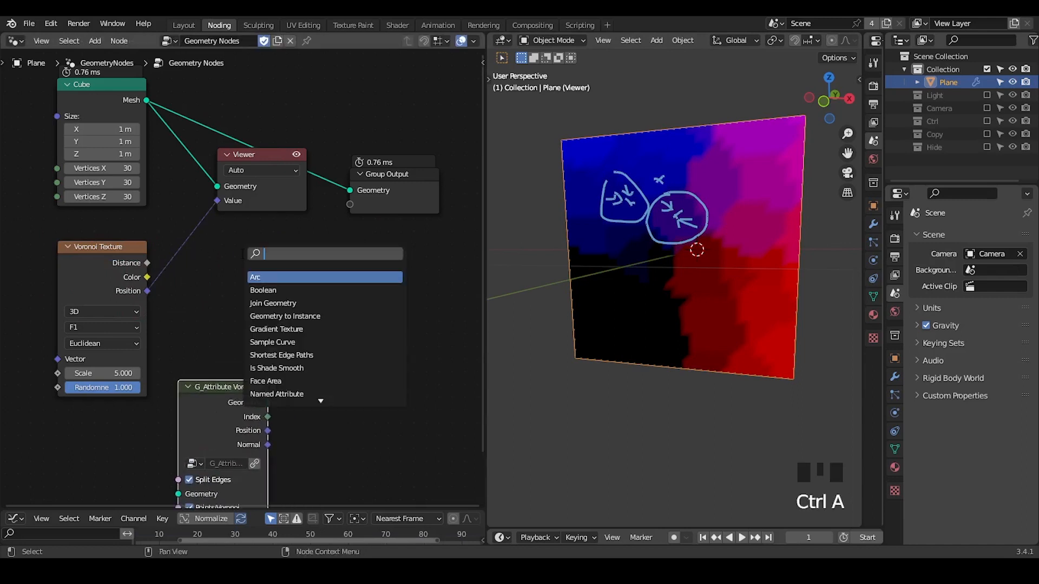
{"action": "type", "text": "sample nea"}
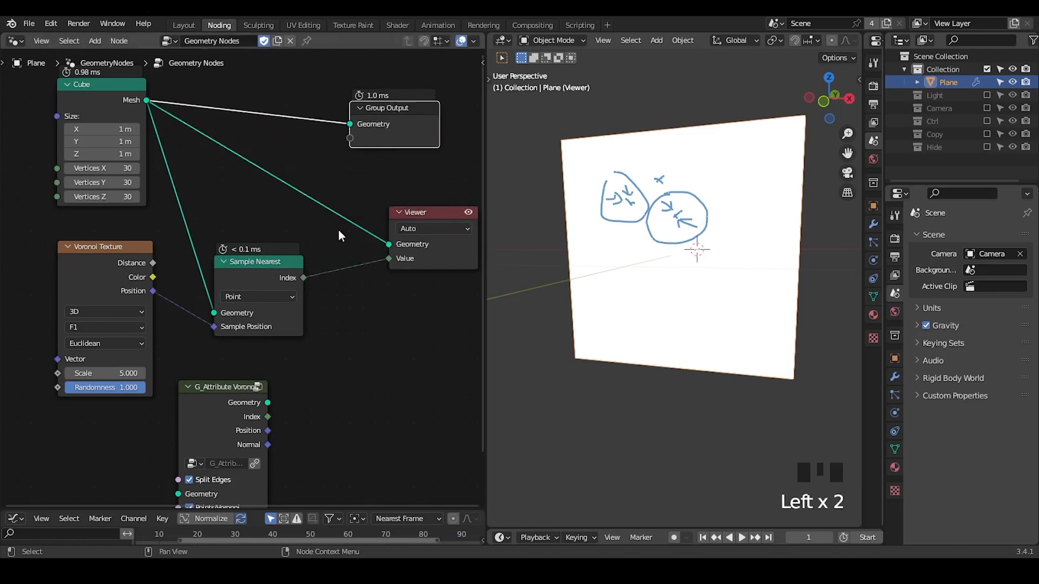
{"action": "key", "text": "d"}
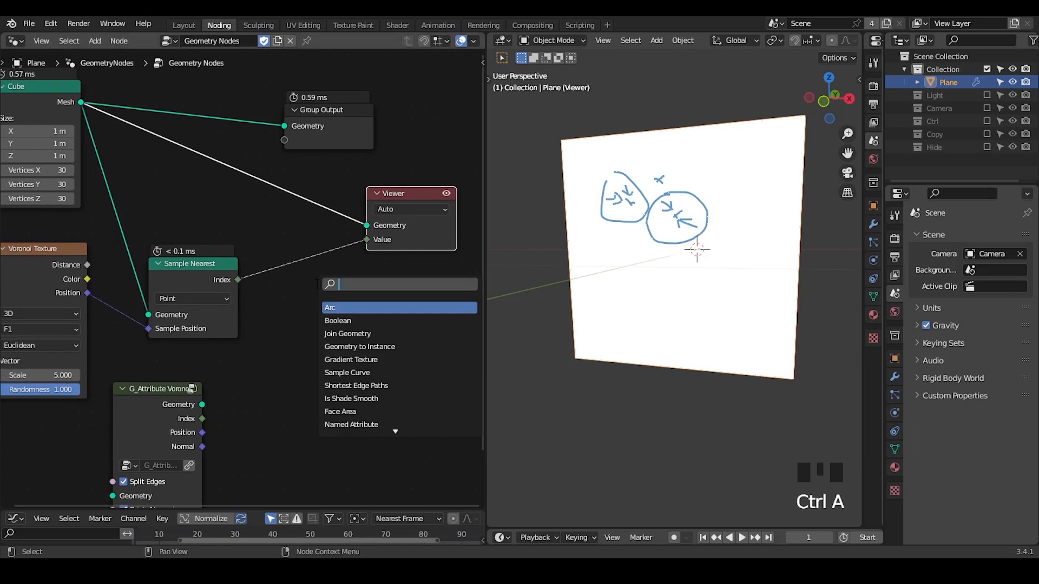
Add a Vector Random Value node driven by the Sample Nearest Index.
{"action": "type", "text": "random"}
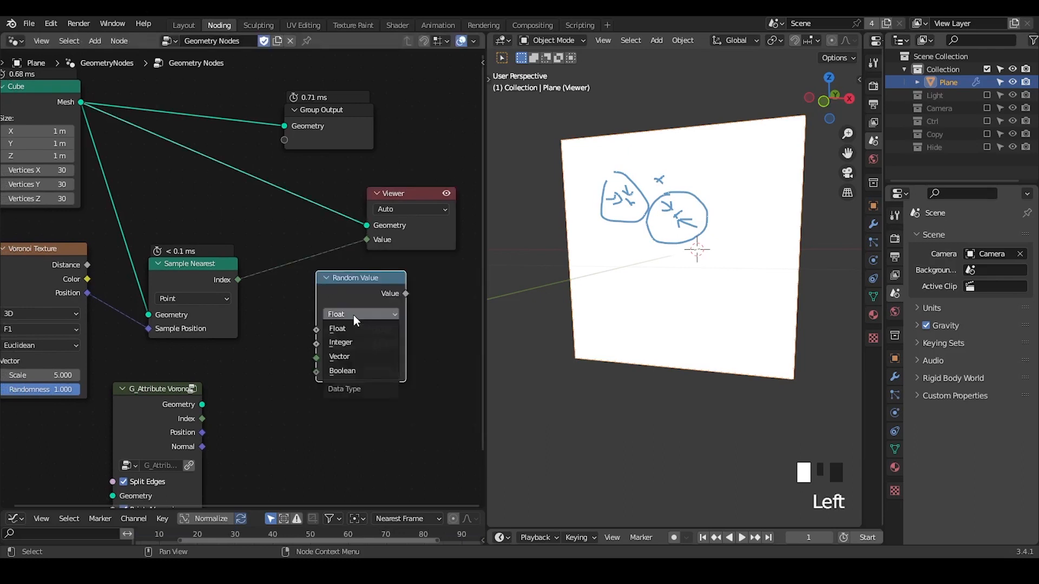
{"action": "mouse_move", "coordinate": [351, 357]}
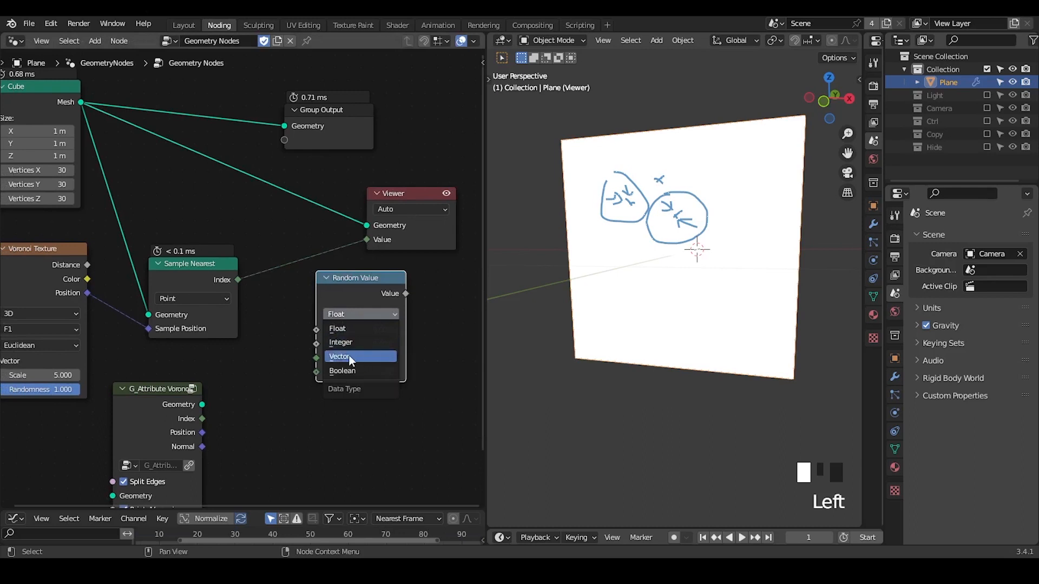
{"action": "left_click", "coordinate": [340, 357]}
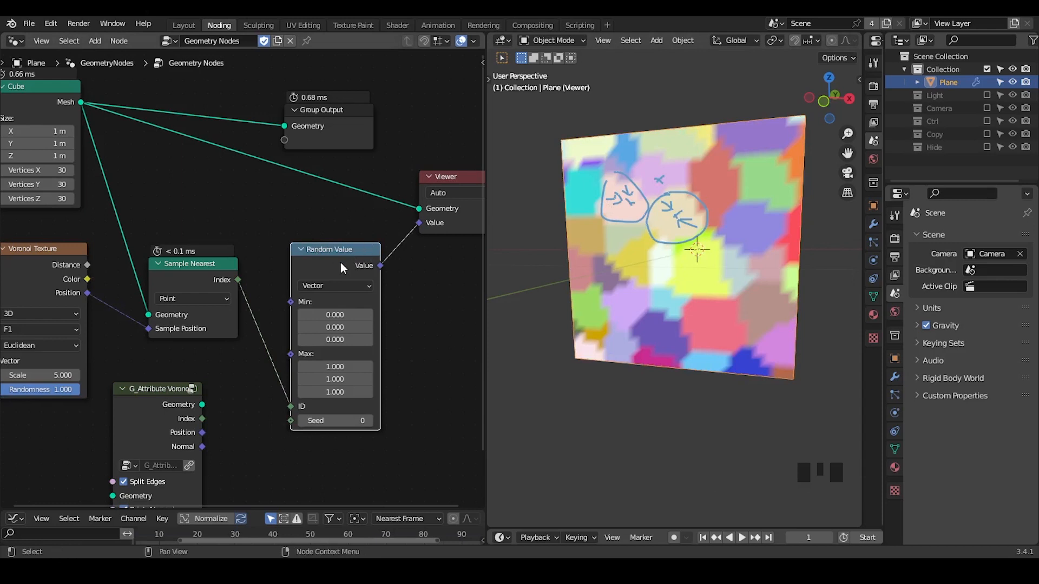
{"action": "scroll", "scroll_direction": "left", "scroll_amount": 3}
{"action": "type", "text": "sample"}
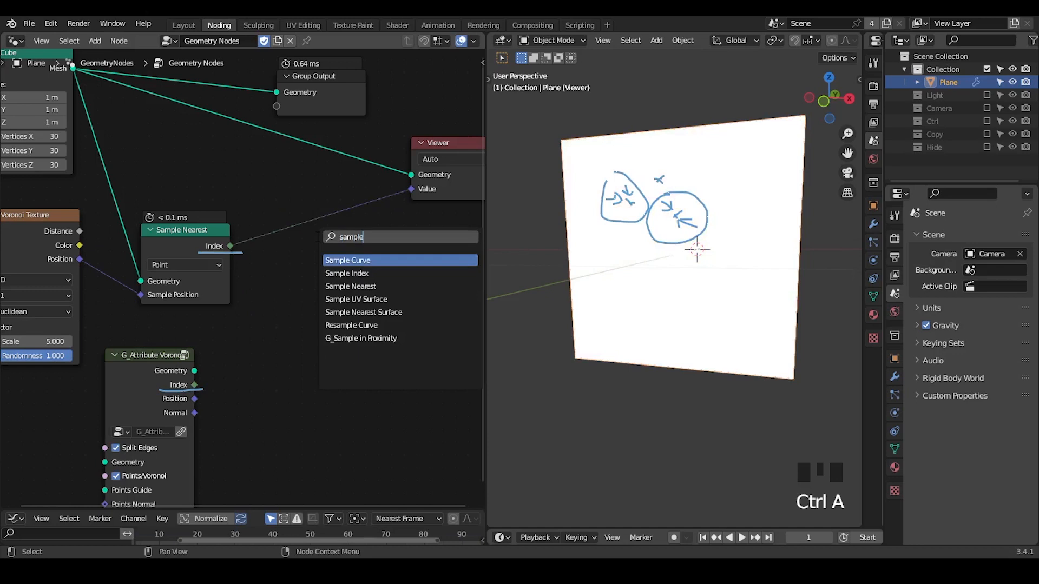
Add a Vector Sample Index node reading Normal at the Sample Nearest Index.
{"action": "left_click", "coordinate": [346, 273]}
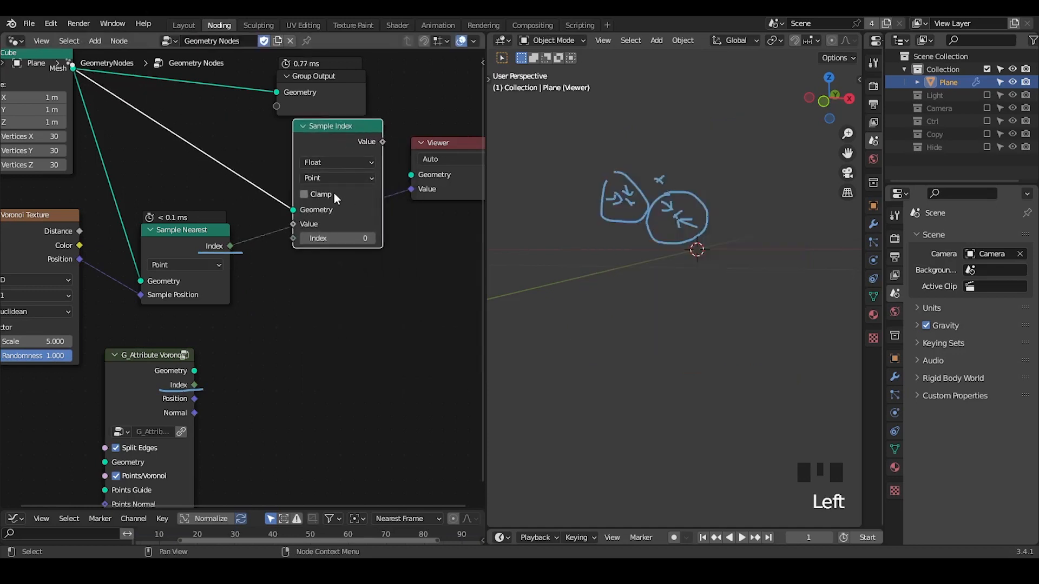
{"action": "left_click", "coordinate": [337, 162]}
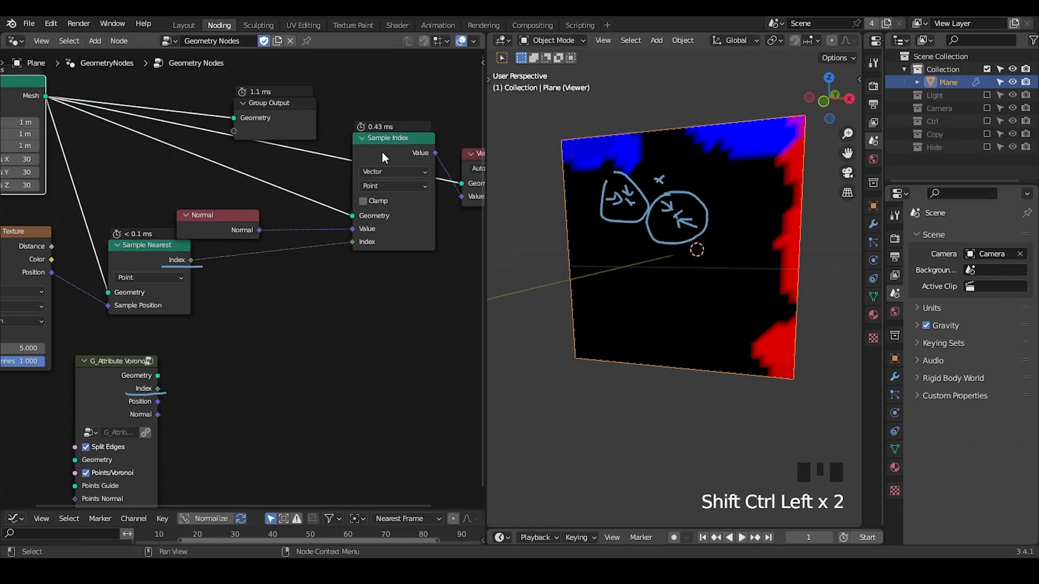
{"action": "left_click_drag", "start_coordinate": [388, 138], "coordinate": [354, 176]}
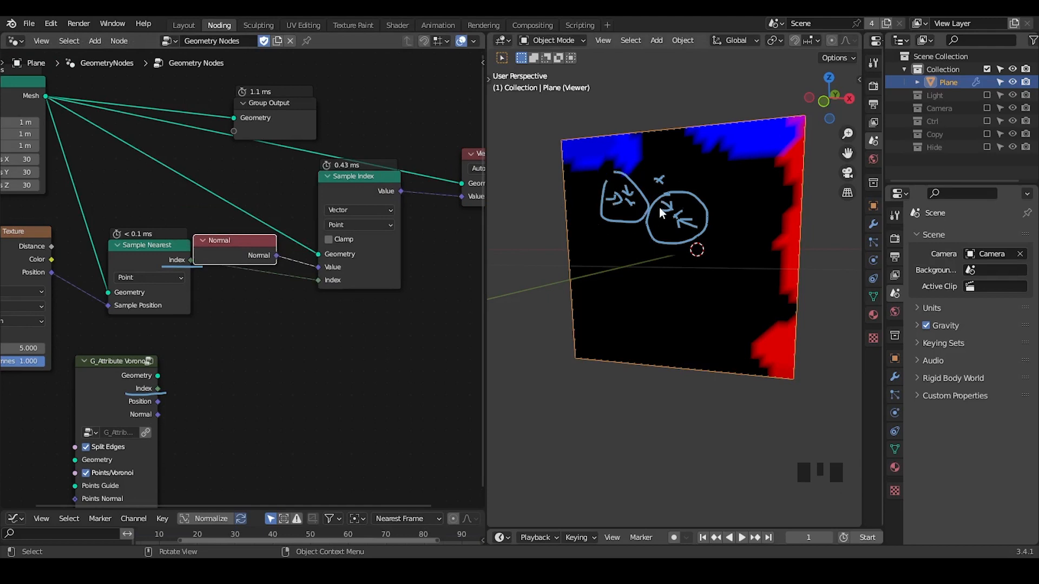
{"action": "key", "text": "d"}
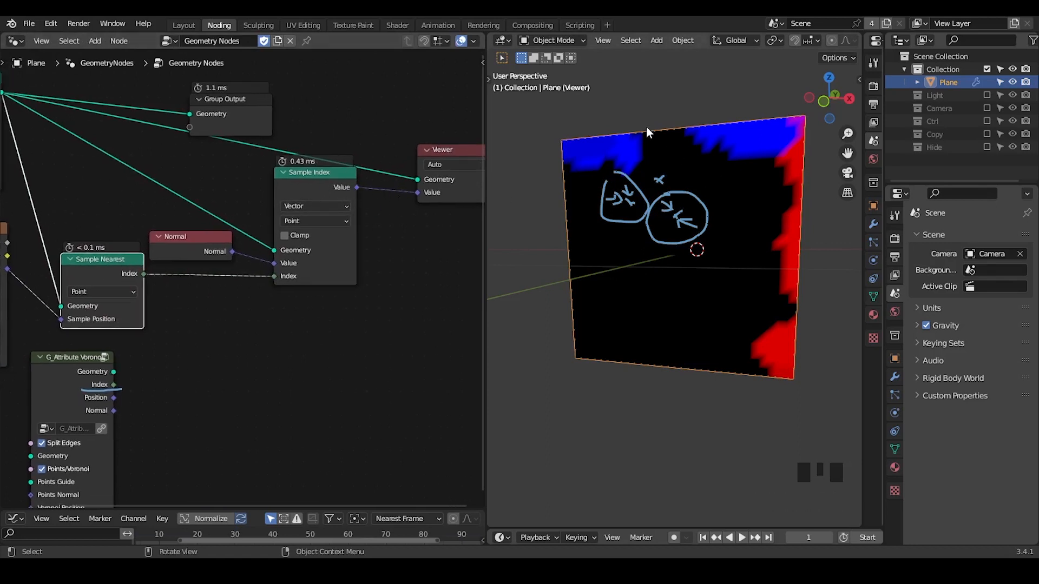
{"action": "mouse_move", "coordinate": [600, 210]}
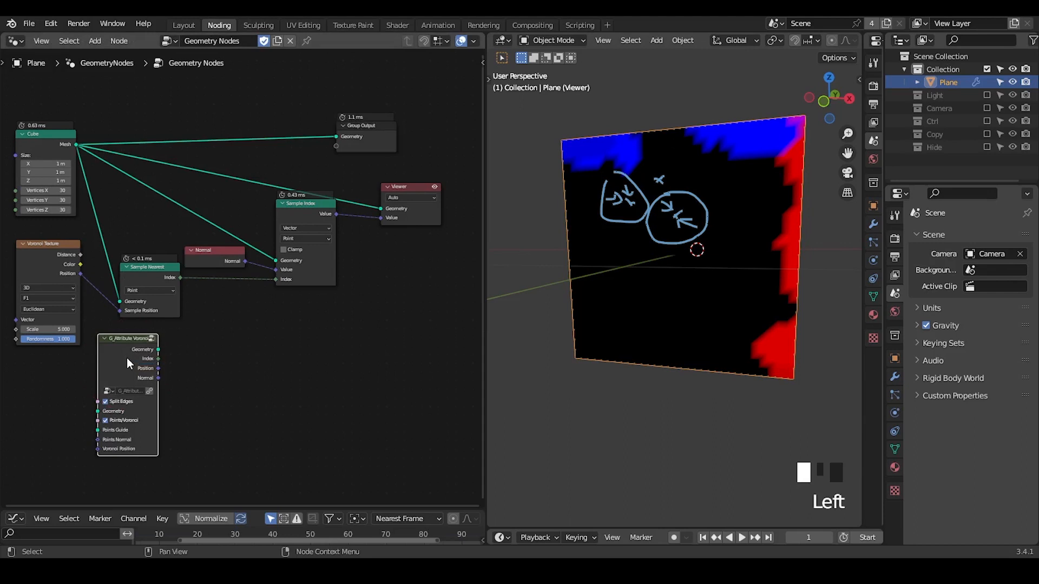
Preview Voronoi Distance and move the G_Attribute Voronoi group back below the tree.
{"action": "left_click_drag", "start_coordinate": [128, 338], "coordinate": [240, 86]}
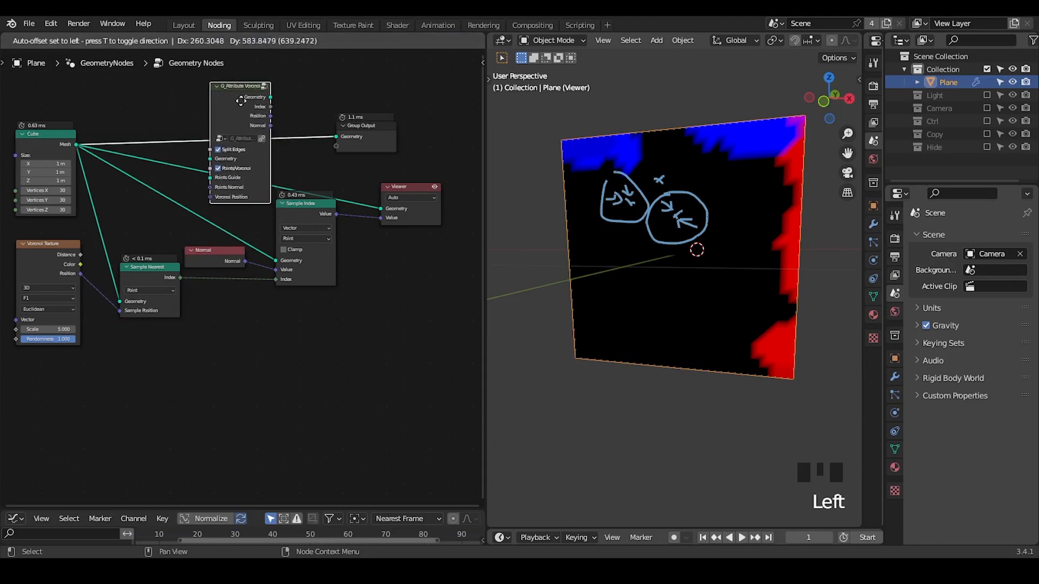
{"action": "left_click_drag", "start_coordinate": [240, 86], "coordinate": [231, 299]}
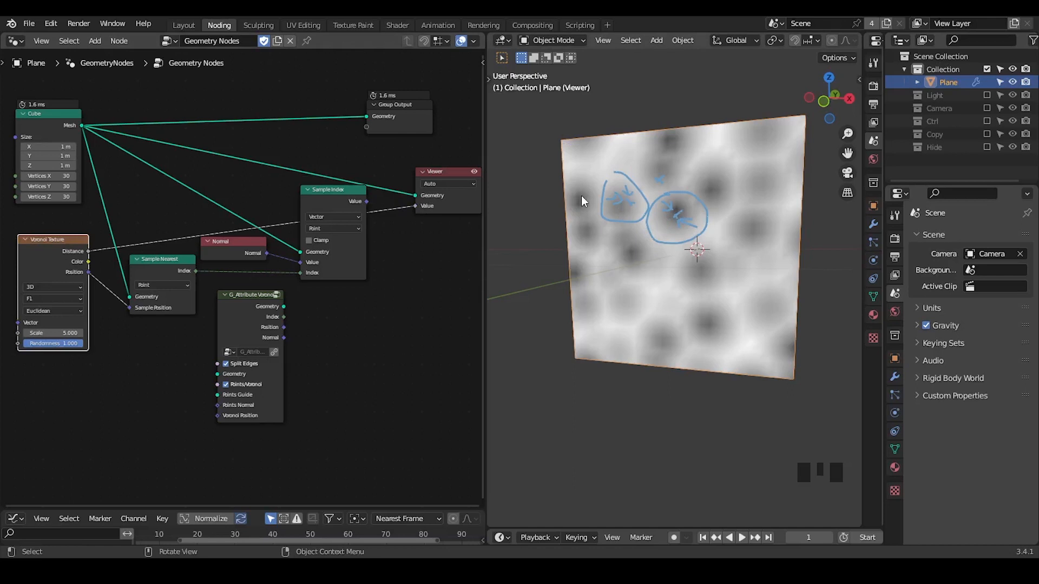
{"action": "mouse_move", "coordinate": [672, 215]}
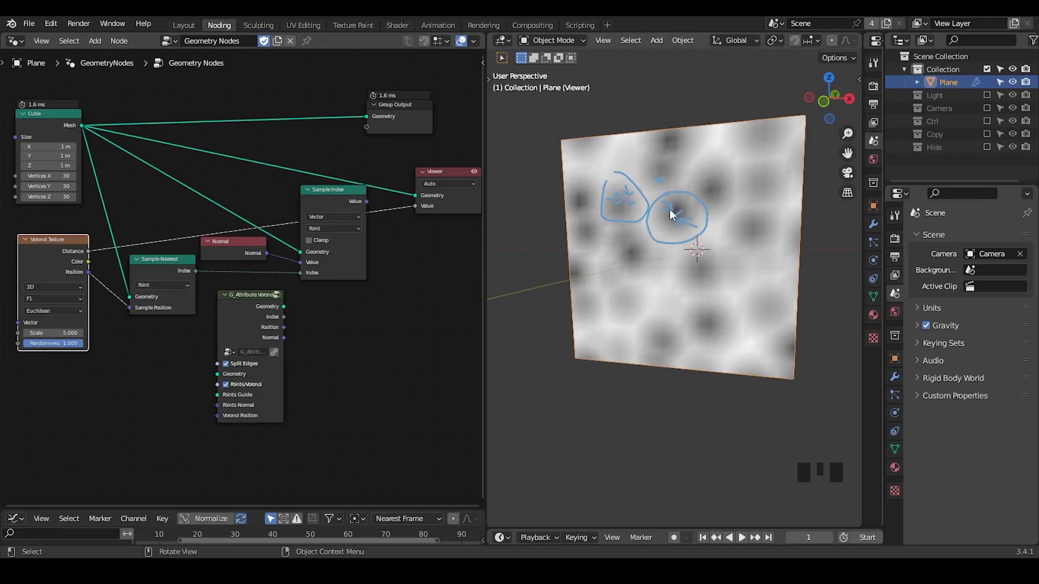
{"action": "mouse_move", "coordinate": [668, 216]}
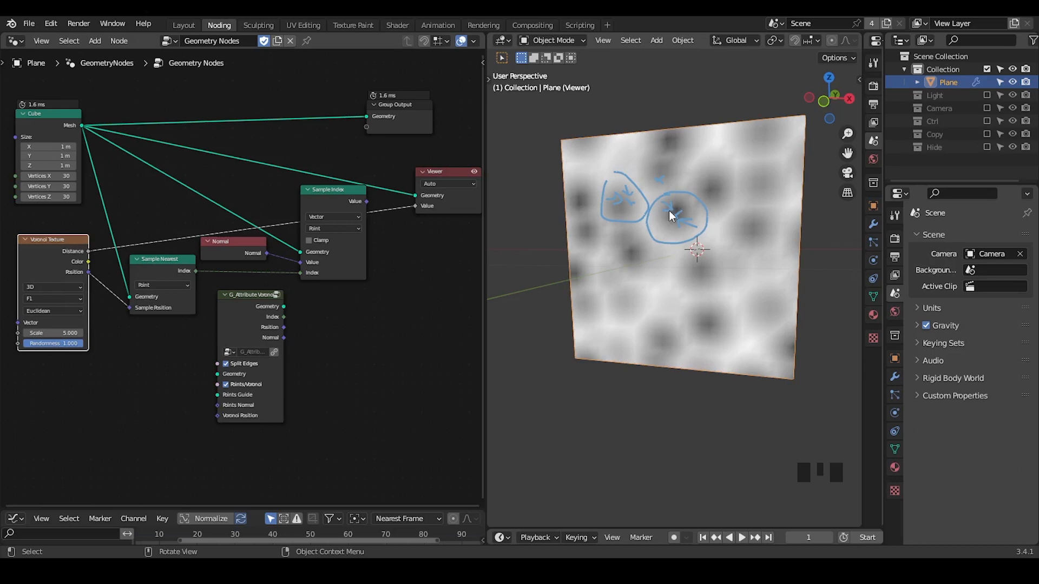
{"action": "mouse_move", "coordinate": [677, 218]}
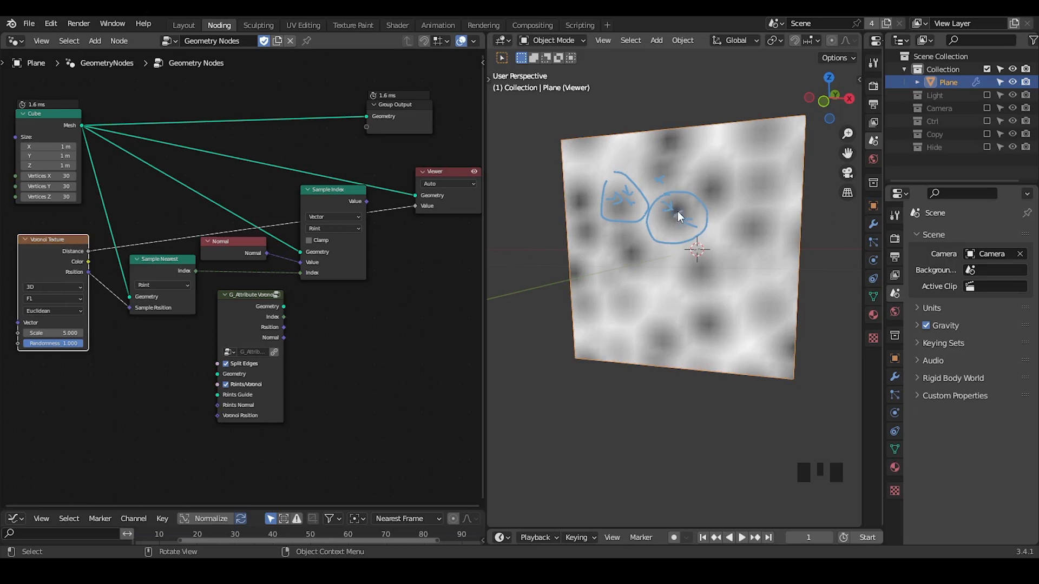
{"action": "mouse_move", "coordinate": [675, 202]}
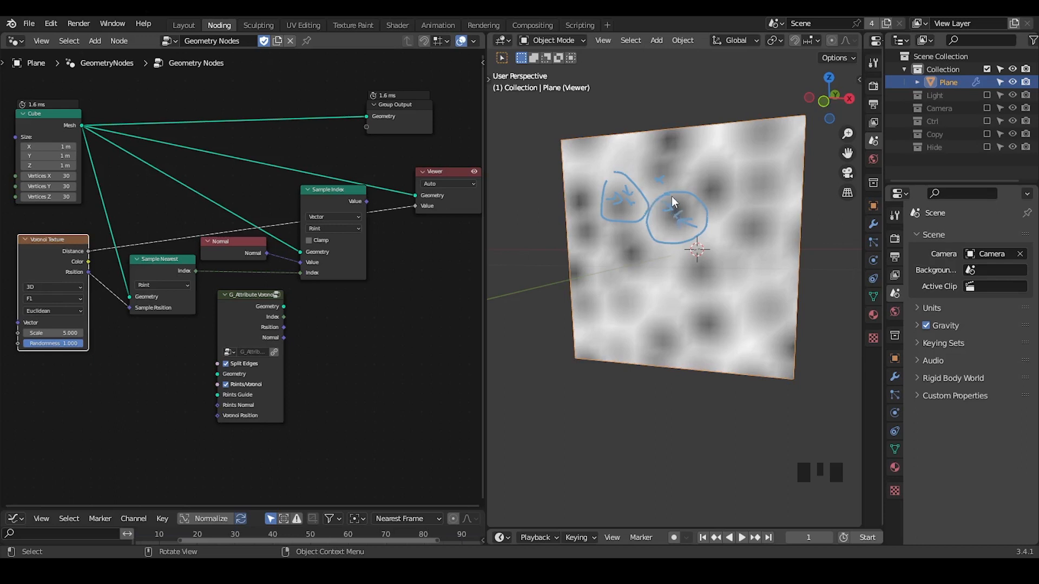
{"action": "mouse_move", "coordinate": [673, 221]}
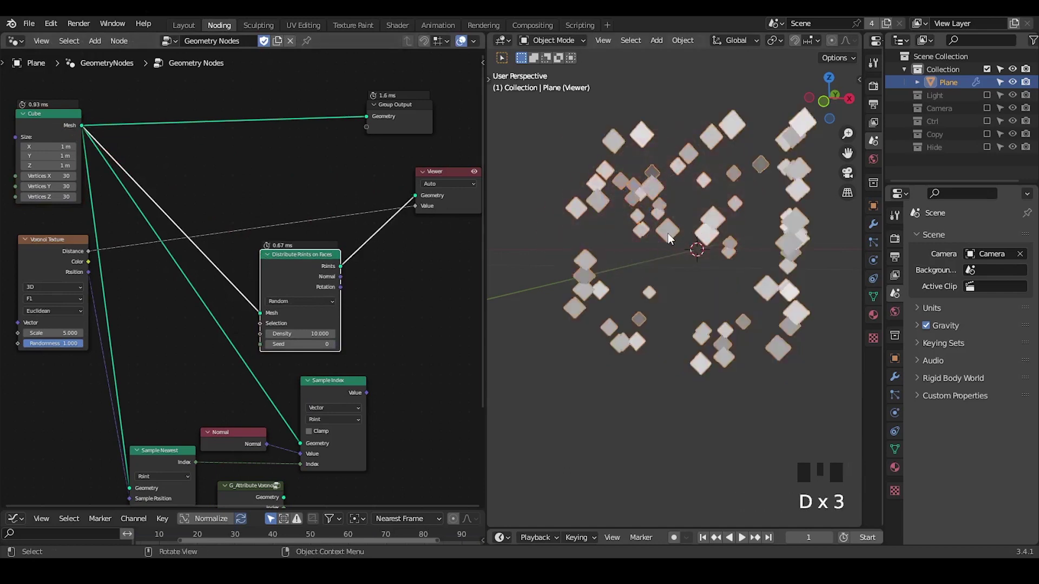
Add a Join Geometry node merging the scattered points with the cube mesh.
{"action": "key", "text": "ctrl+a"}
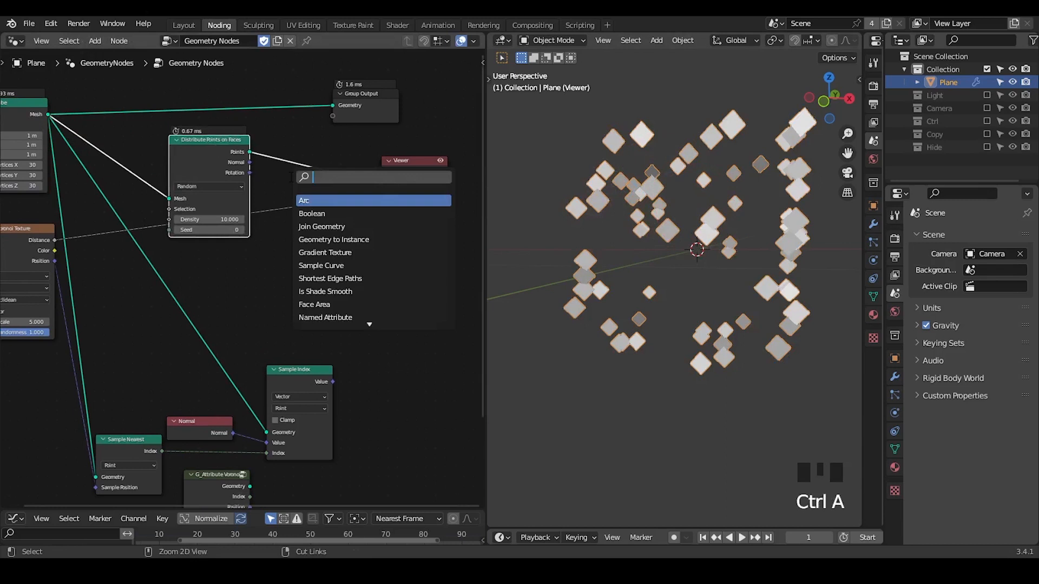
{"action": "left_click", "coordinate": [322, 226]}
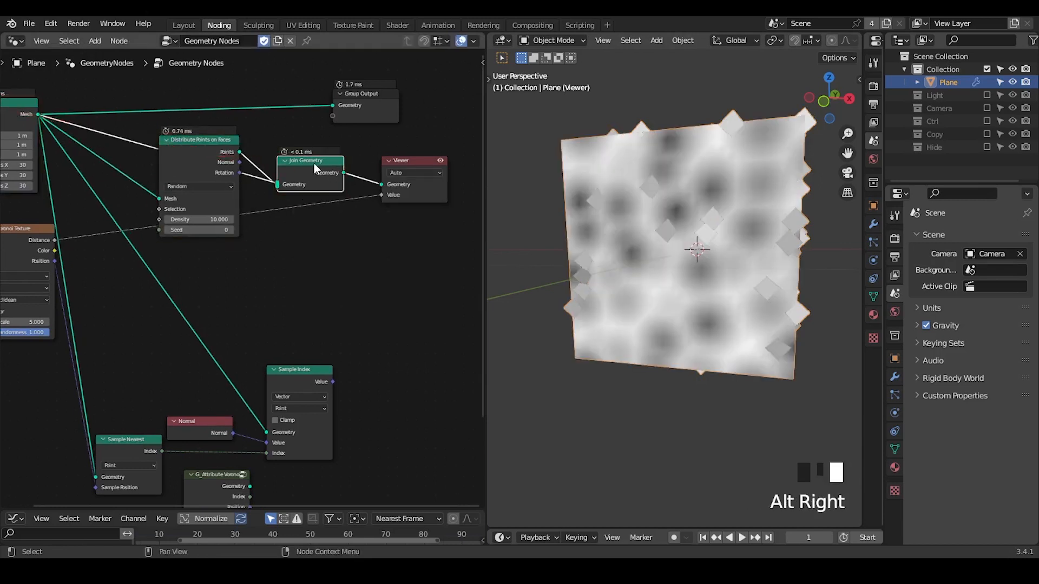
{"action": "key", "text": "ctrl+x"}
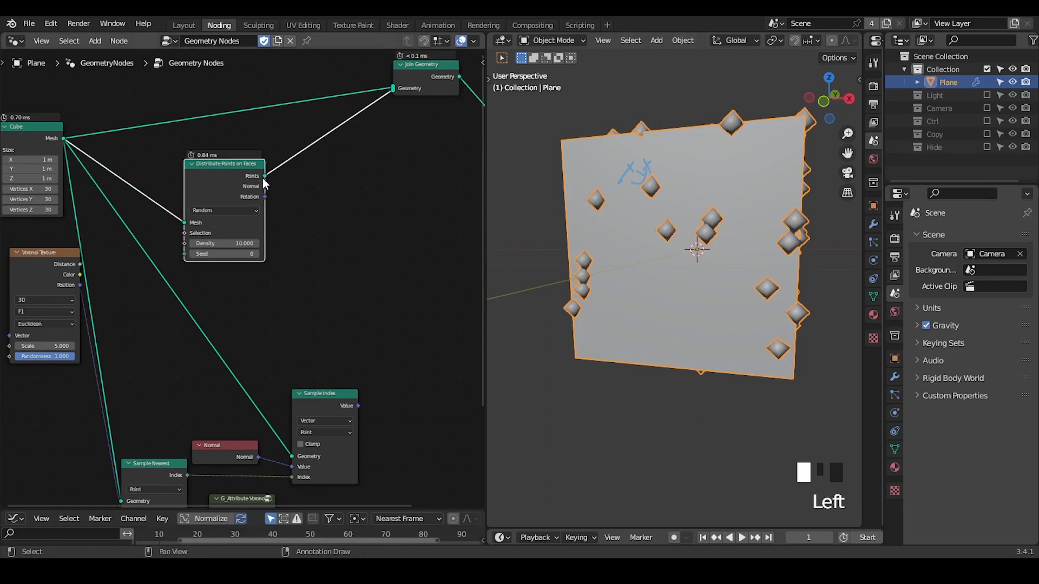
Add a Geometry Proximity node targeting the scattered points and preview its Distance.
{"action": "type", "text": "geo"}
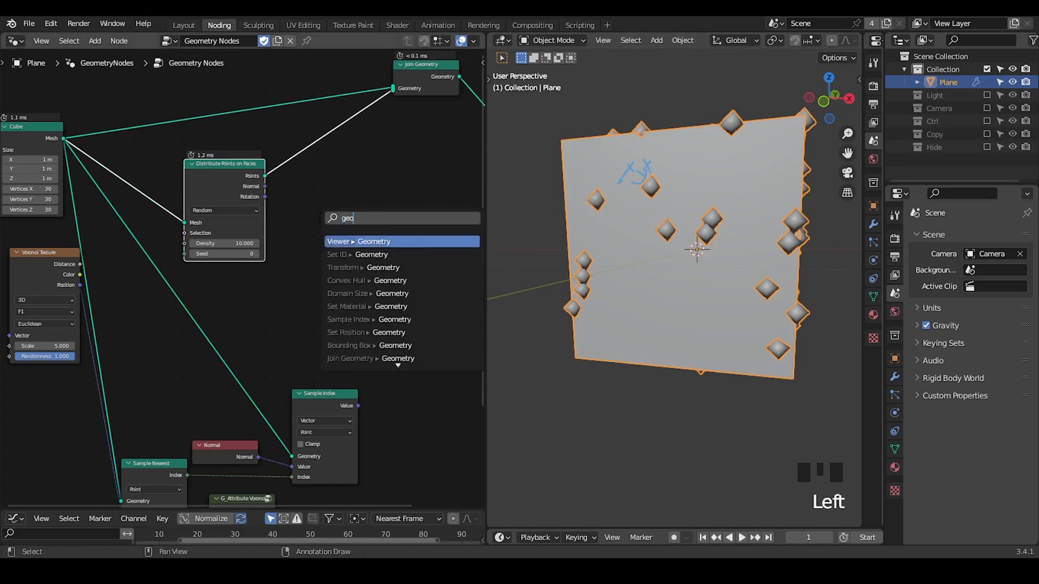
{"action": "left_click", "coordinate": [372, 242]}
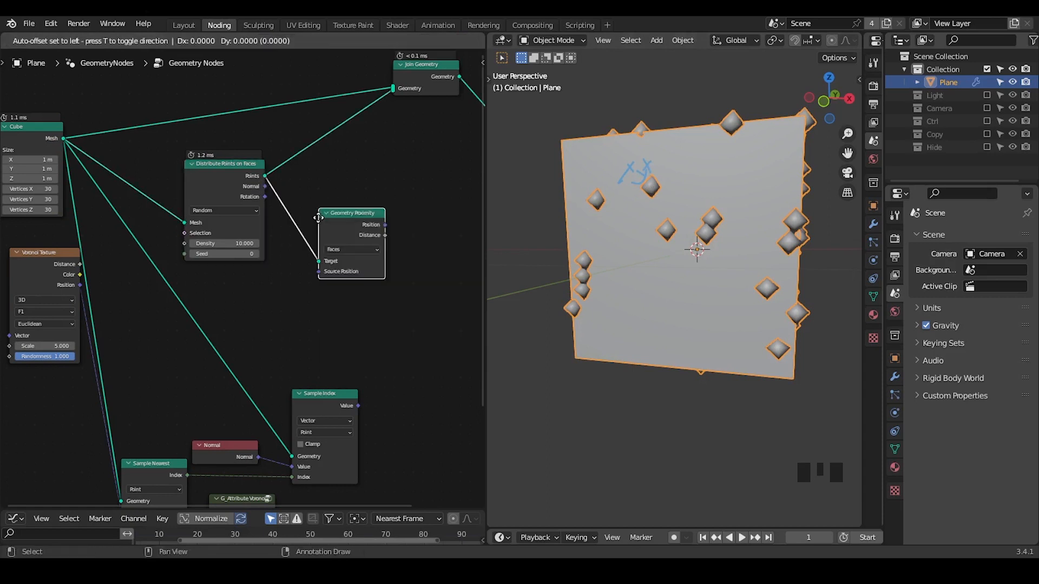
{"action": "left_click_drag", "start_coordinate": [351, 213], "coordinate": [326, 184]}
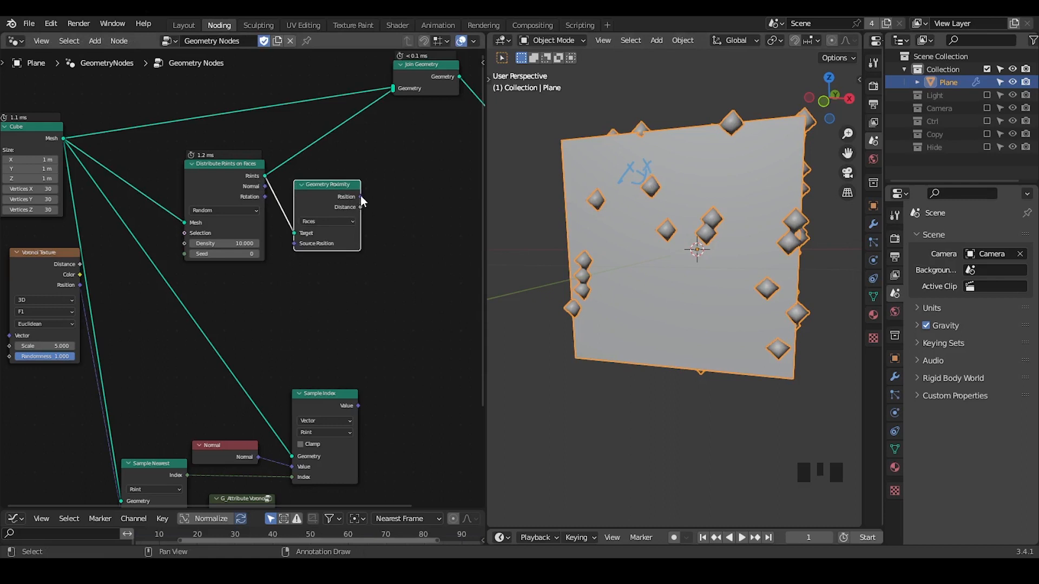
{"action": "key", "text": "d"}
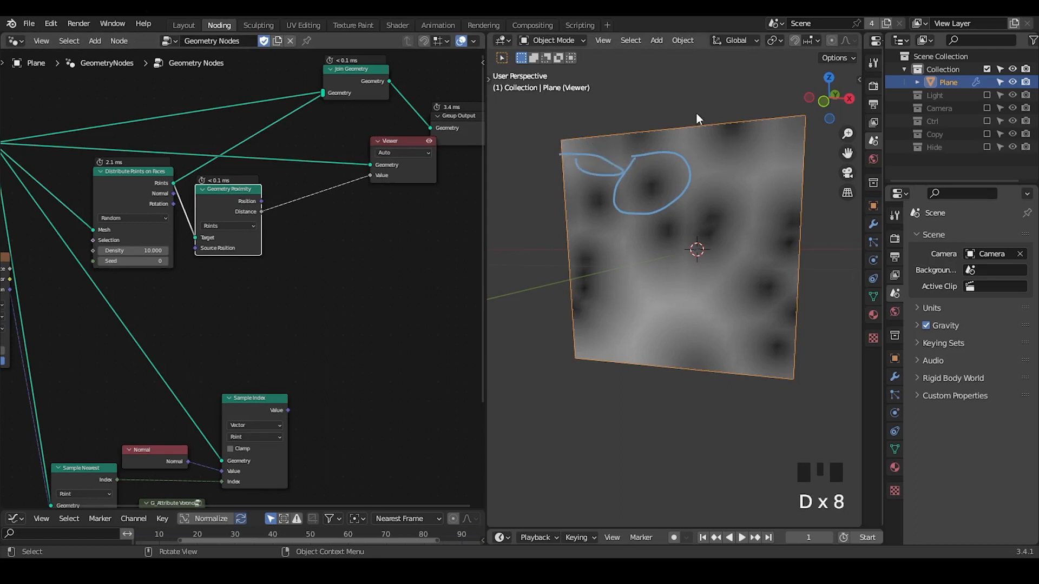
{"action": "mouse_move", "coordinate": [733, 193]}
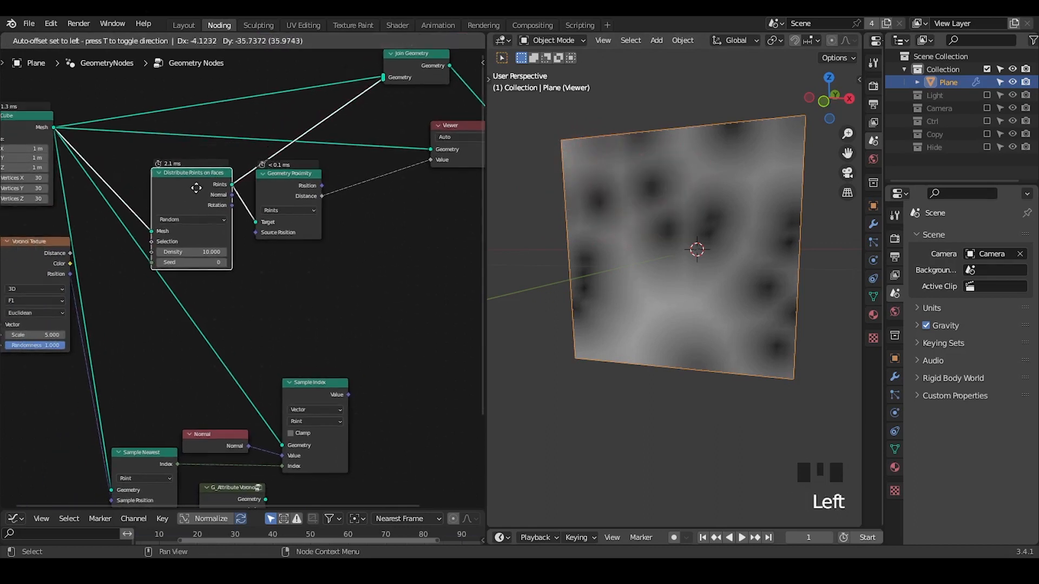
Zoom around the node tree to check Sample Nearest's rewired Geometry input.
{"action": "scroll", "scroll_direction": "up", "scroll_amount": 3}
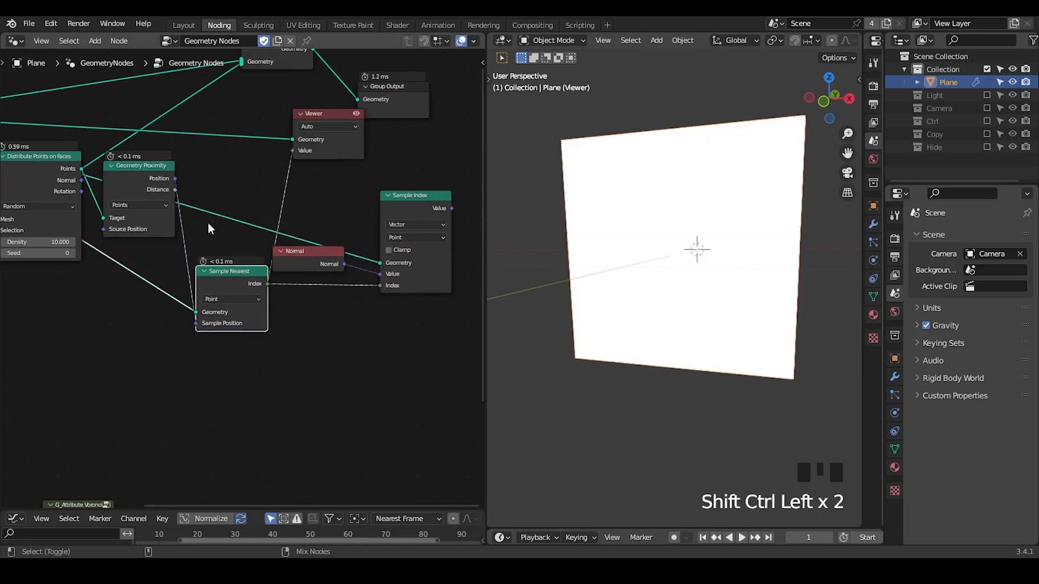
{"action": "scroll", "scroll_direction": "down", "scroll_amount": 3}
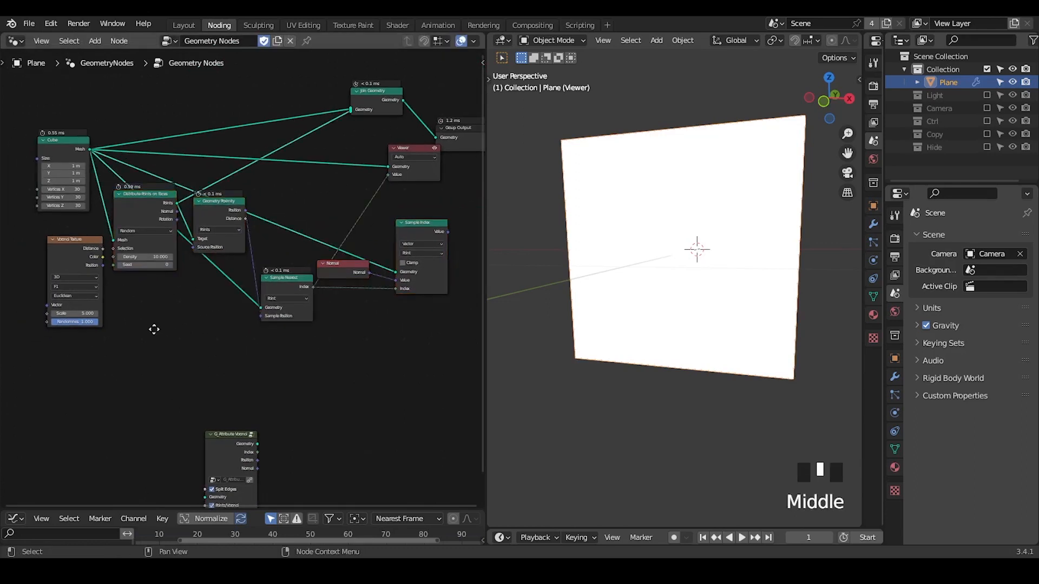
{"action": "scroll", "scroll_direction": "up", "scroll_amount": 3}
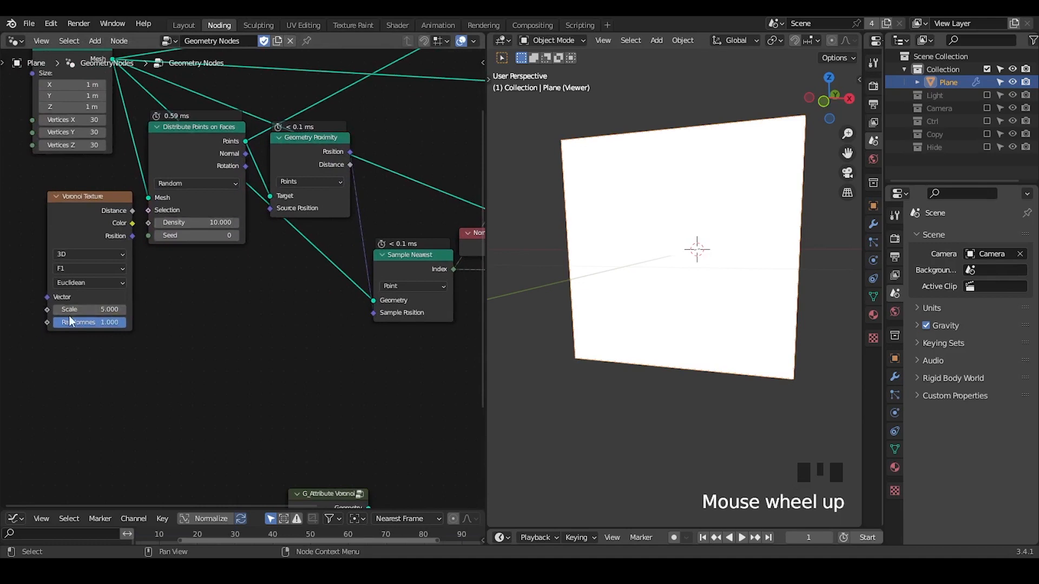
{"action": "scroll", "scroll_direction": "down", "scroll_amount": 3}
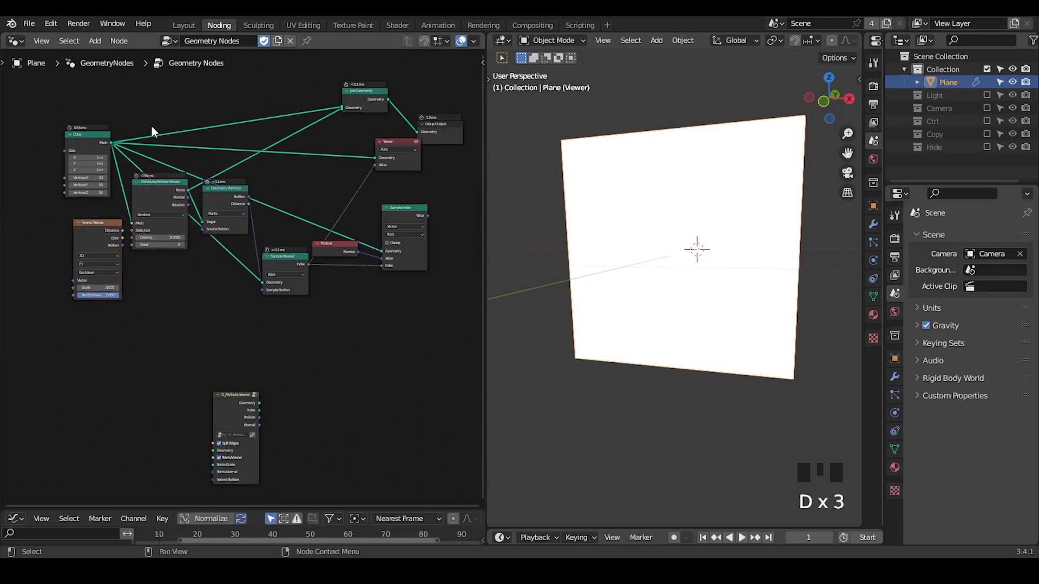
Move the G_Attribute Voronoi group up, feeding it the mesh plus scattered points as Points Guide.
{"action": "key", "text": "g"}
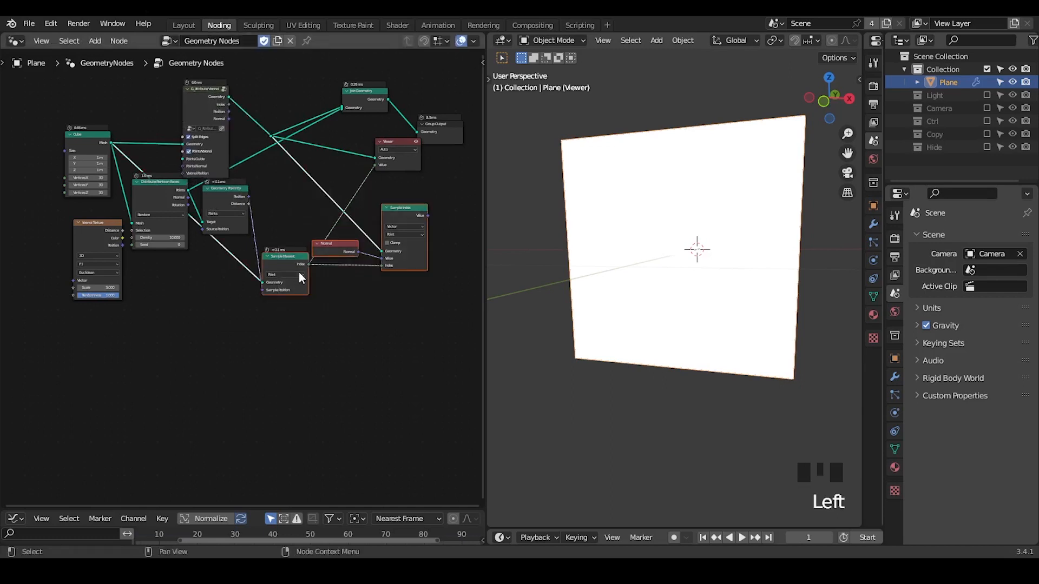
{"action": "key", "text": "ctrl+x"}
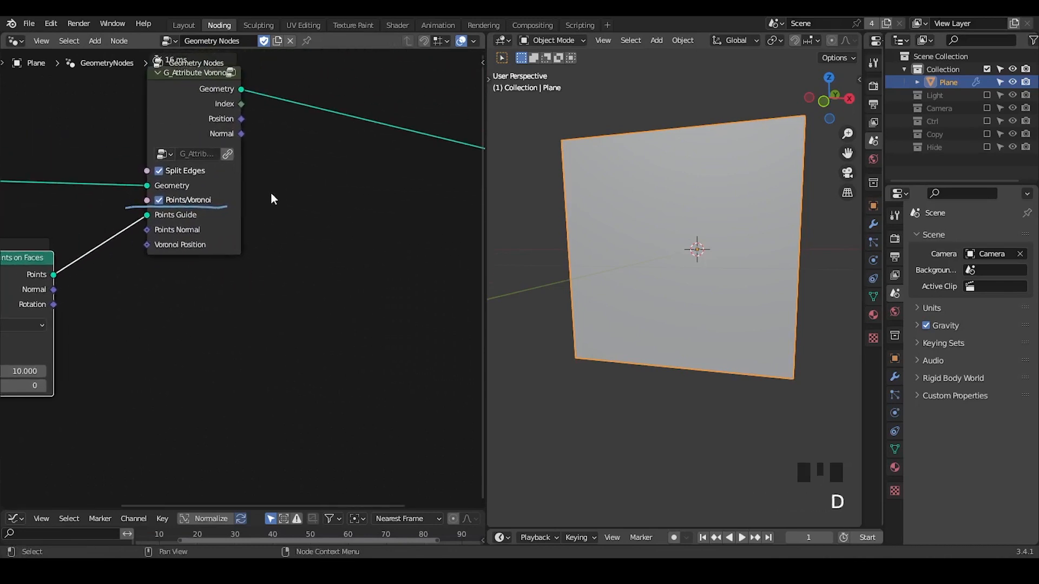
Insert a Set Position node before Group Output, with Normal linked to Offset.
{"action": "key", "text": "d"}
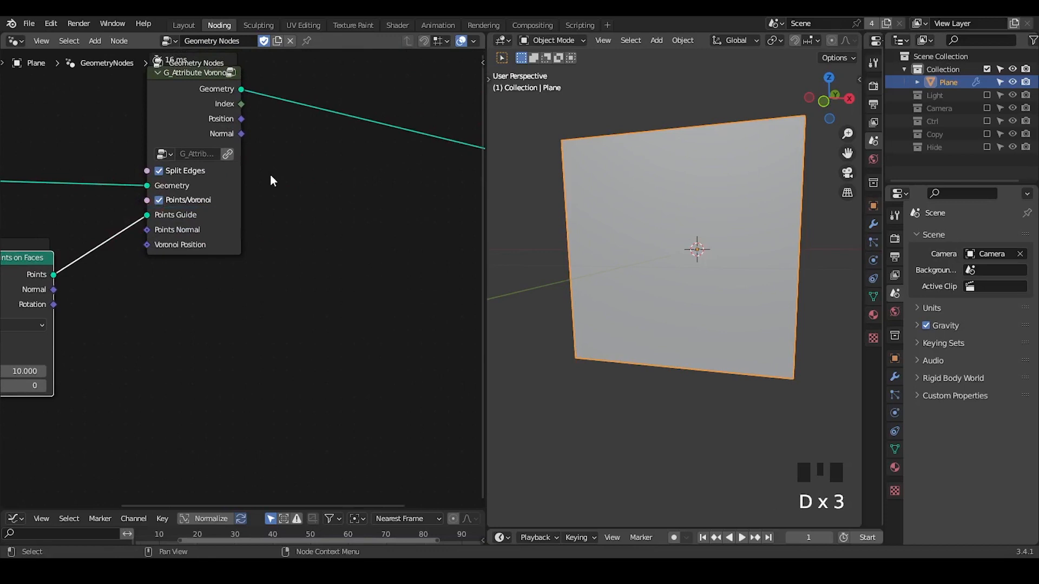
{"action": "mouse_move", "coordinate": [118, 177]}
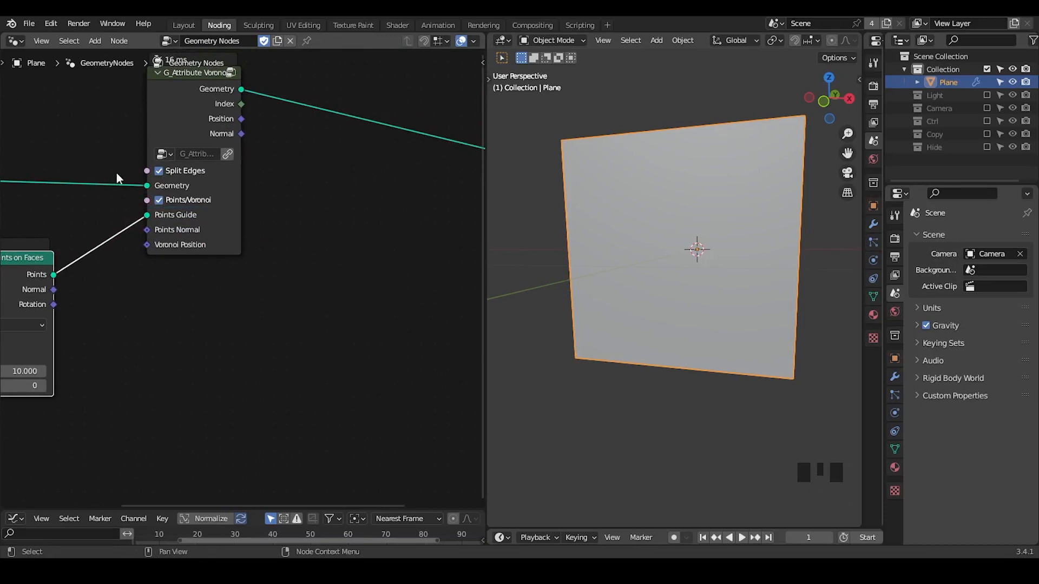
{"action": "middle_click", "coordinate": [295, 248]}
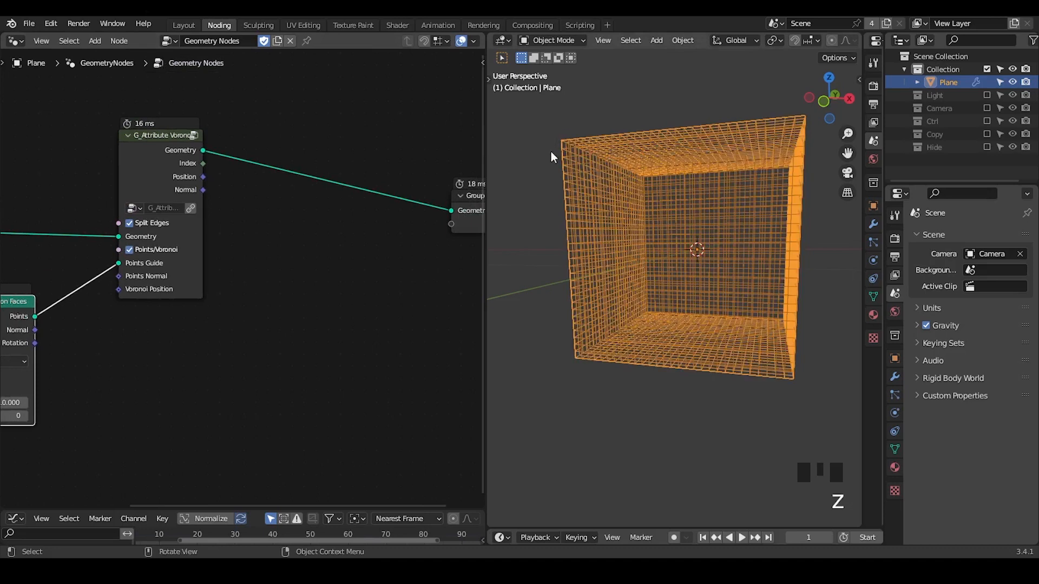
{"action": "key", "text": "ctrl+a"}
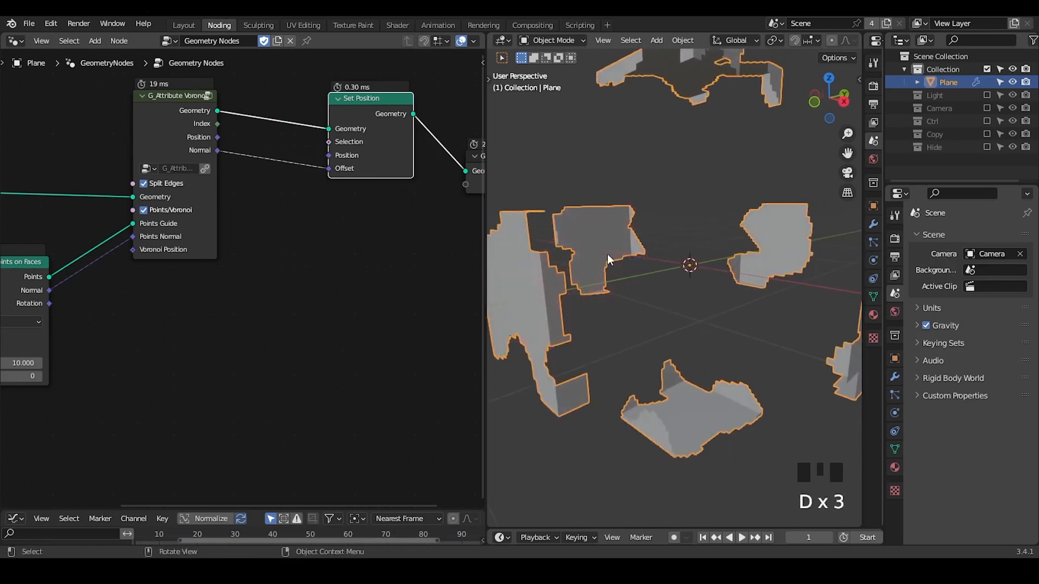
{"action": "scroll", "scroll_direction": "down", "scroll_amount": 3}
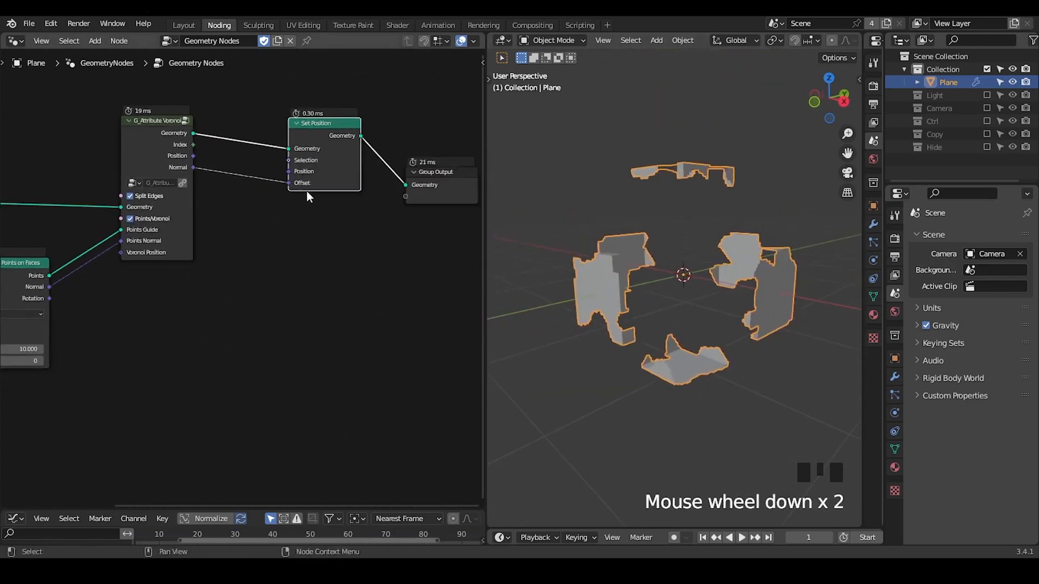
Add a Random Value node in Vector mode with min -1, linked to Offset.
{"action": "key", "text": "g"}
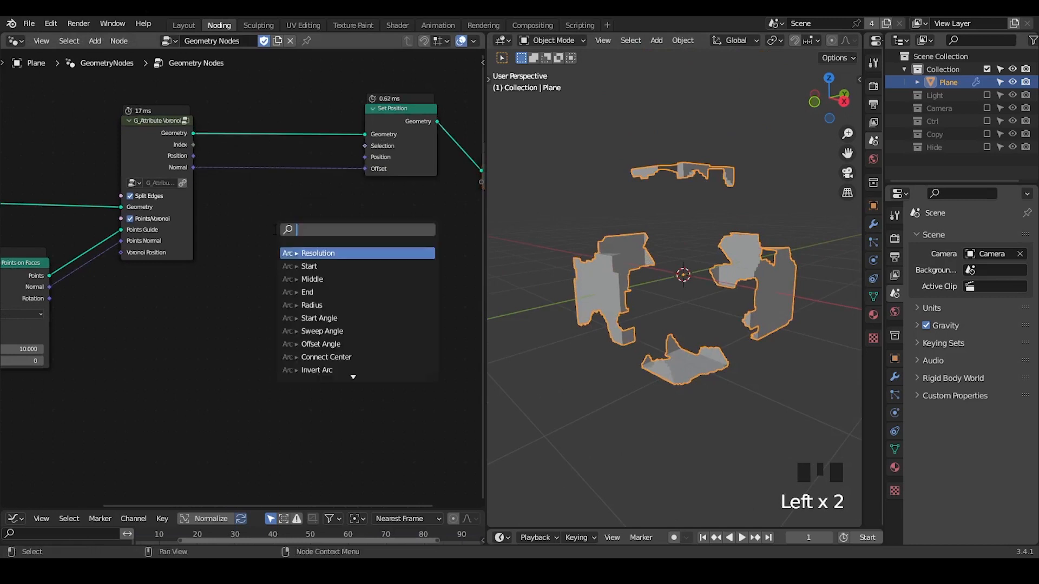
{"action": "type", "text": "random v"}
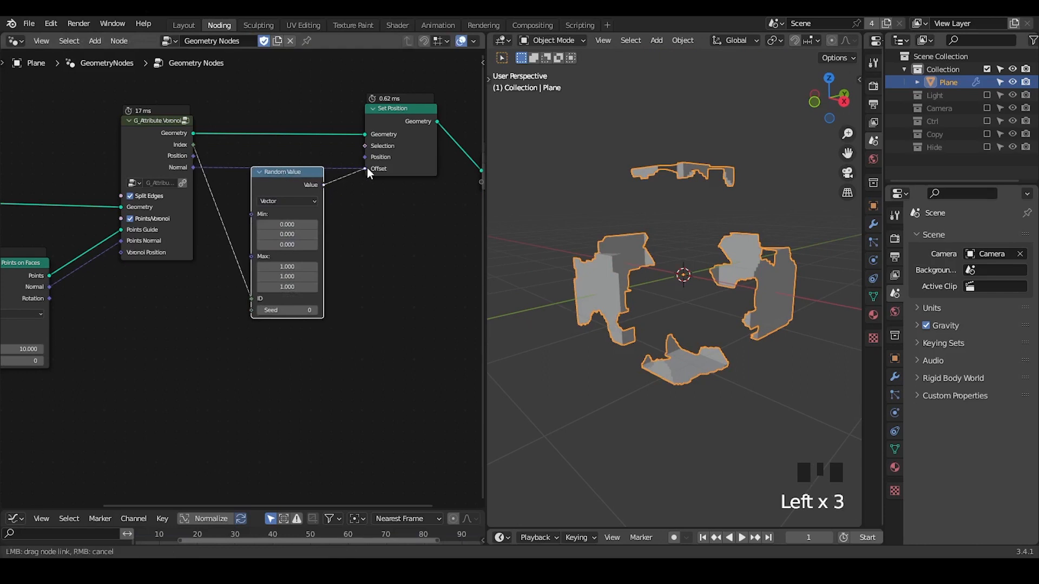
{"action": "left_click", "coordinate": [365, 168]}
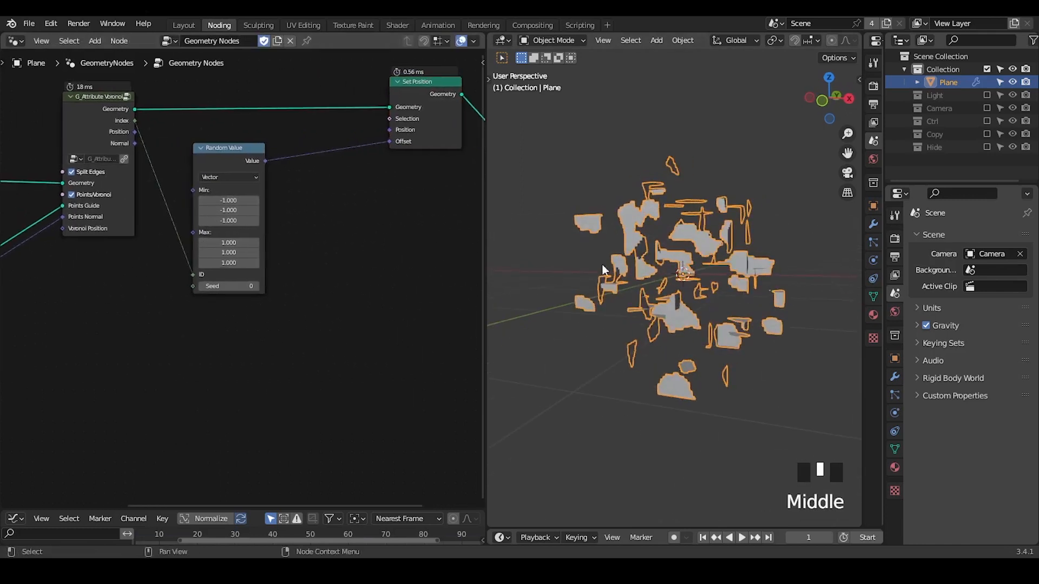
Insert a Vector Math Scale node on the random offset with Scale 0.86.
{"action": "key", "text": "ctrl+a"}
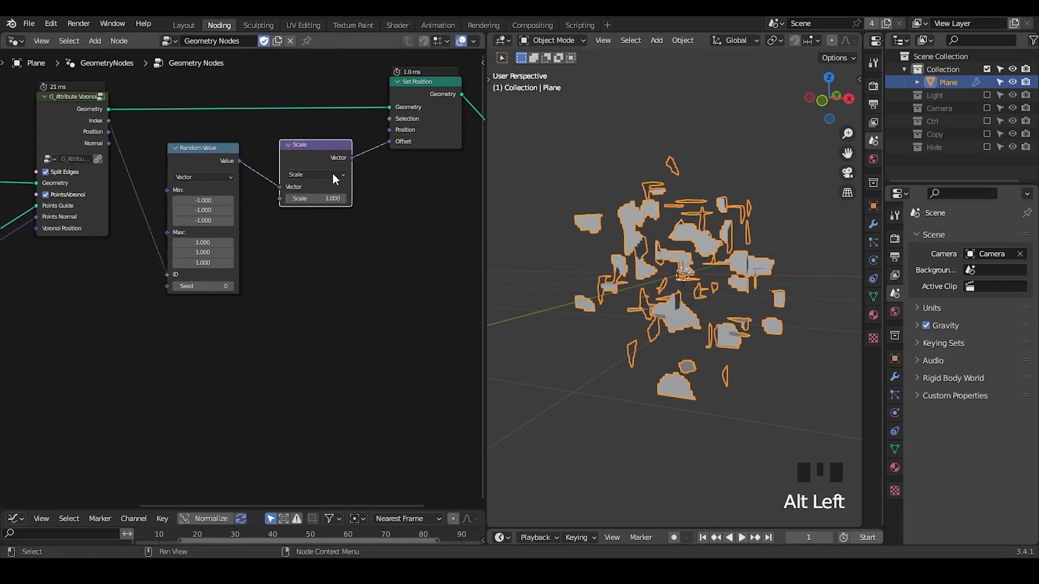
{"action": "left_click_drag", "start_coordinate": [331, 198], "coordinate": [285, 198]}
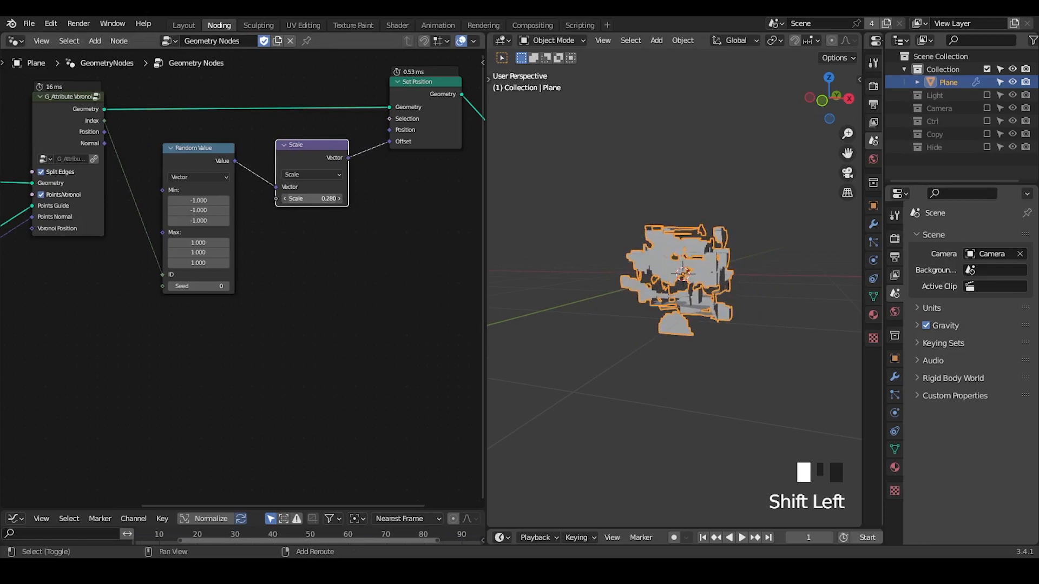
{"action": "left_click_drag", "start_coordinate": [328, 198], "coordinate": [295, 198]}
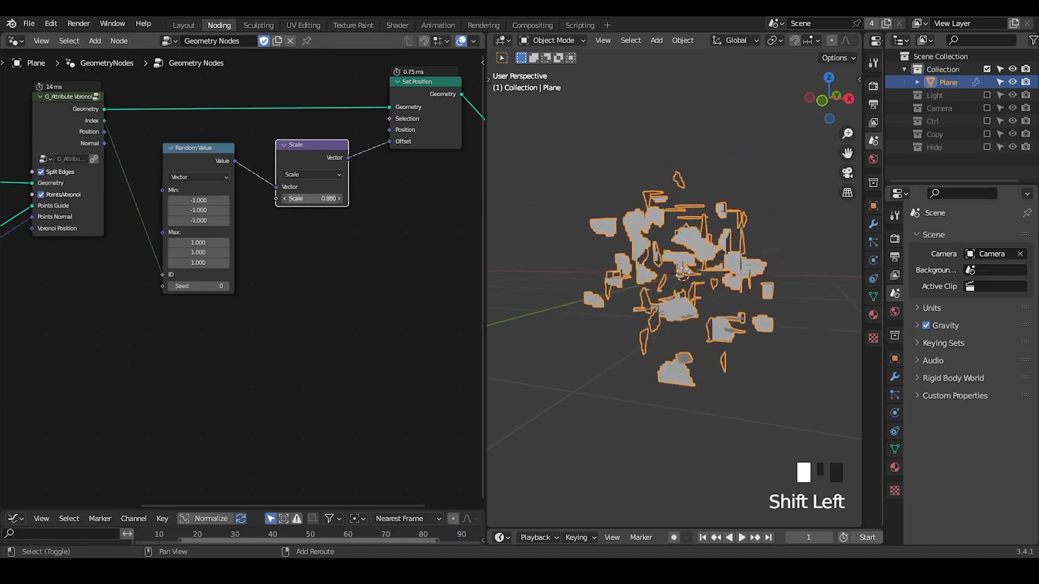
{"action": "scroll", "scroll_direction": "down", "scroll_amount": 3}
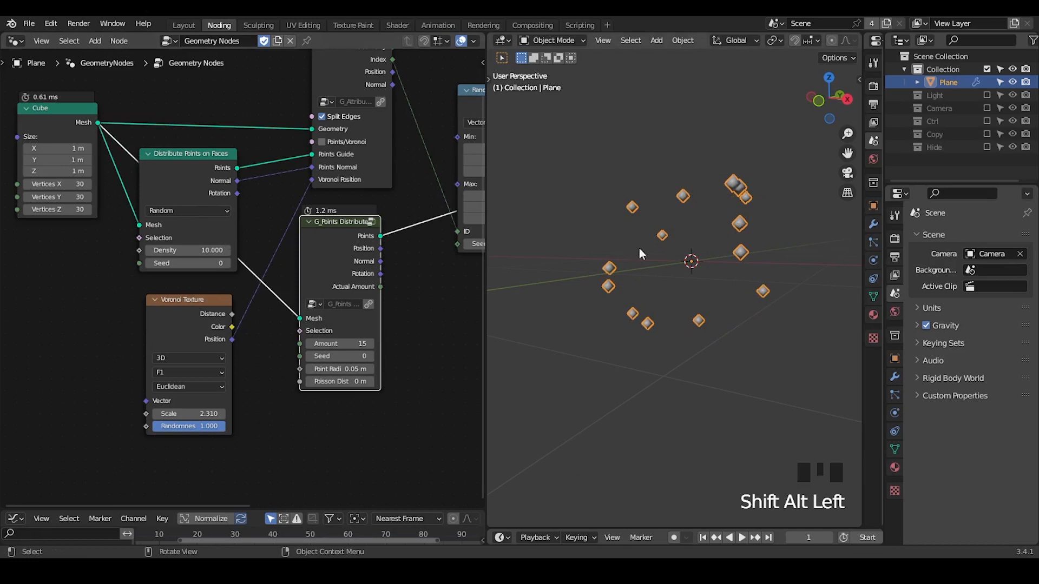
{"action": "mouse_move", "coordinate": [721, 205]}
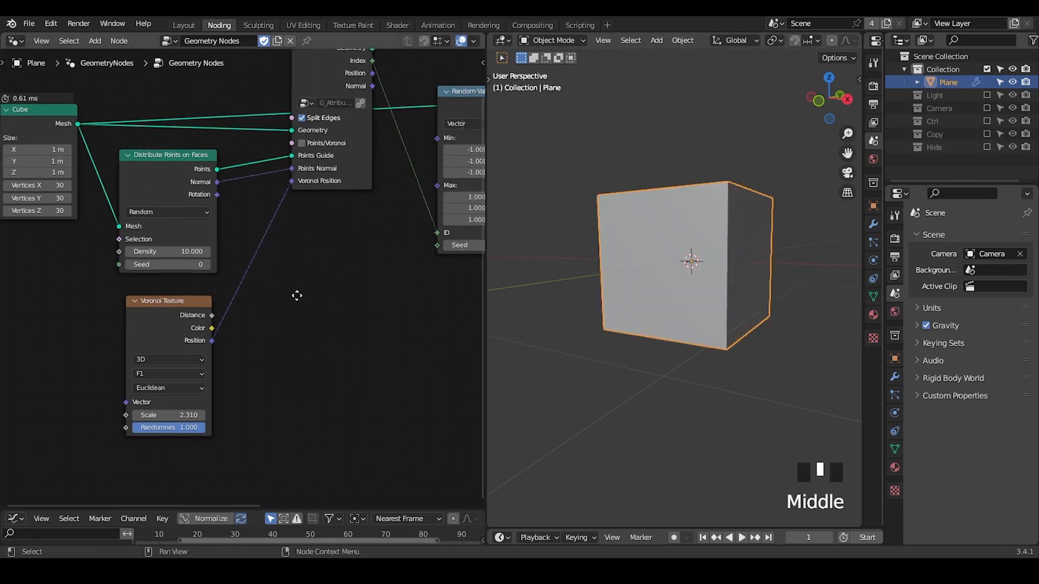
Dissolve the unused Voronoi Texture node so points scattered over the subdivided Cube drive the fracture.
{"action": "scroll", "scroll_direction": "down", "scroll_amount": 3}
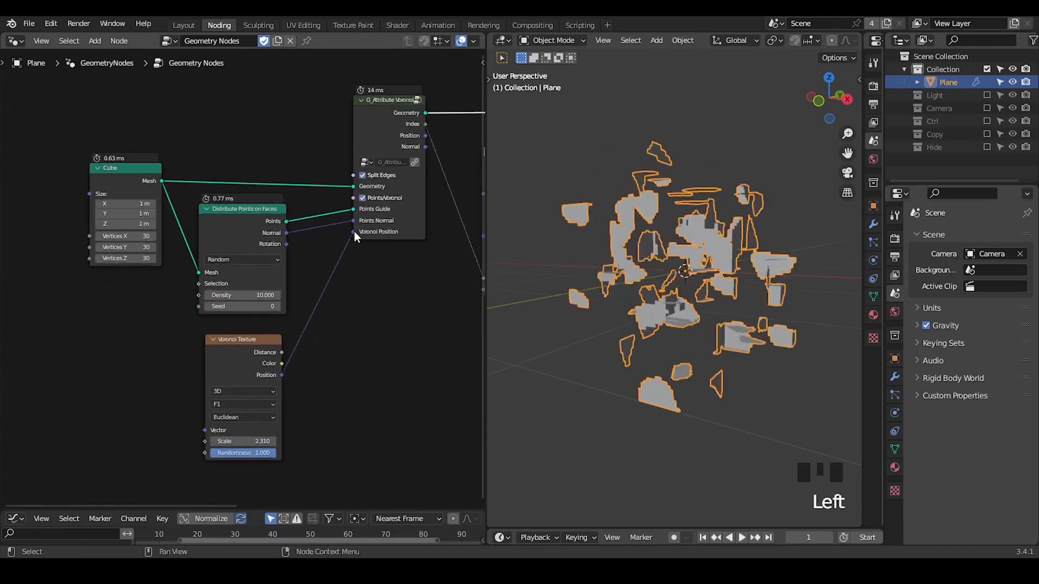
{"action": "key", "text": "ctrl+x"}
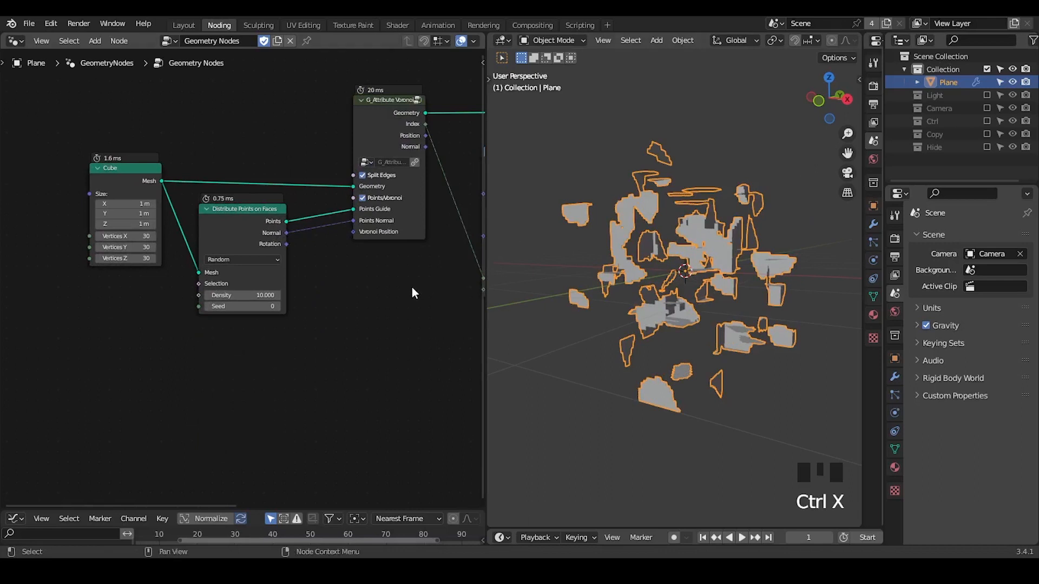
Replace the object's mesh with a Monkey and wire Group Input Geometry in place of Cube.
{"action": "key", "text": "ctrl+a"}
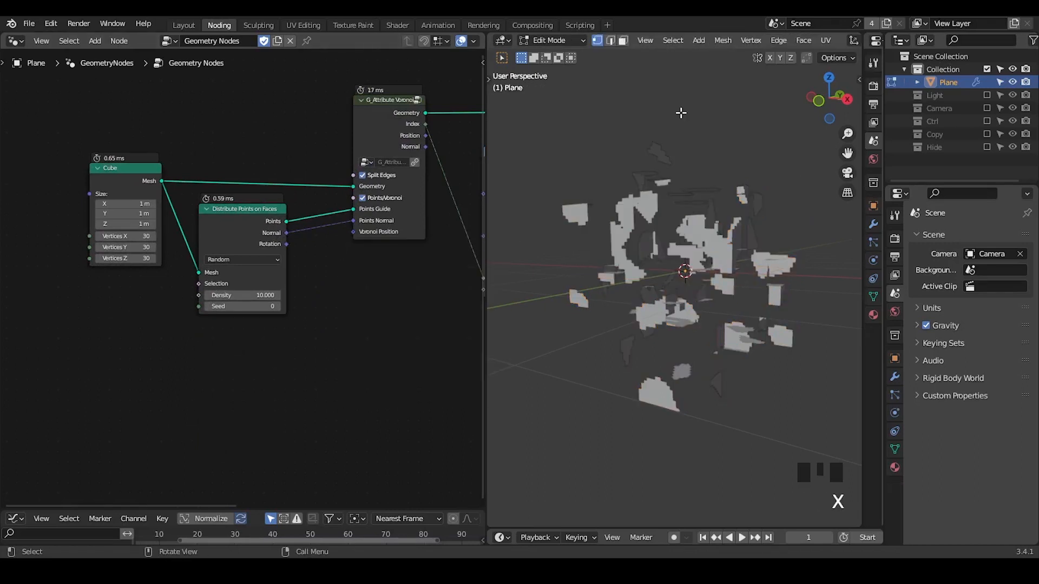
{"action": "key", "text": "shift+a"}
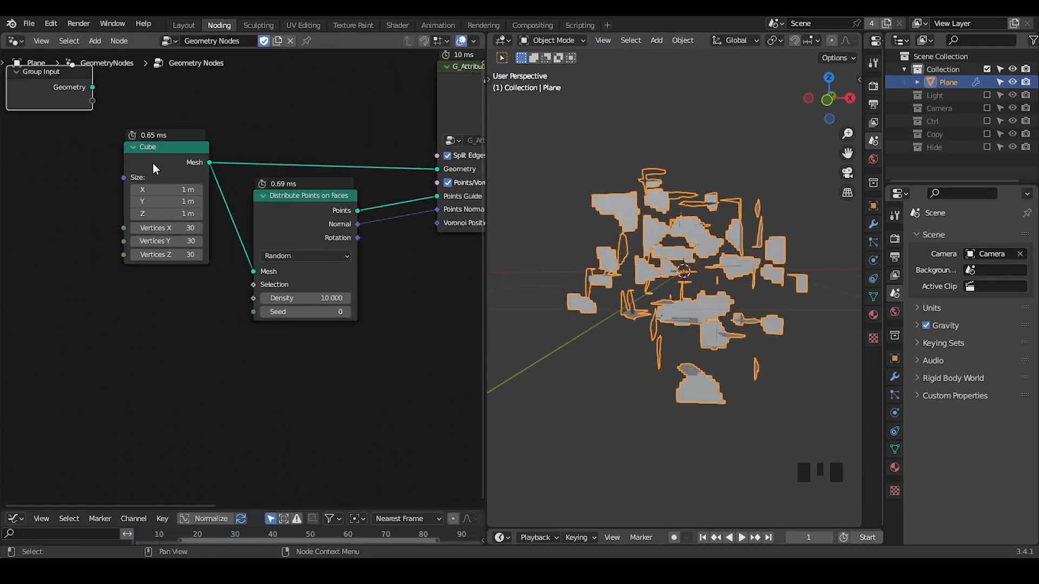
{"action": "key", "text": "g"}
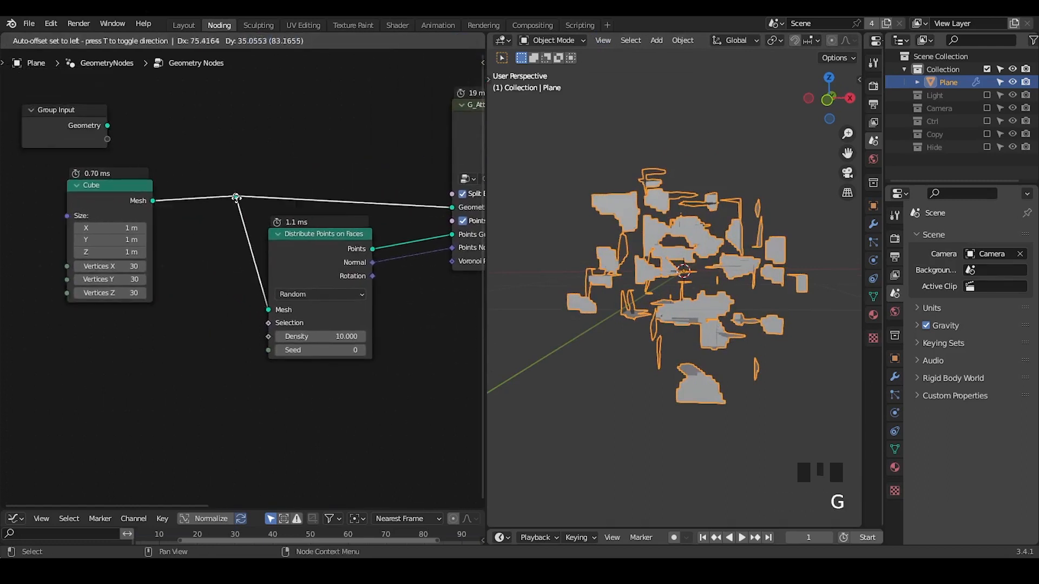
{"action": "left_click", "coordinate": [110, 193]}
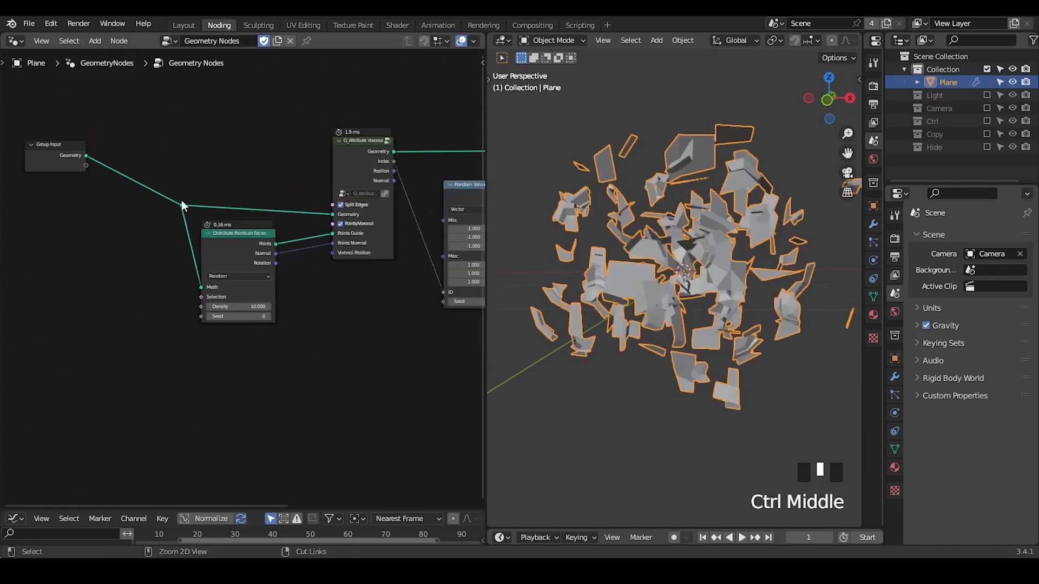
{"action": "scroll", "scroll_direction": "down", "scroll_amount": 3}
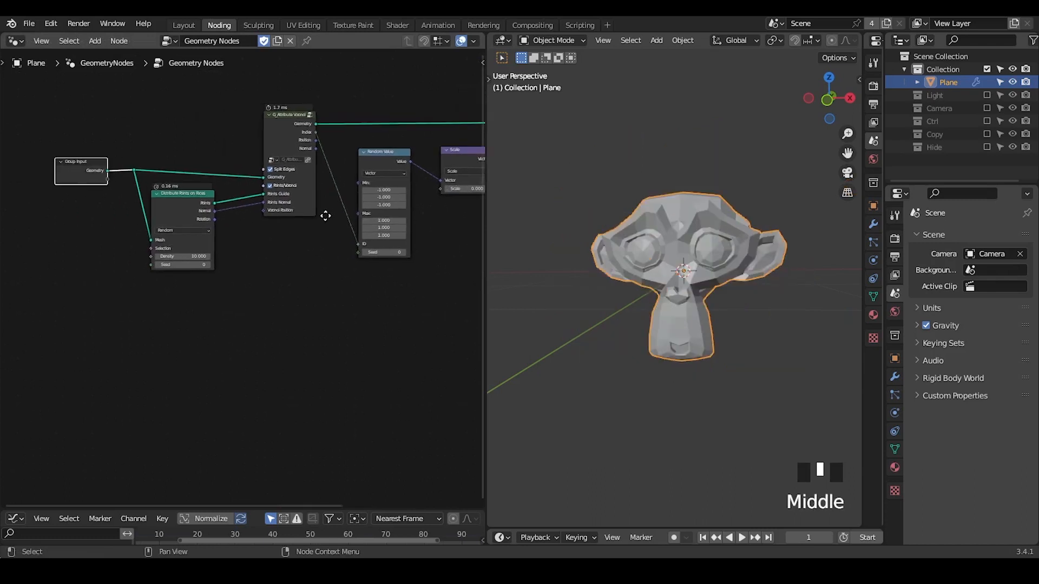
{"action": "key", "text": "ctrl+a"}
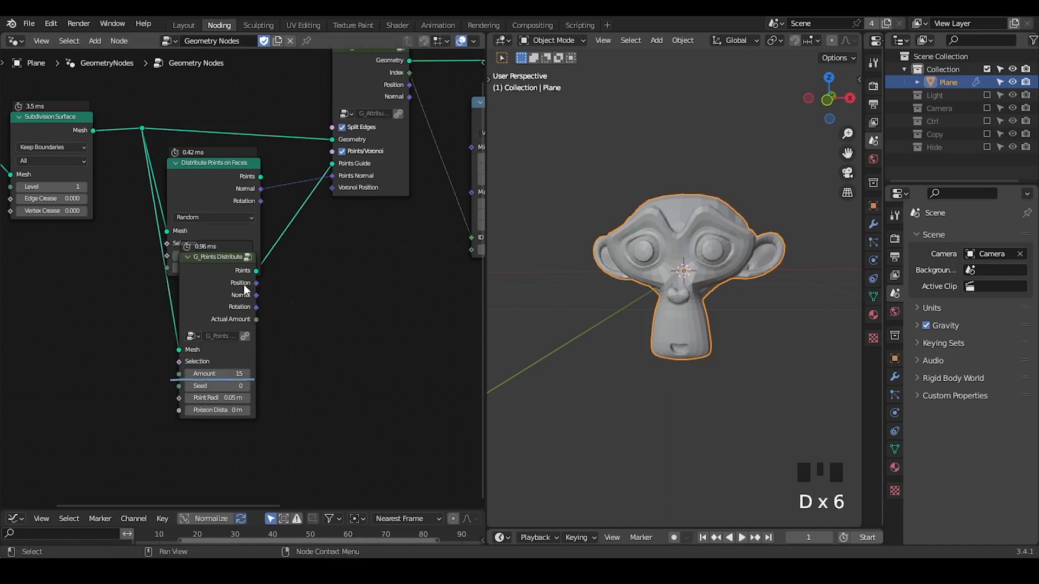
{"action": "mouse_move", "coordinate": [251, 288]}
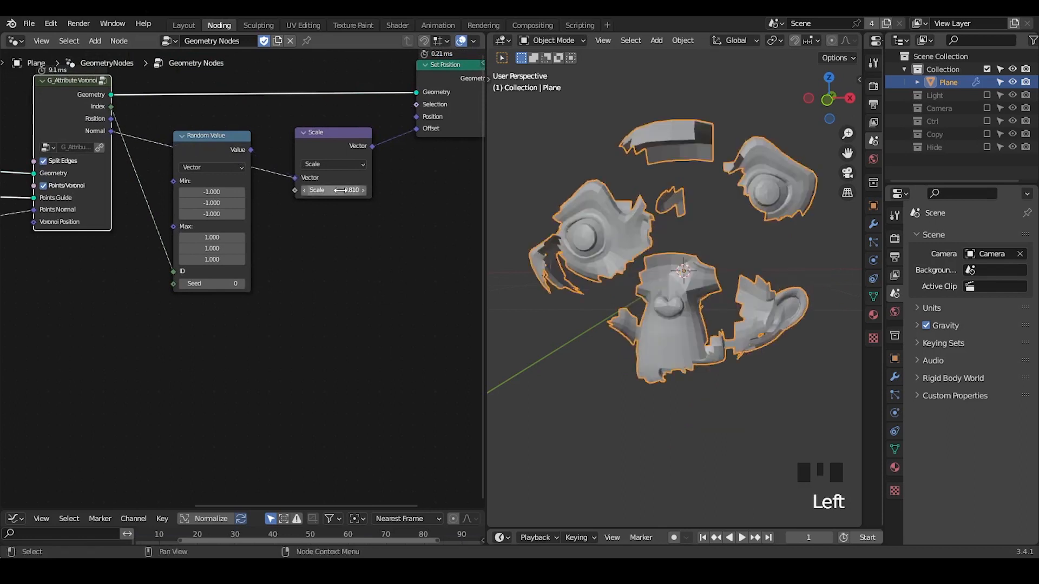
Drag the Vector Math Scale value to push Suzanne's large chunks farther apart.
{"action": "left_click_drag", "start_coordinate": [345, 190], "coordinate": [331, 189]}
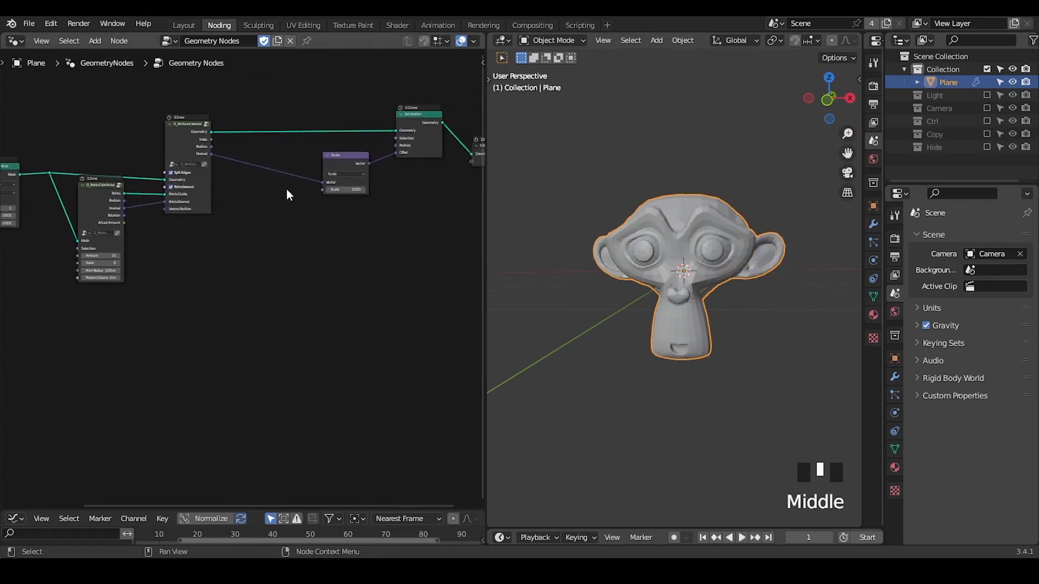
Scale the Normal offset with a G_Directional Falloff group and set the point Amount to 91.
{"action": "key", "text": "G"}
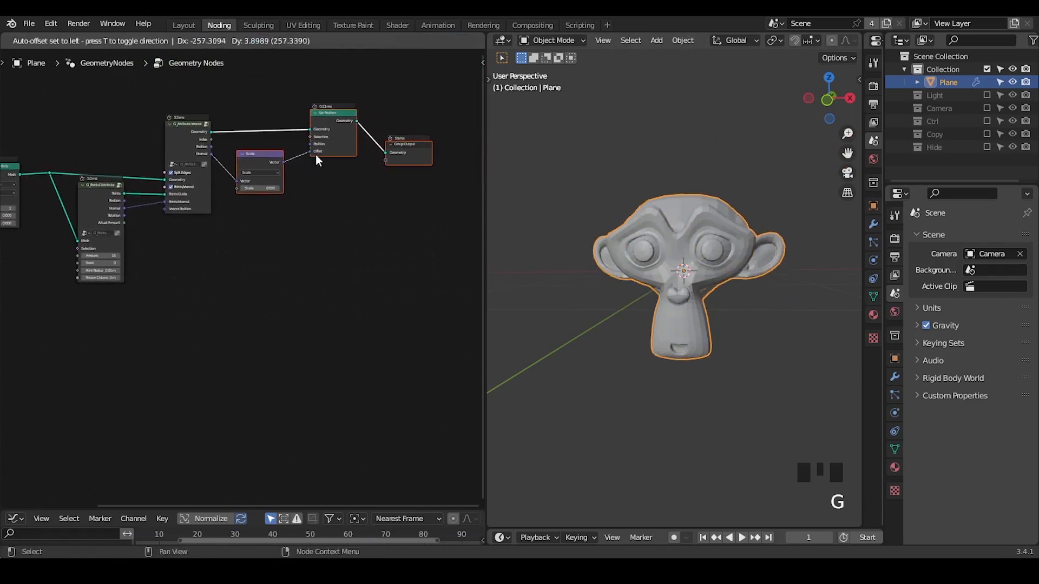
{"action": "scroll", "scroll_direction": "up", "scroll_amount": 3}
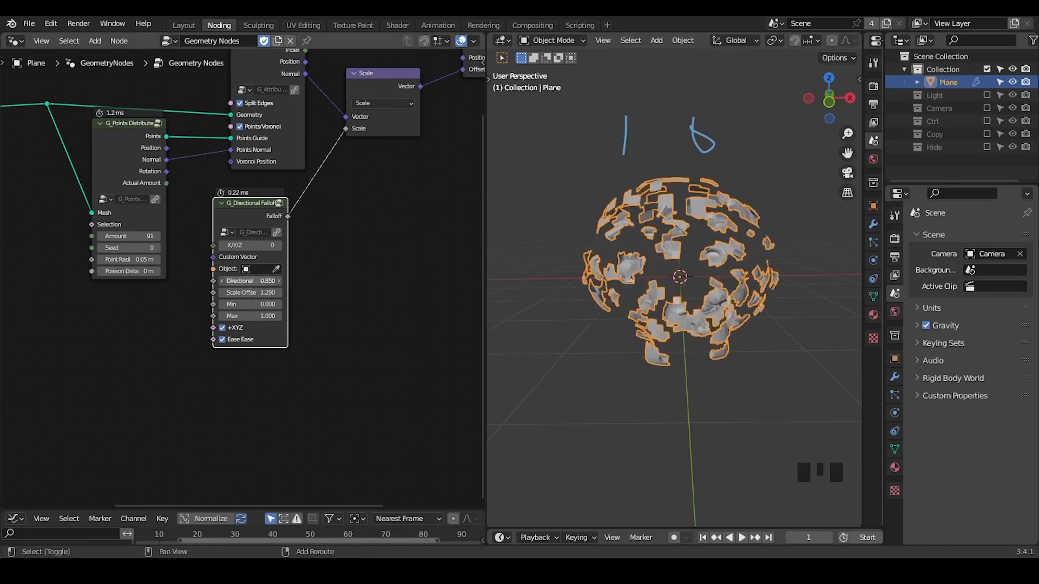
Set the G_Directional Falloff Directional value to -0.850 and orbit to inspect the fragments.
{"action": "left_click", "coordinate": [253, 280]}
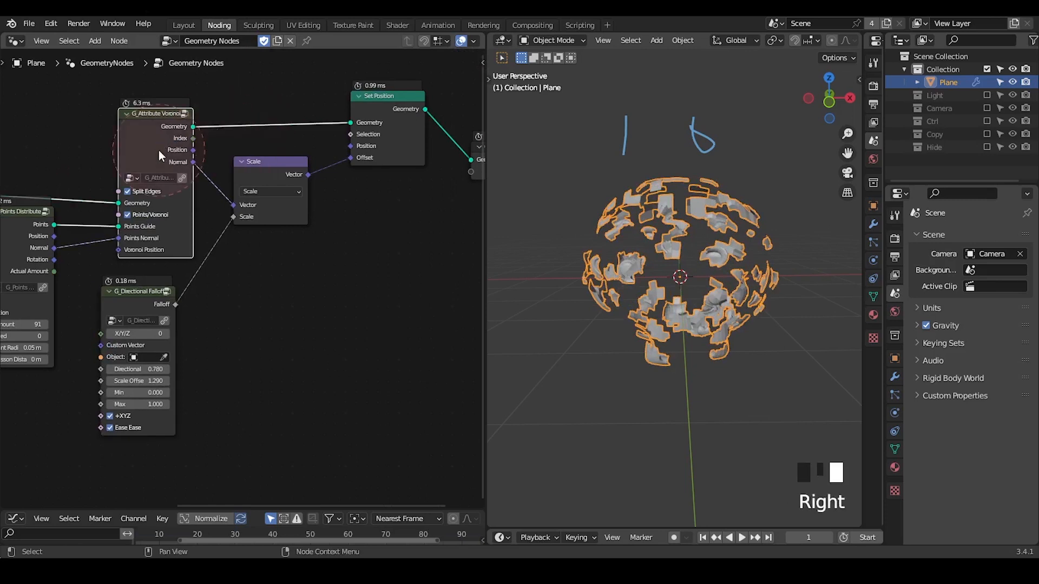
{"action": "scroll", "scroll_direction": "up", "scroll_amount": 3}
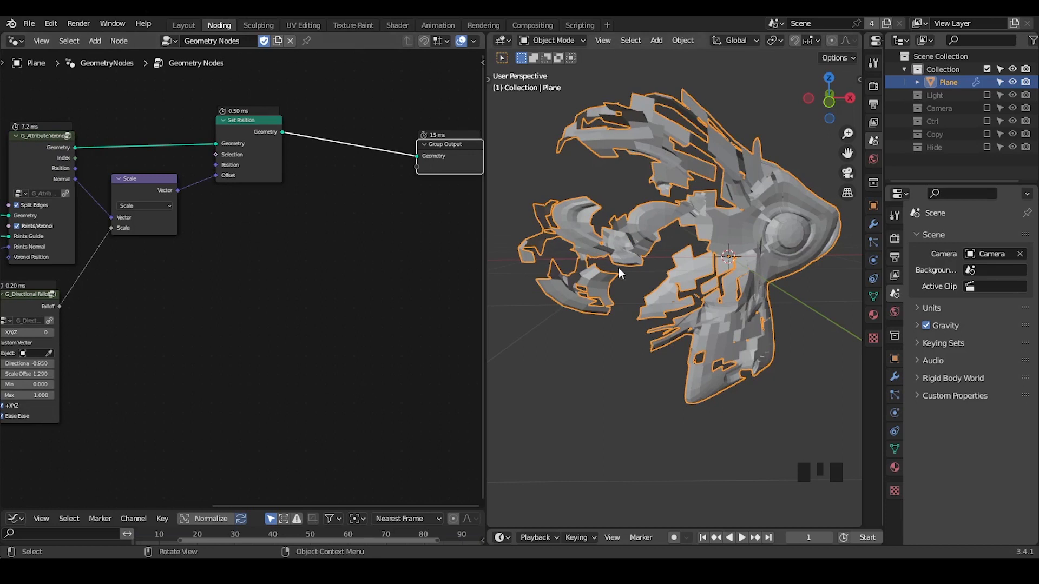
Try Dual Mesh nodes (one with Keep Boundaries), ending with Set Position wired to Group Output.
{"action": "key", "text": "Shift+Ctrl+Alt+Q"}
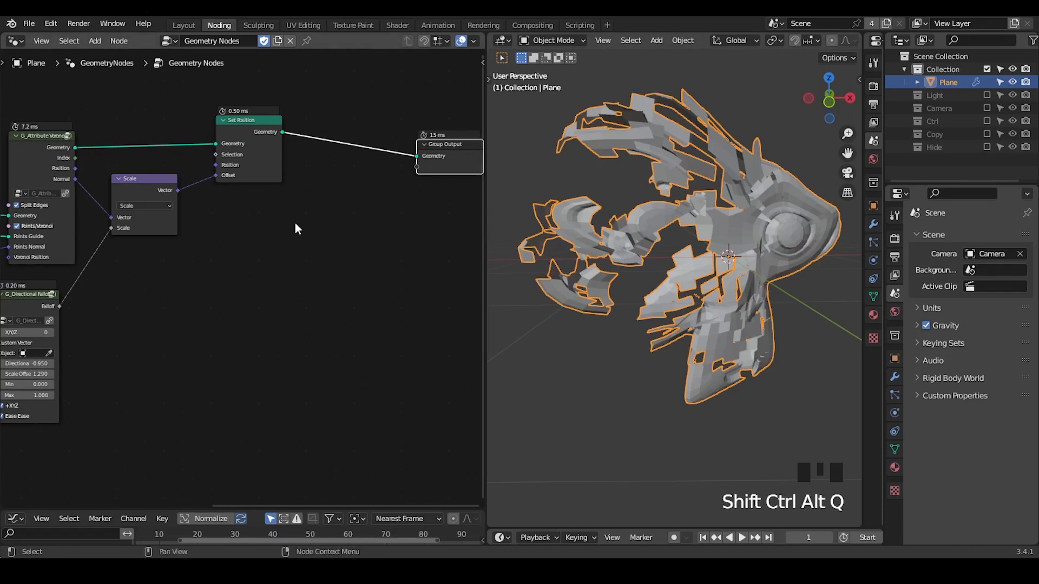
{"action": "key", "text": "ctrl+a"}
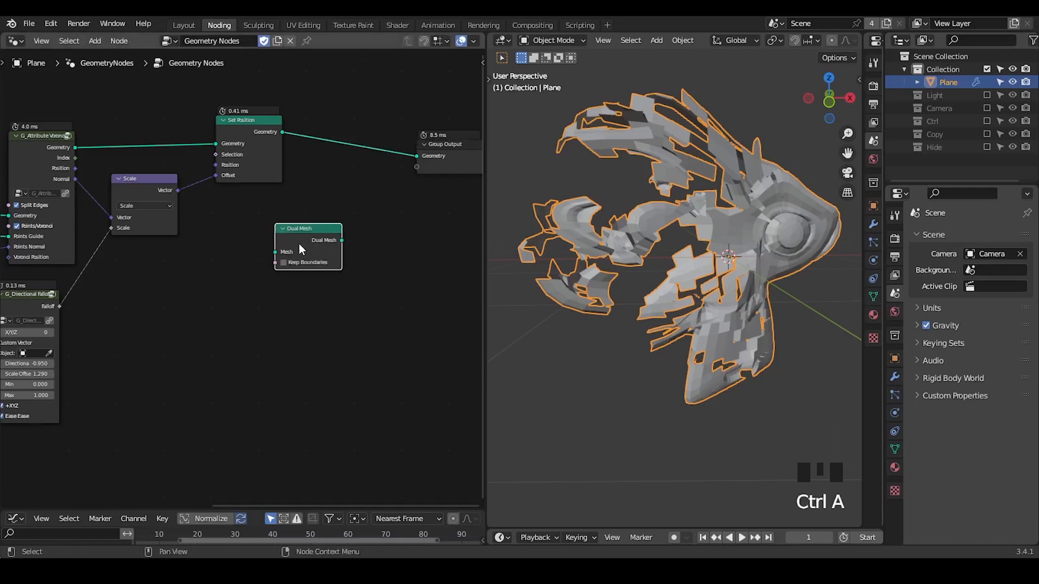
{"action": "scroll", "scroll_direction": "up", "scroll_amount": 3}
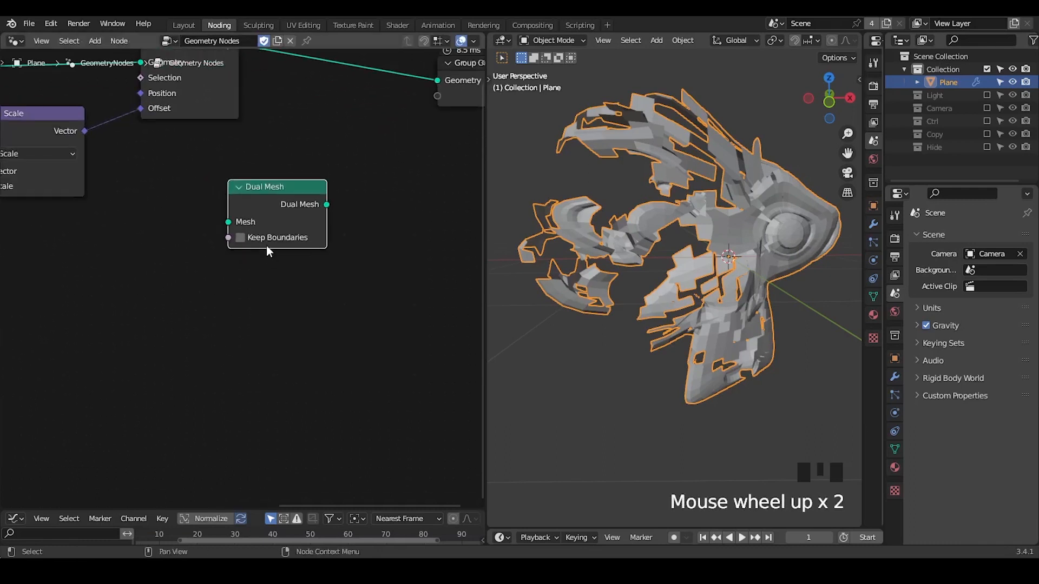
{"action": "left_click", "coordinate": [239, 237]}
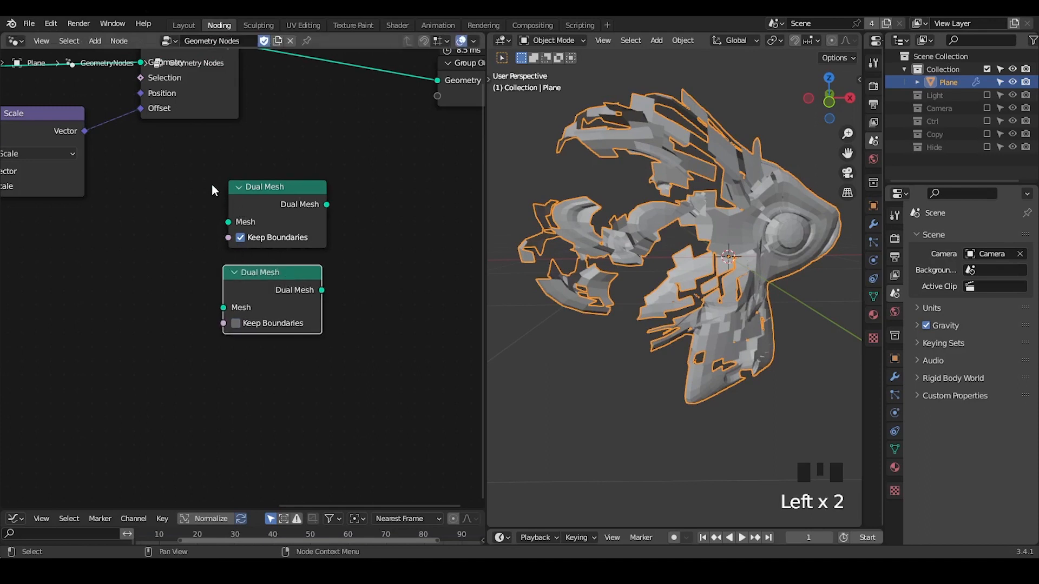
{"action": "left_click", "coordinate": [278, 187]}
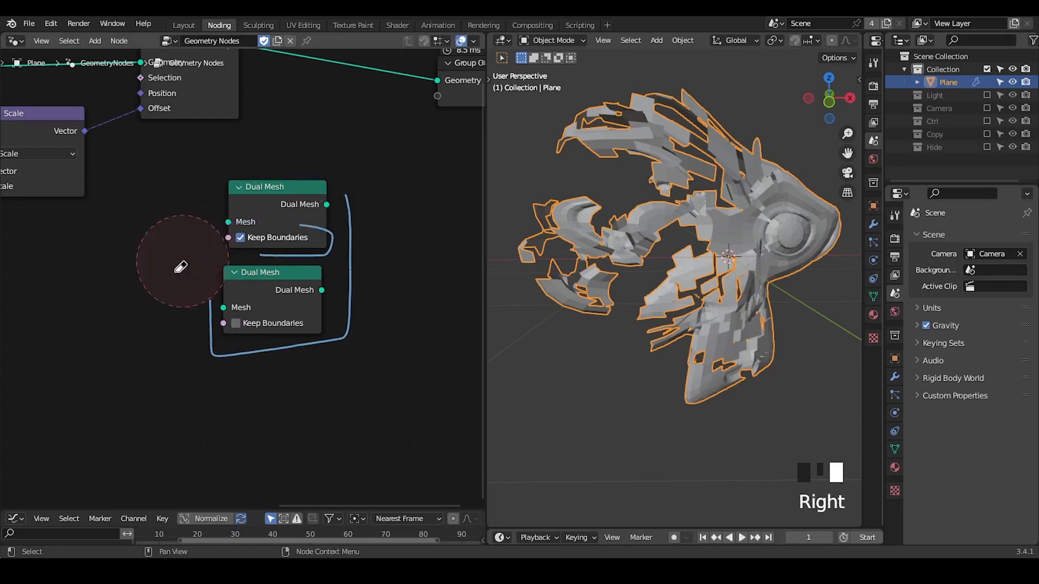
{"action": "key", "text": "D"}
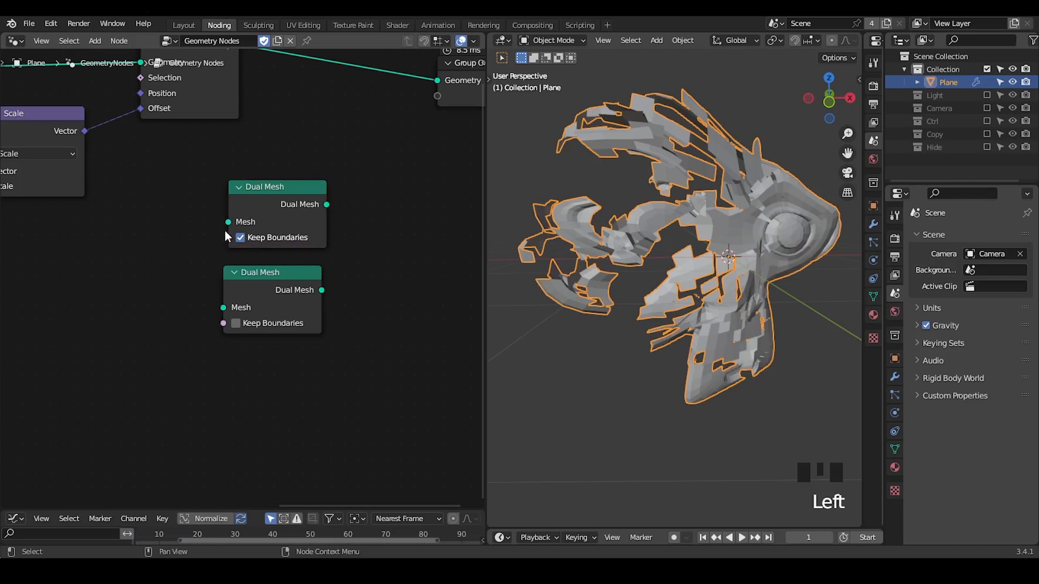
{"action": "mouse_move", "coordinate": [229, 192]}
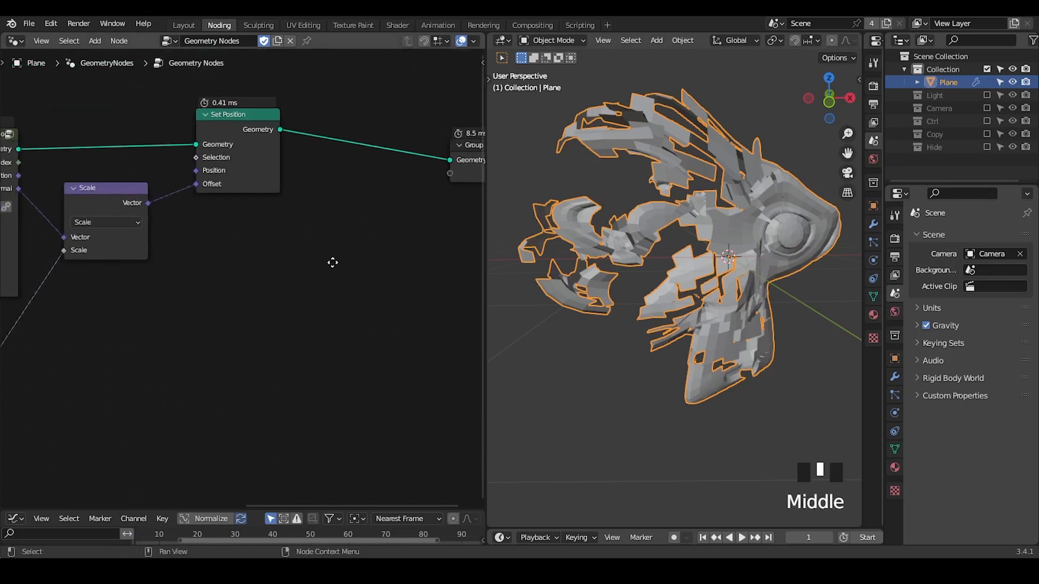
Add a G_Boundary Selection group and a Separate Geometry node selecting by Is Boundary.
{"action": "type", "text": "bounda"}
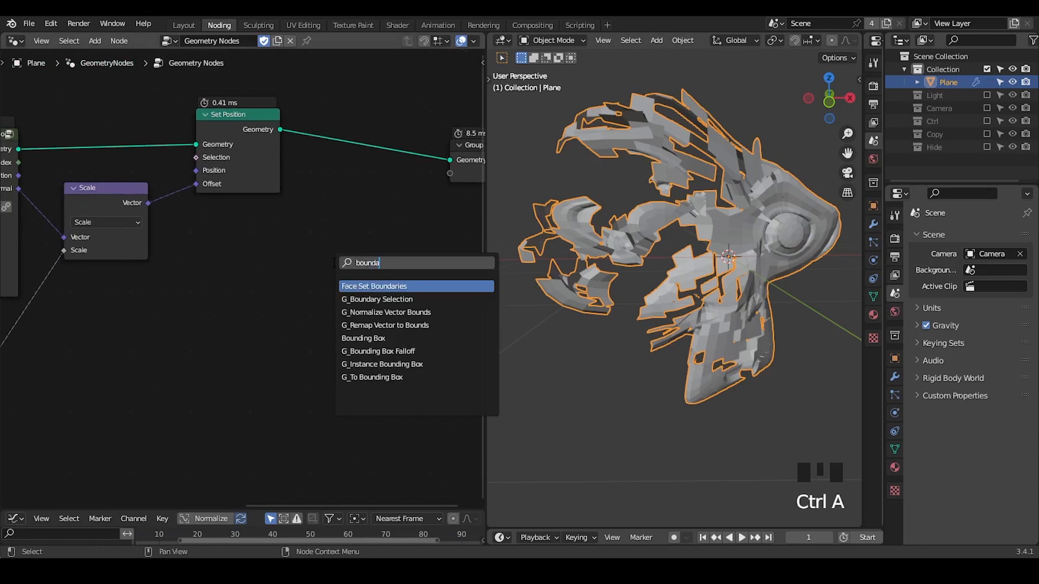
{"action": "left_click", "coordinate": [377, 299]}
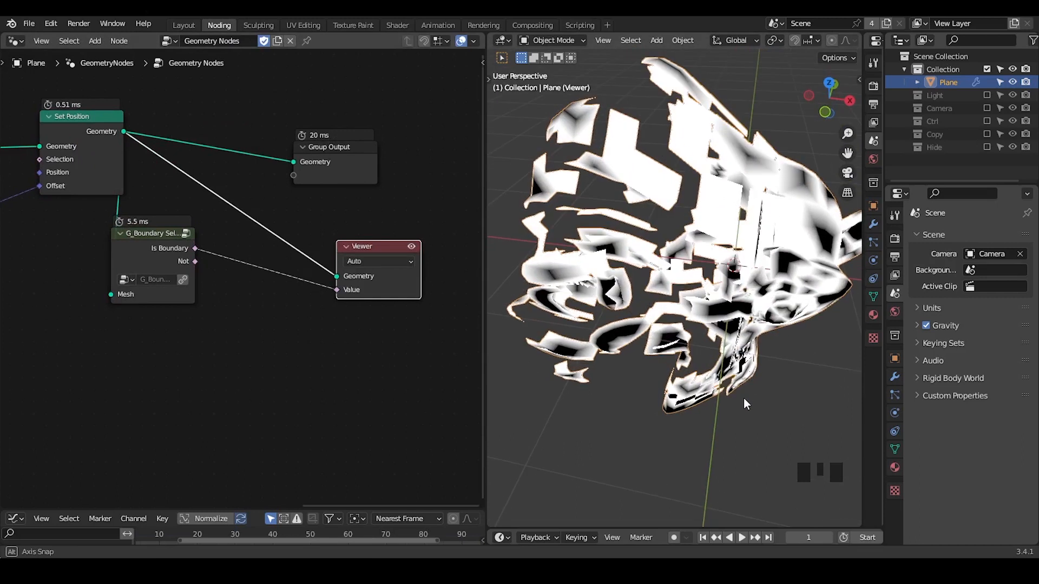
{"action": "mouse_move", "coordinate": [362, 199]}
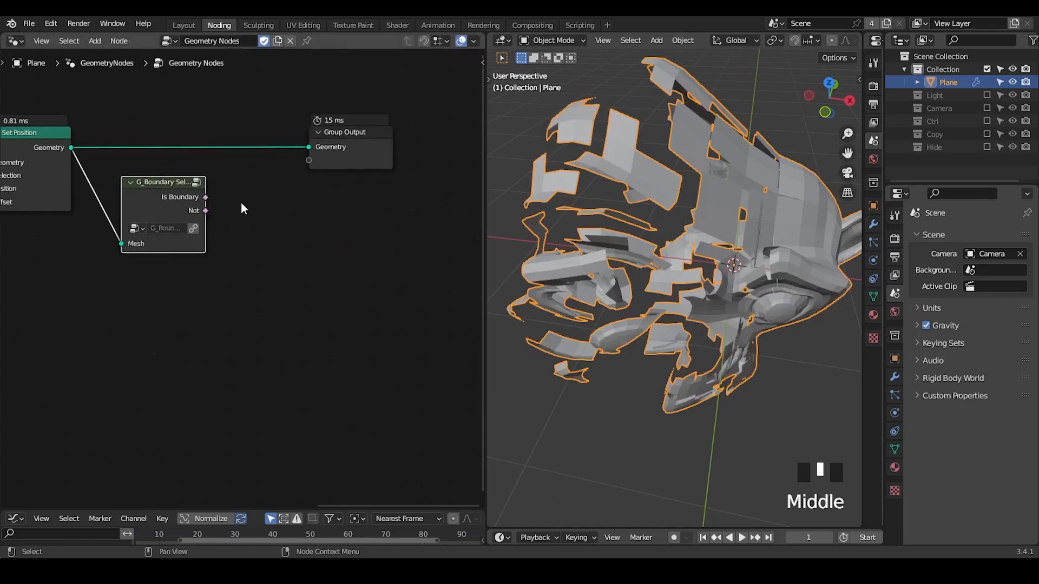
{"action": "type", "text": "se"}
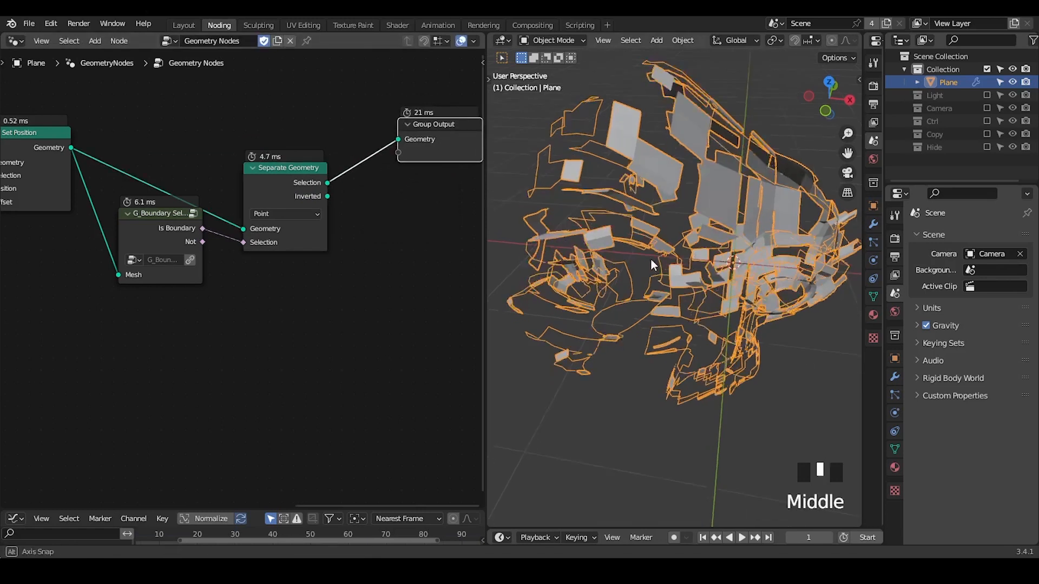
Add Mesh to Curve and G_Bevel Curve, setting the tube radius exponent to 2 for thin tubes.
{"action": "scroll", "scroll_direction": "up", "scroll_amount": 3}
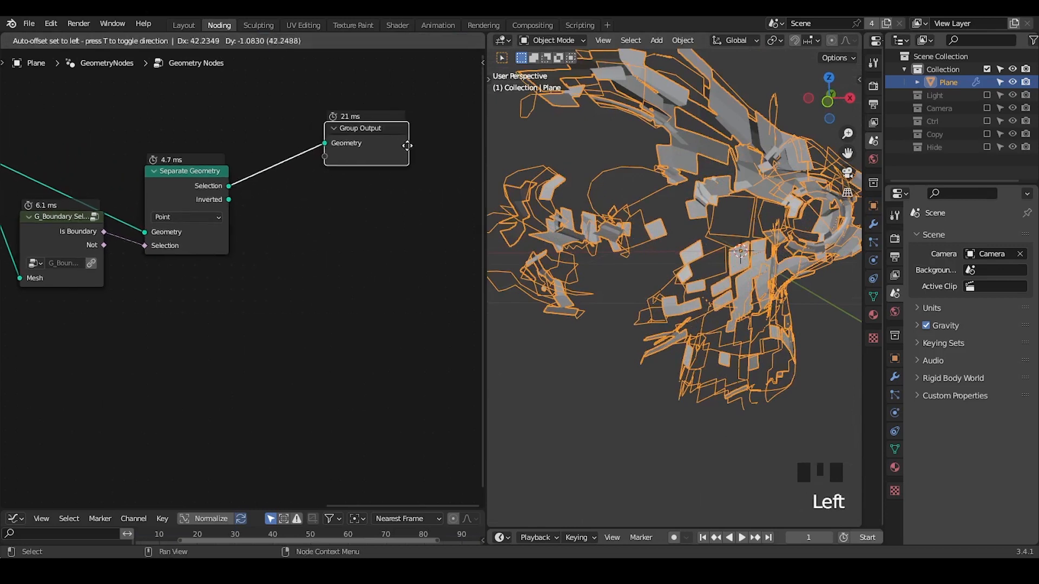
{"action": "key", "text": "ctrl+a"}
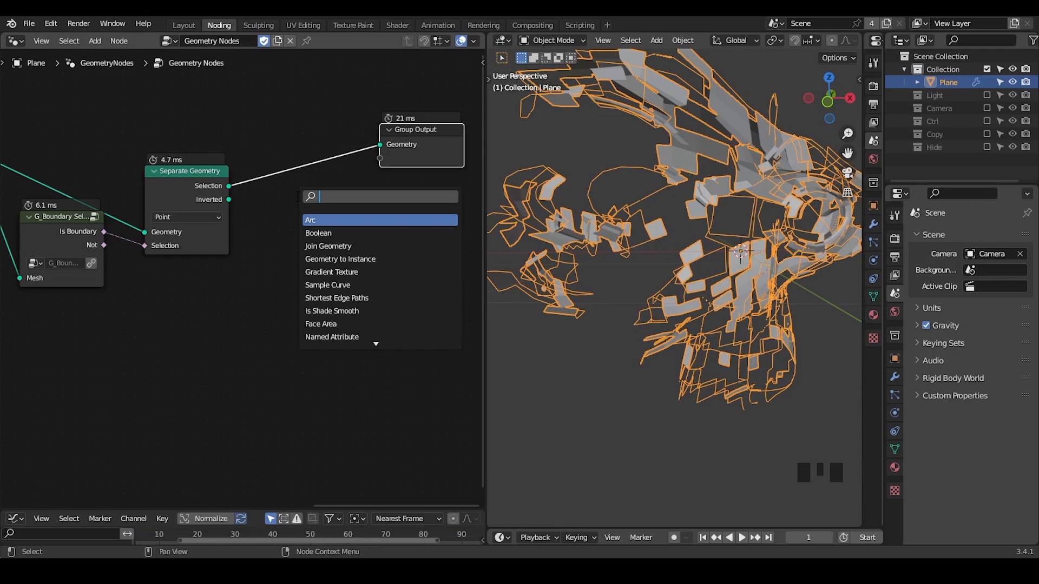
{"action": "type", "text": "mesh to"}
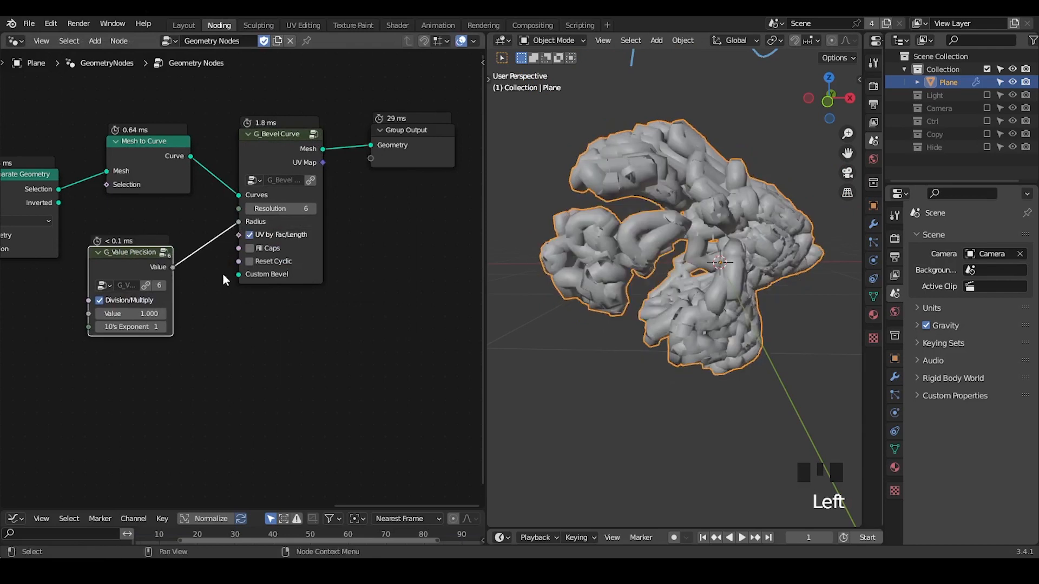
{"action": "left_click", "coordinate": [233, 313]}
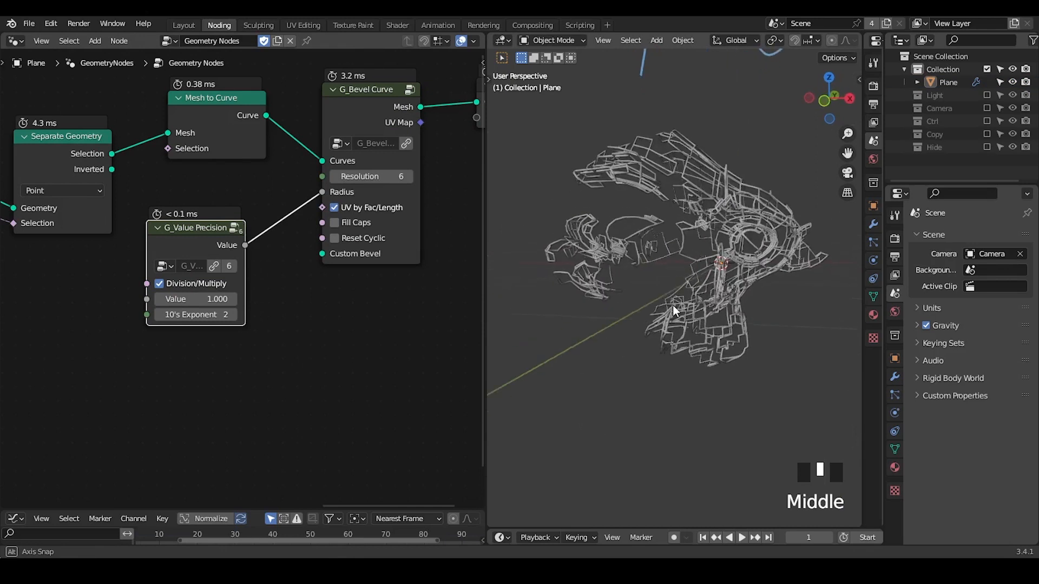
{"action": "key", "text": "ctrl+a"}
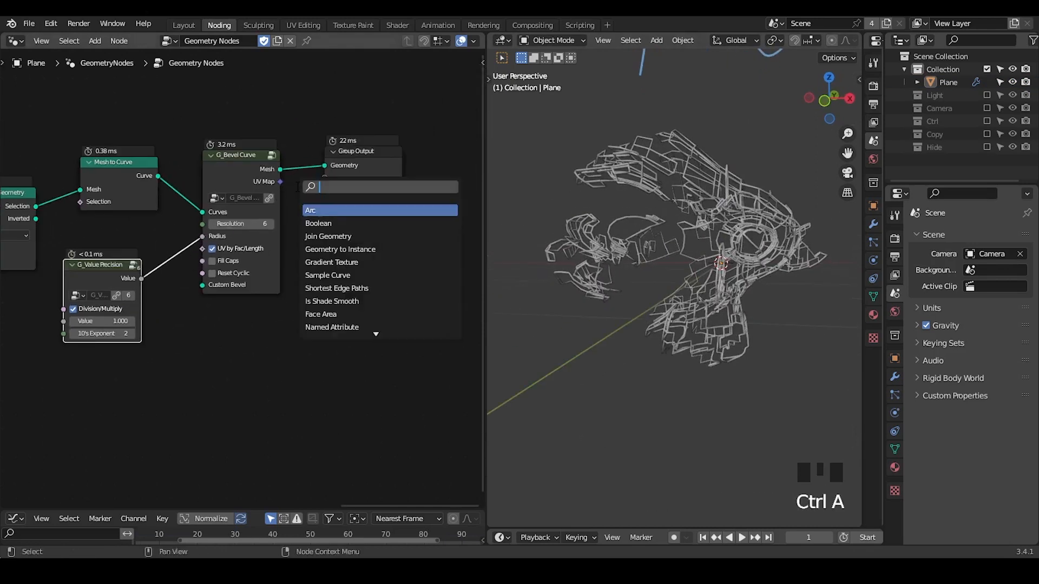
Join the beveled curves with Set Position output and insert a Set Material node on the mesh branch.
{"action": "left_click", "coordinate": [327, 236]}
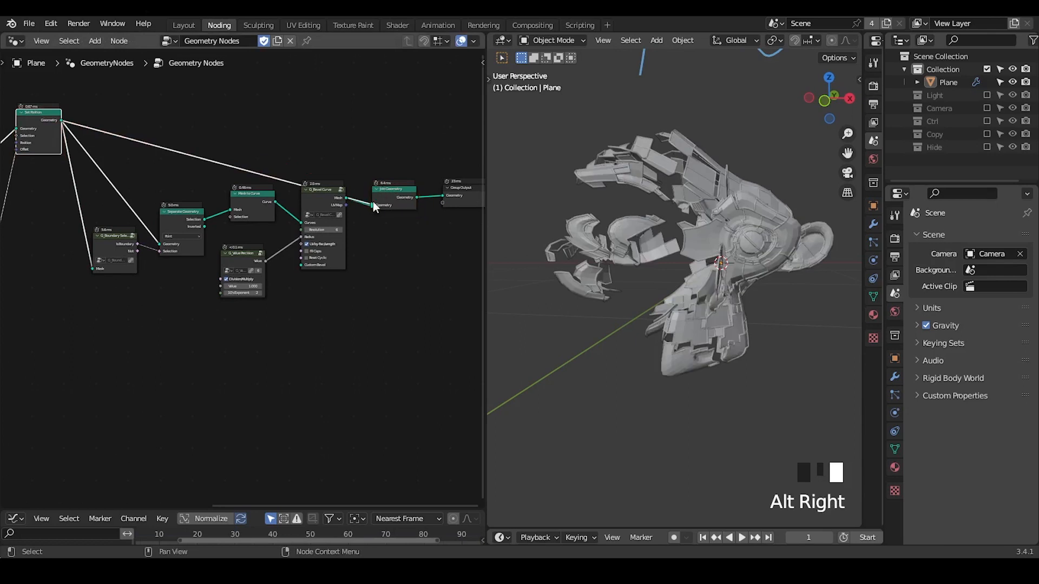
{"action": "key", "text": "g"}
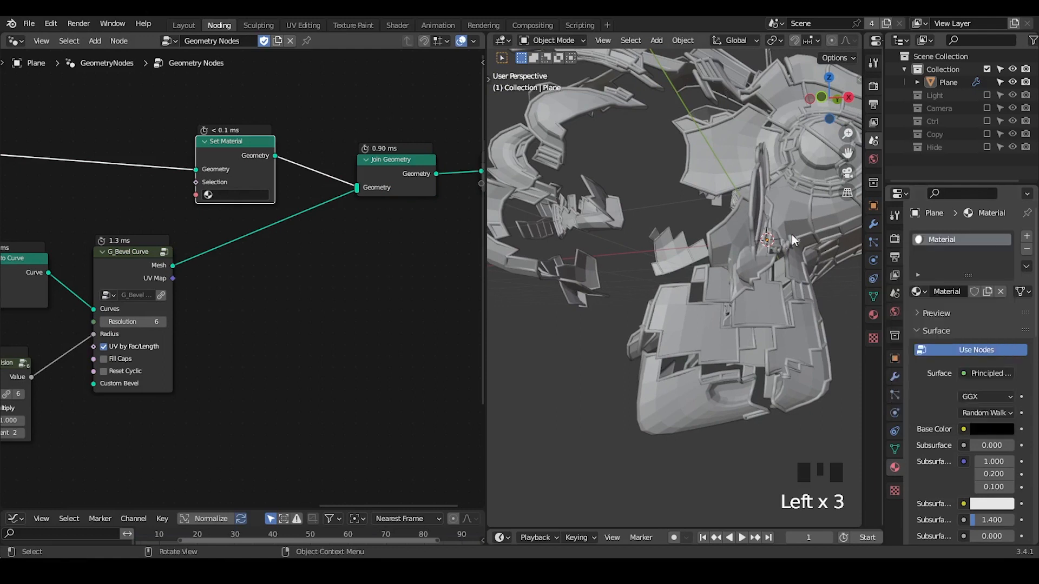
Assign Material to the mesh and create a white Emission Material.001 for the edge curves.
{"action": "left_click", "coordinate": [1026, 239]}
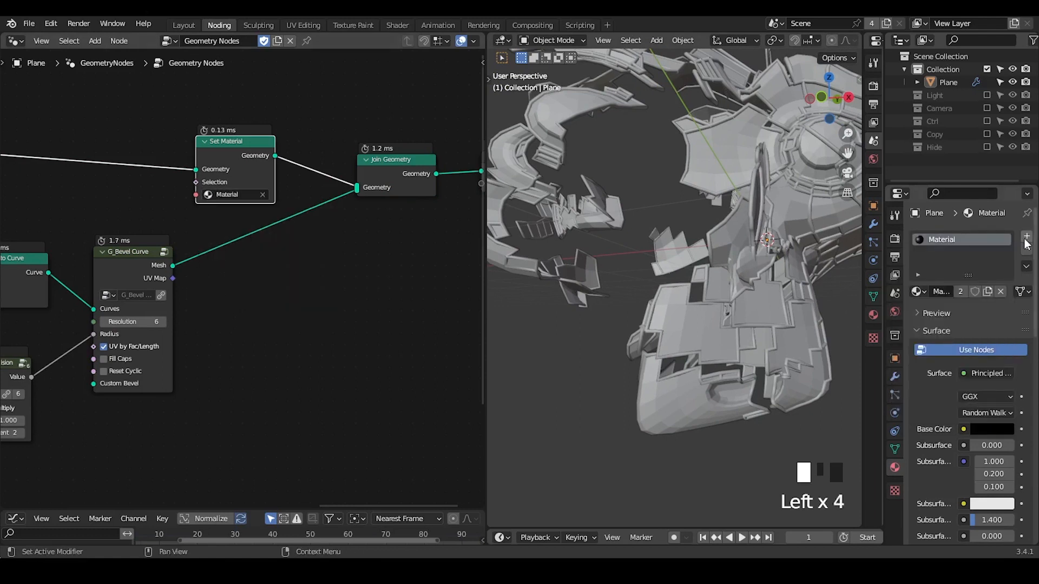
{"action": "left_click", "coordinate": [1026, 237]}
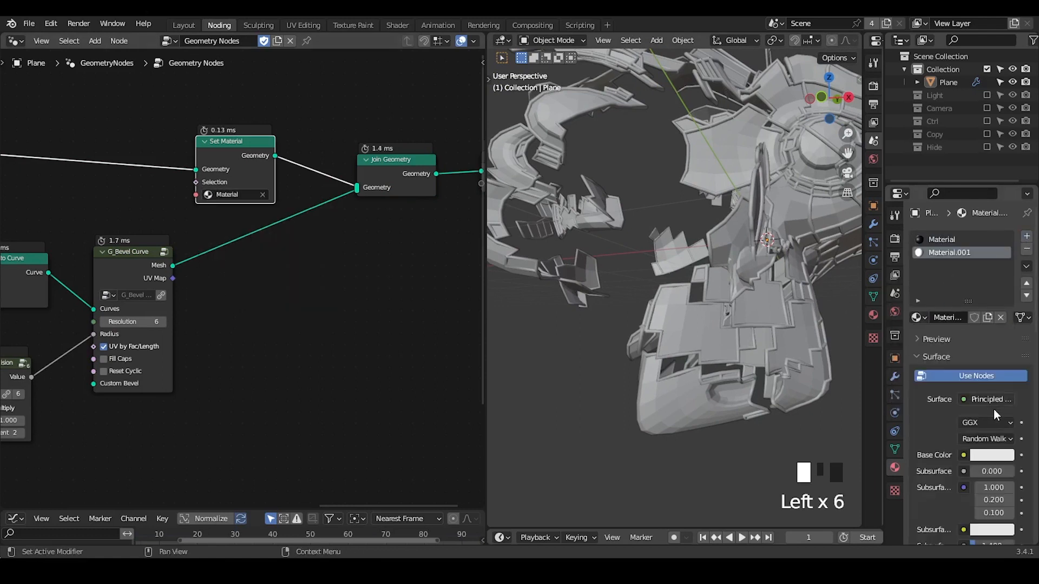
{"action": "left_click", "coordinate": [989, 399]}
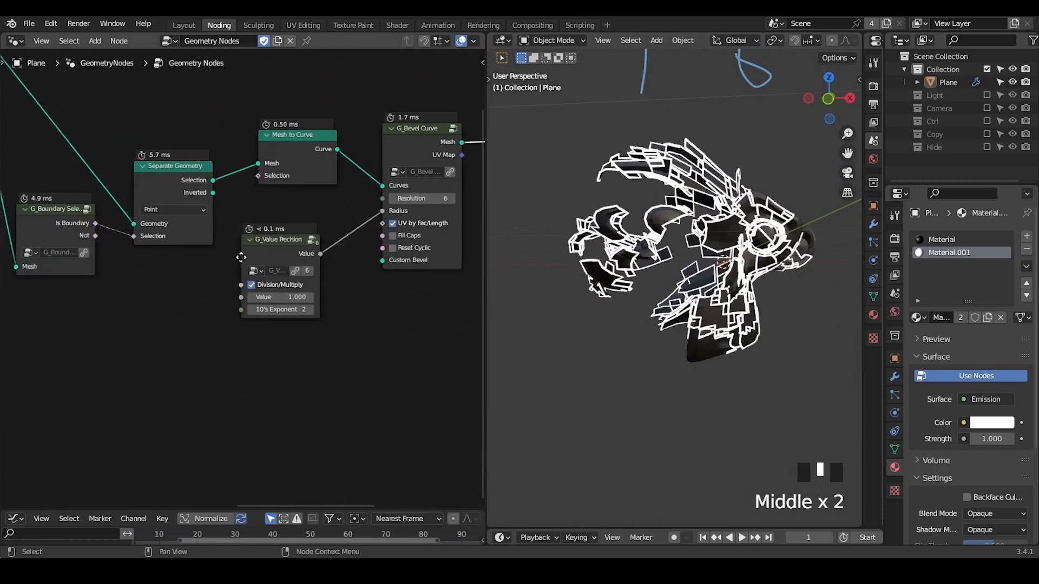
Adjust G_Directional Falloff's Directional value to -2.680 so Suzanne appears whole.
{"action": "scroll", "scroll_direction": "up", "scroll_amount": 3}
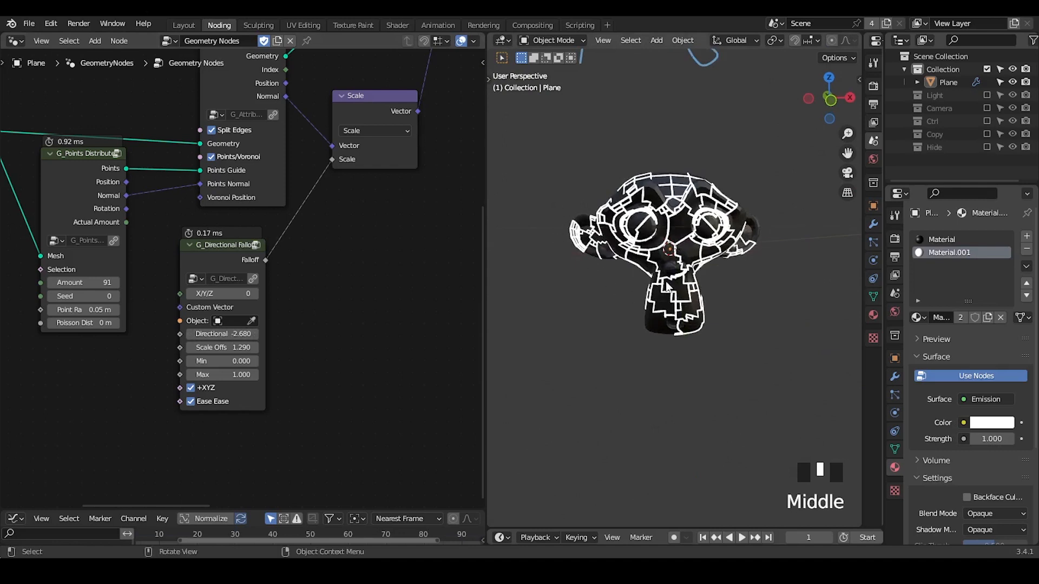
{"action": "scroll", "scroll_direction": "down", "scroll_amount": 3}
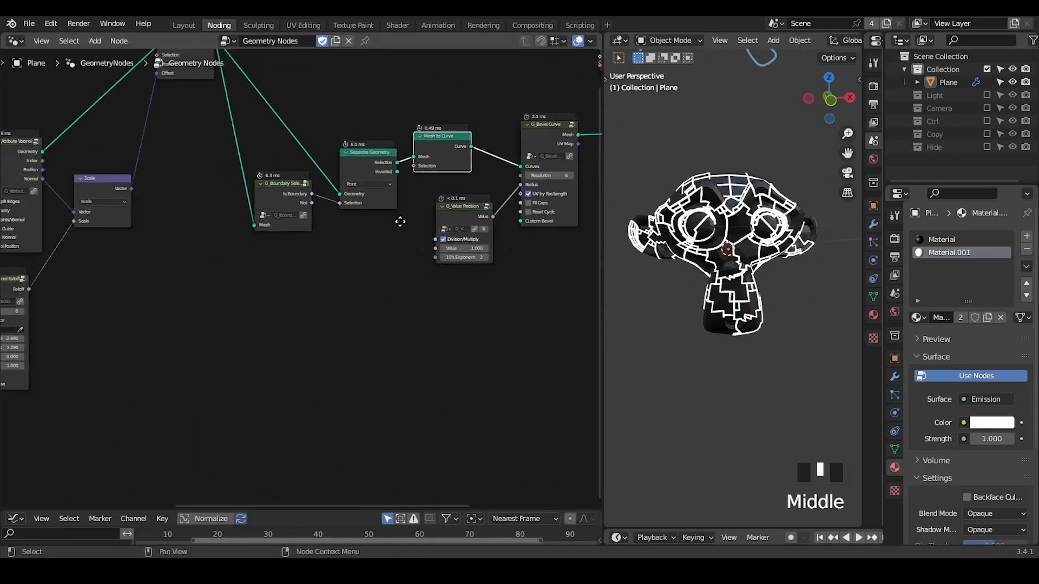
Add Delete Geometry driven by an Equal test on the falloff, plus a Set Curve Radius node.
{"action": "type", "text": "delte"}
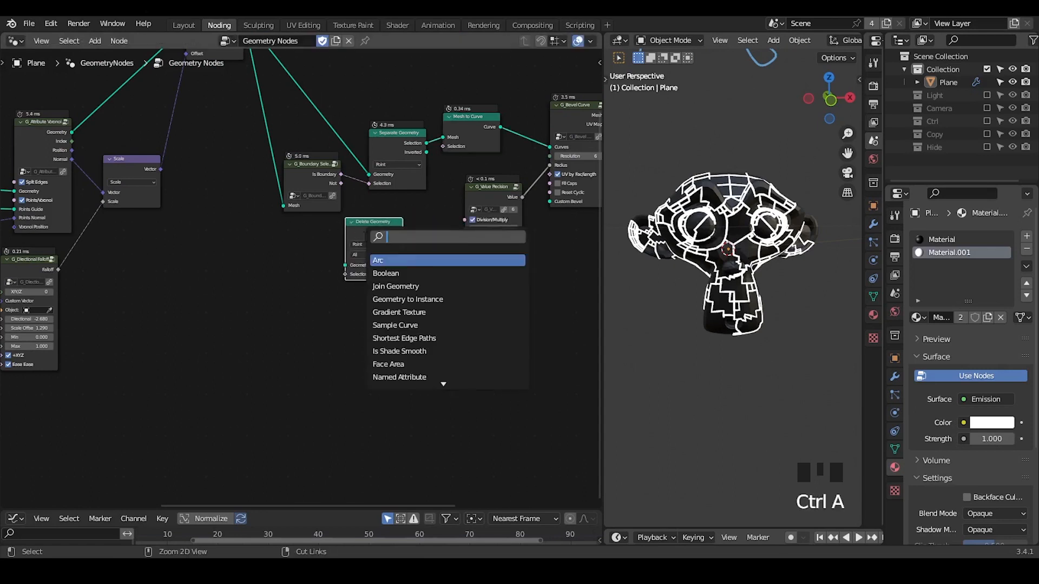
{"action": "type", "text": "set curv"}
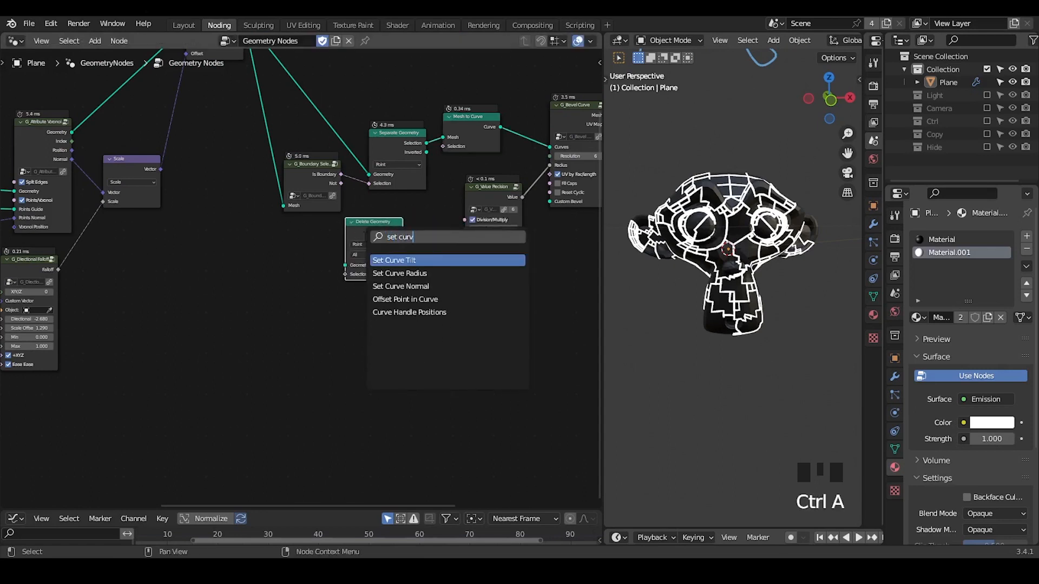
{"action": "left_click", "coordinate": [399, 273]}
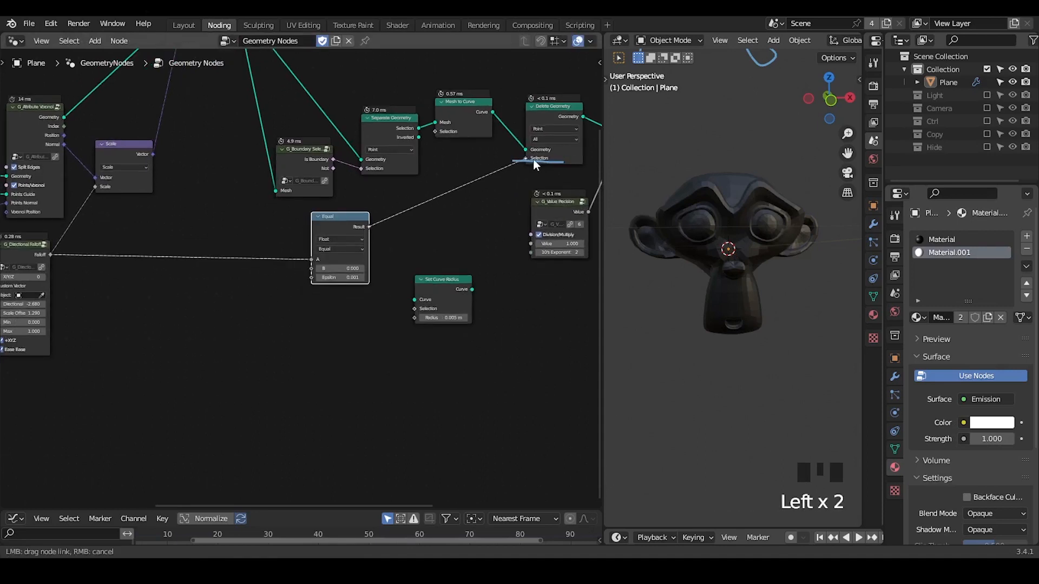
{"action": "scroll", "scroll_direction": "down", "scroll_amount": 3}
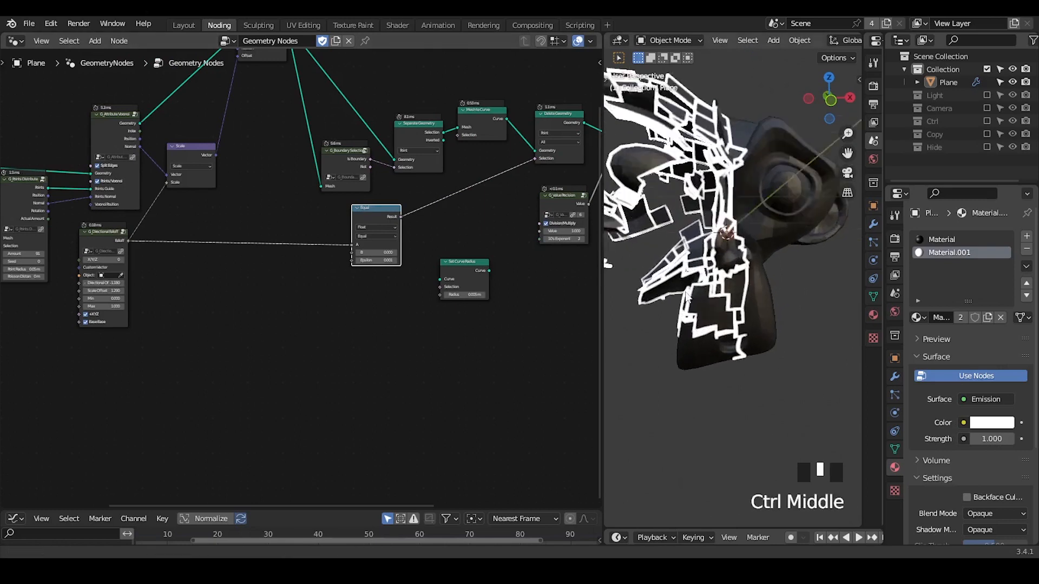
Insert Set Curve Radius (0.005 m) between Delete Geometry and G_Bevel Curve.
{"action": "scroll", "scroll_direction": "up", "scroll_amount": 3}
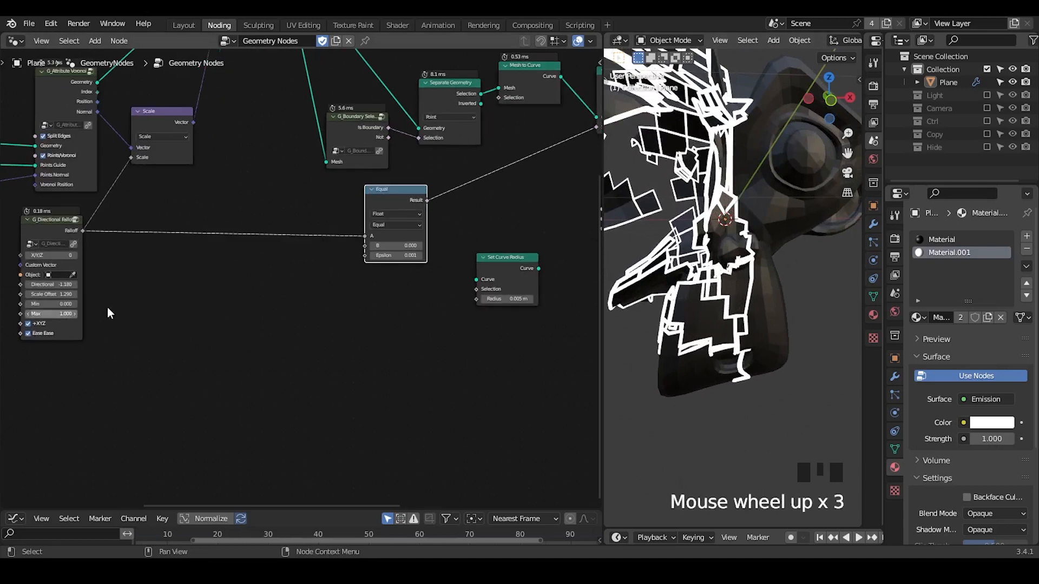
{"action": "left_click", "coordinate": [60, 223]}
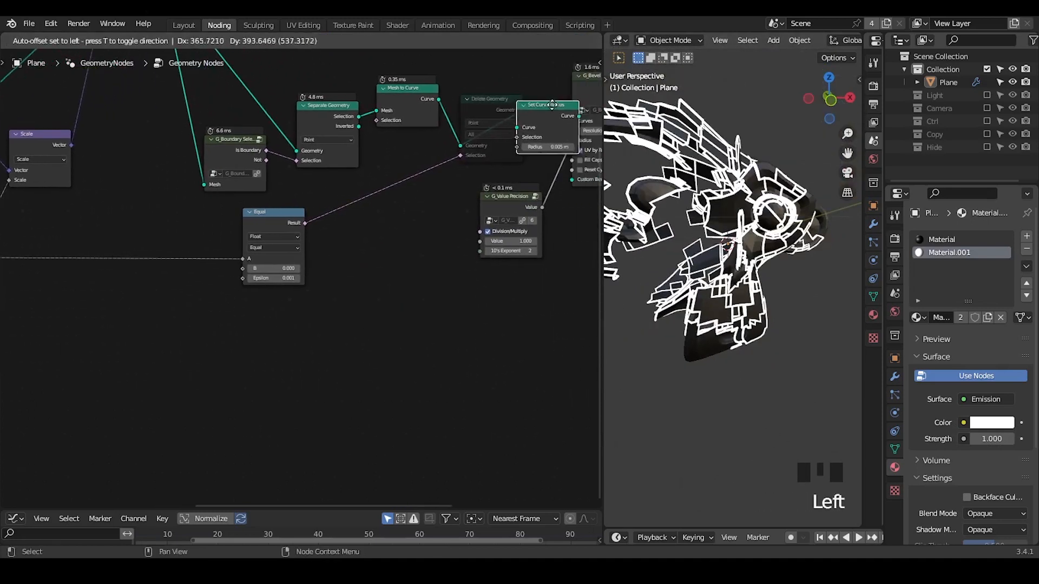
Feed the directional falloff through a Float Curve into Set Curve Radius's Radius input.
{"action": "scroll", "scroll_direction": "down", "scroll_amount": 3}
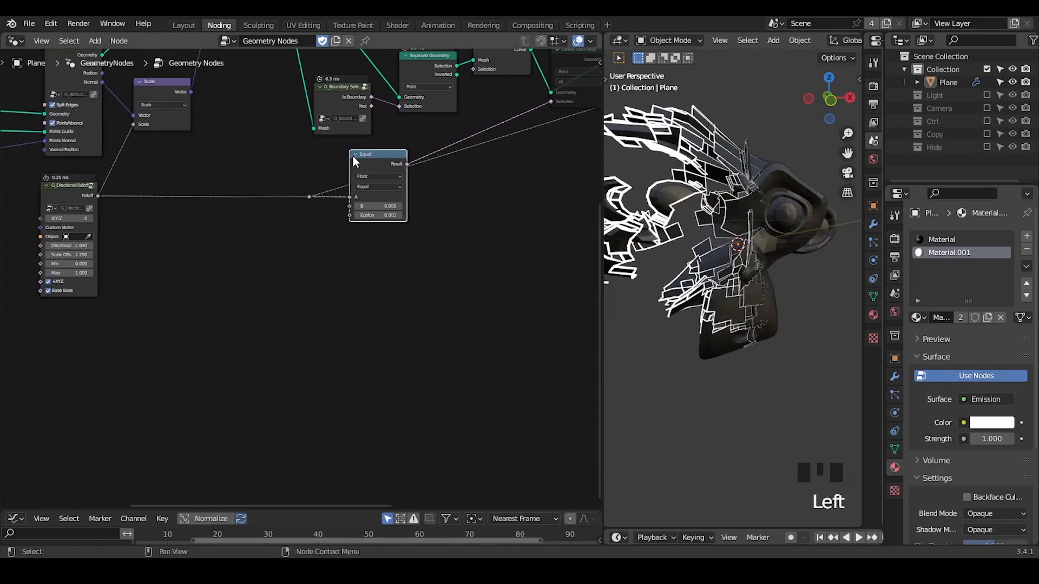
{"action": "key", "text": "g"}
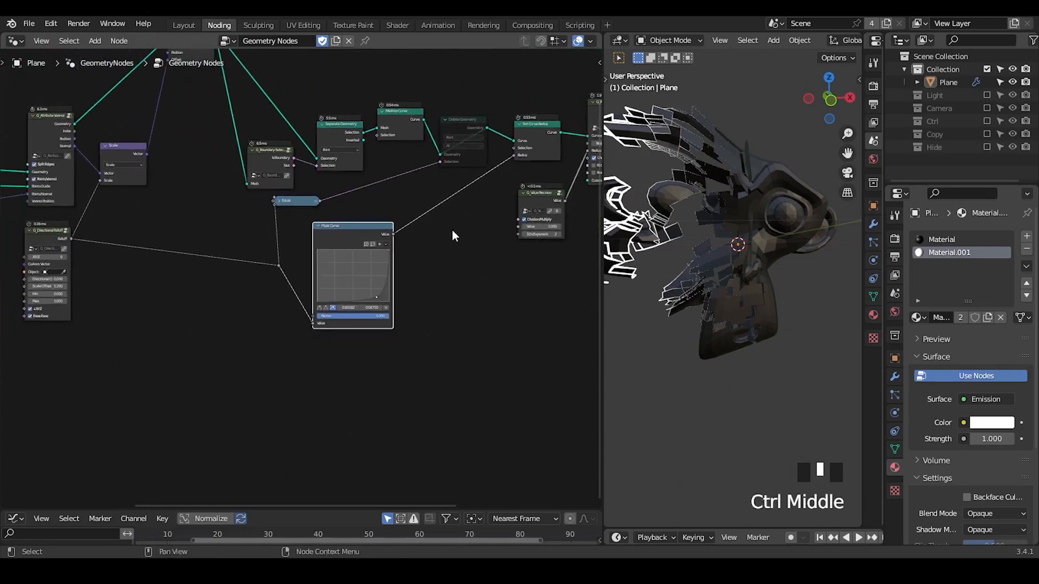
{"action": "scroll", "scroll_direction": "down", "scroll_amount": 3}
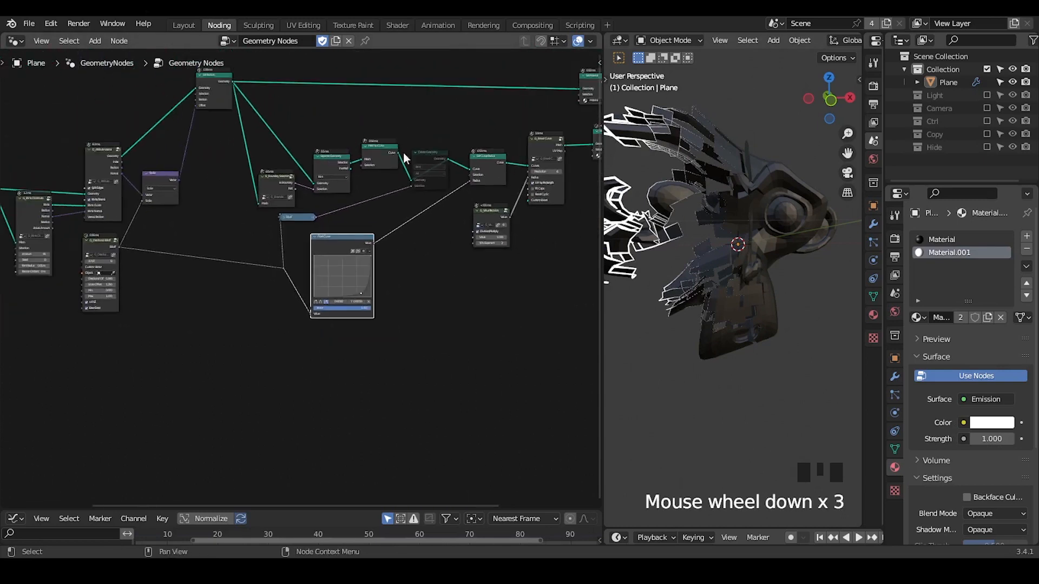
{"action": "scroll", "scroll_direction": "down", "scroll_amount": 3}
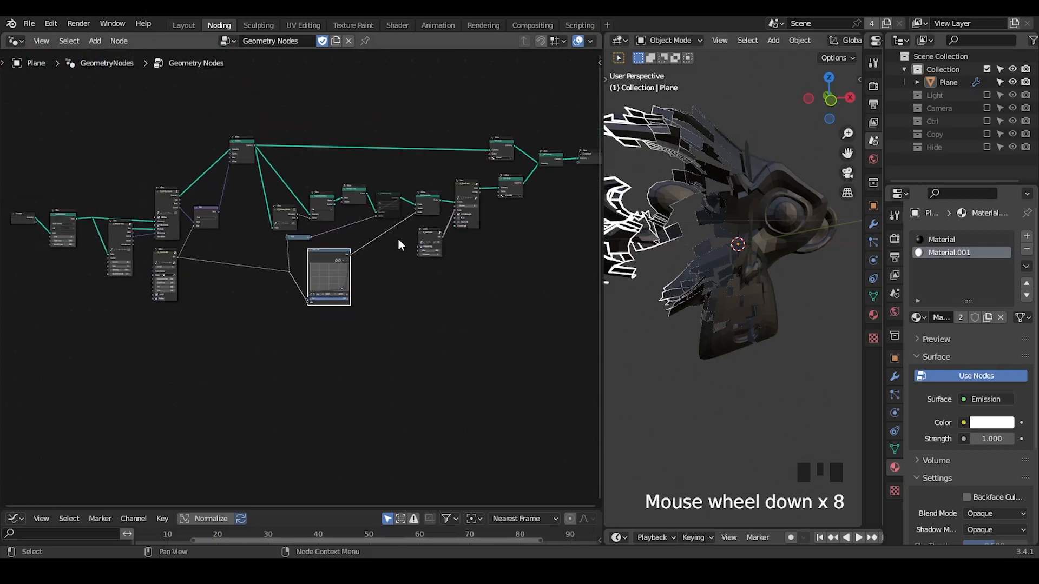